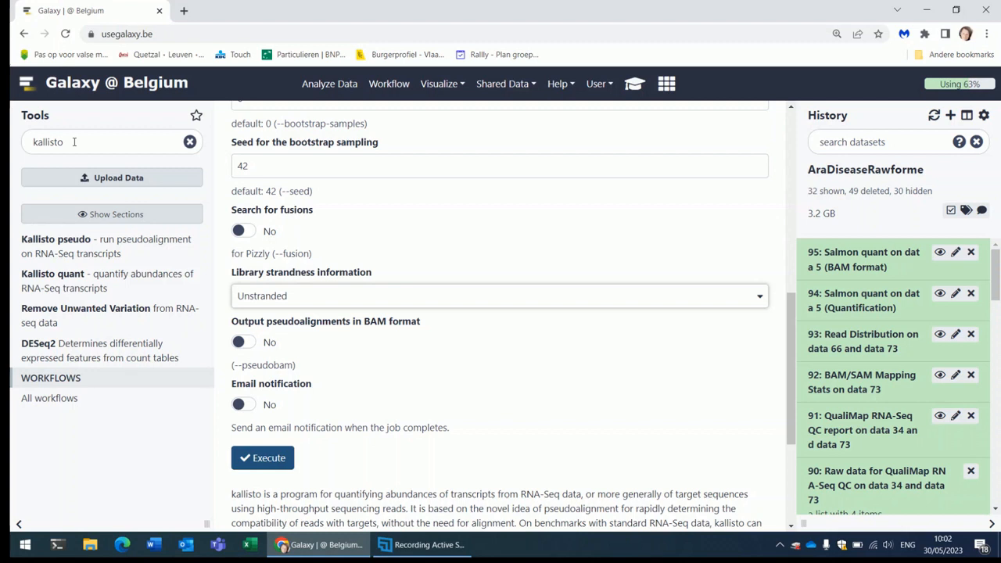
# Find Salmon quant via the 'salmon' tool search and keep Reads as quantification mode
pyautogui.write('salmon')
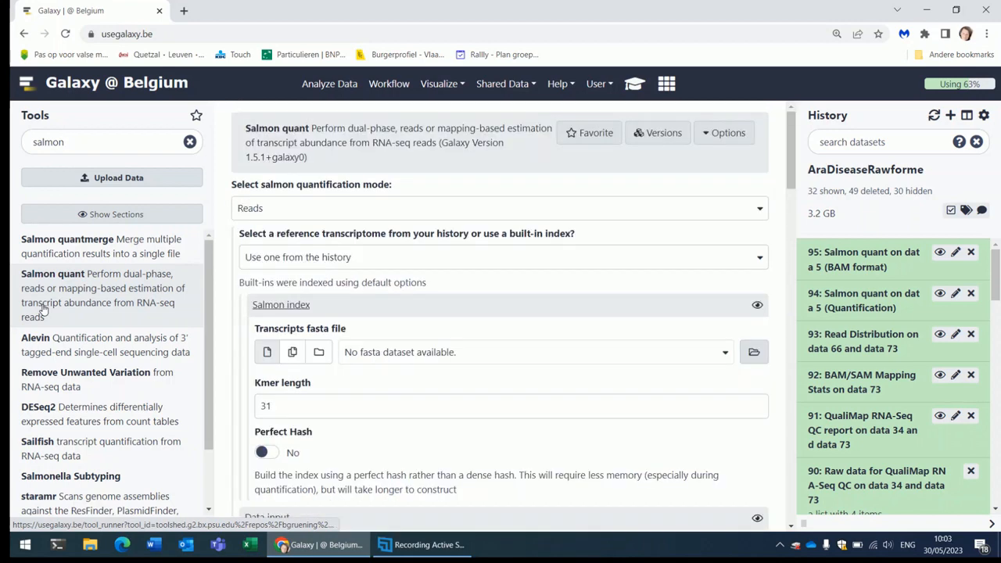
pyautogui.click(499, 208)
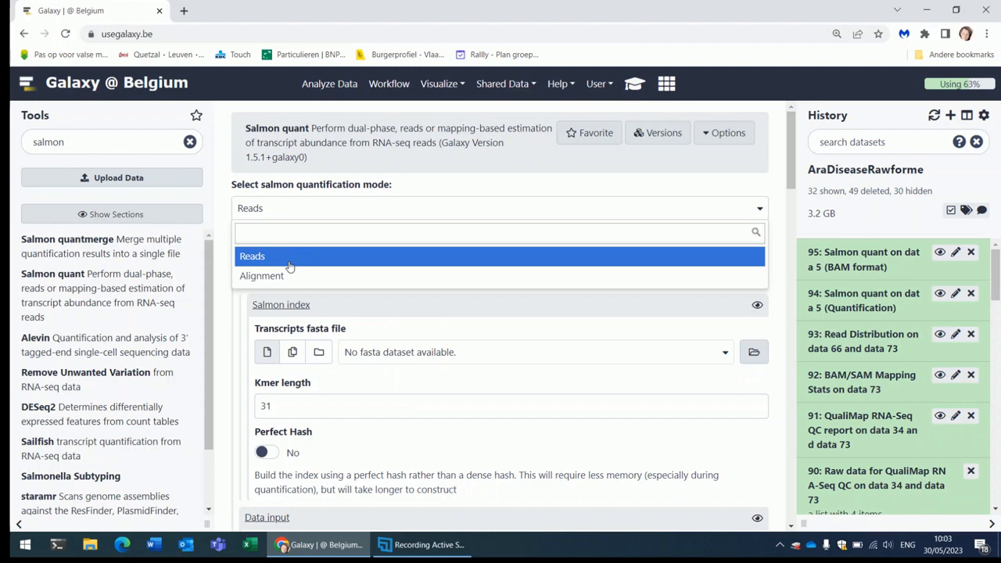
pyautogui.moveTo(290, 275)
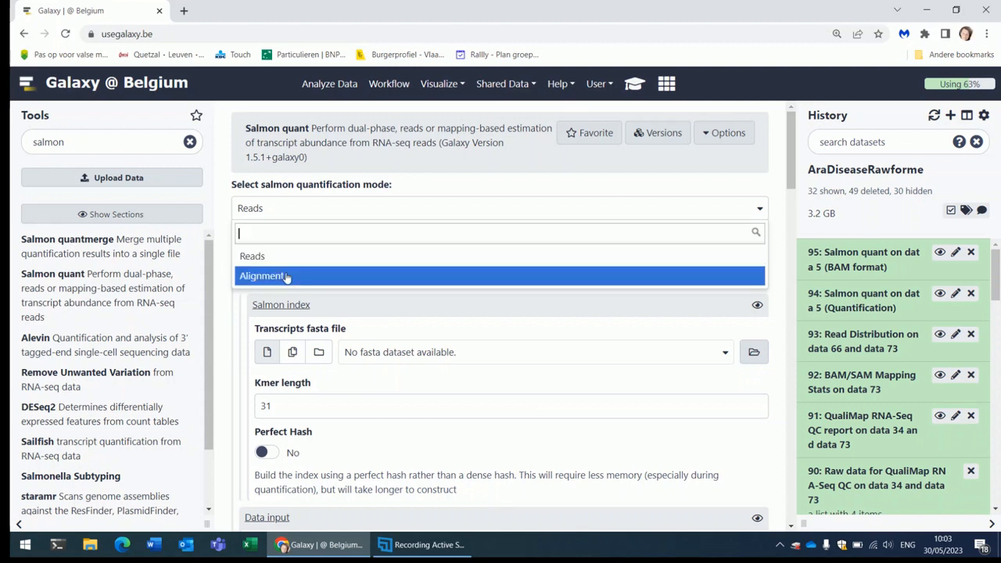
pyautogui.click(252, 257)
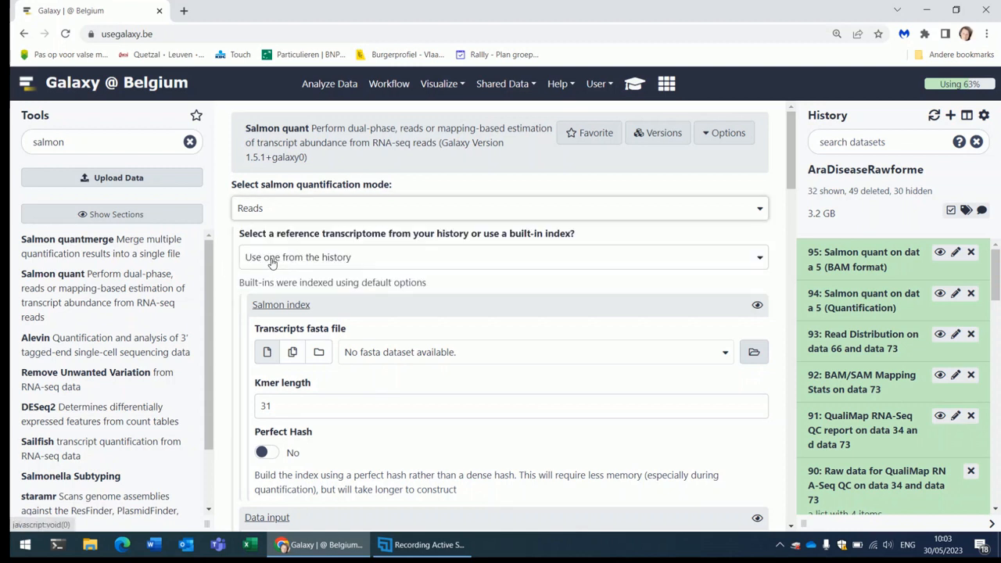
pyautogui.moveTo(413, 360)
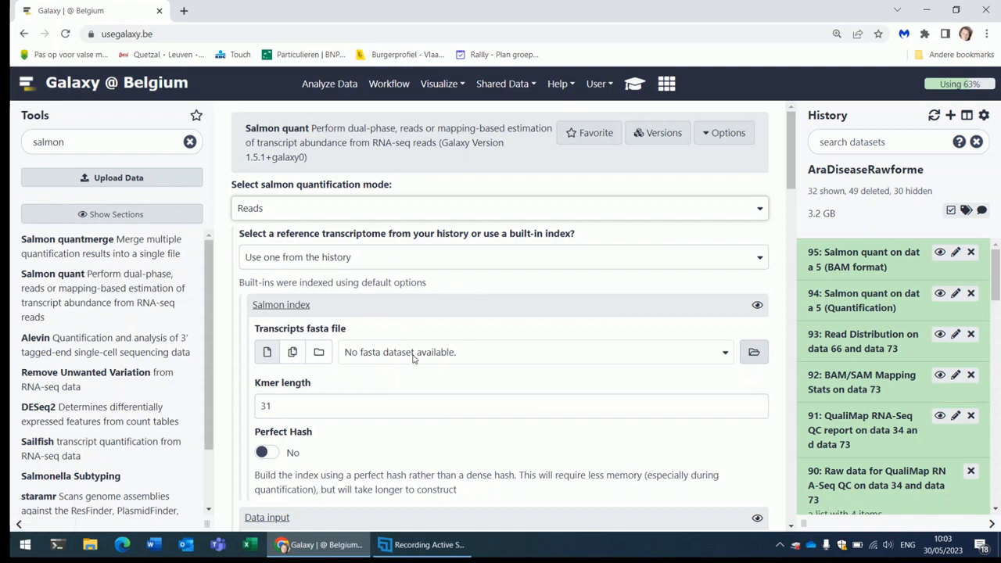
# Use the built-in Arabidopsis thaliana COL-0 TAIR10 index as reference transcriptome
pyautogui.click(503, 256)
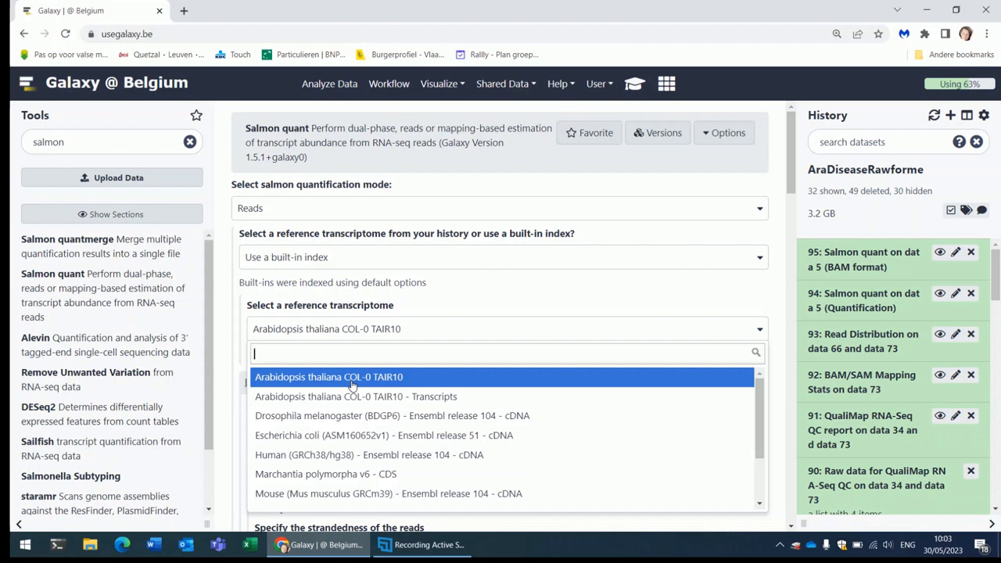
pyautogui.click(331, 377)
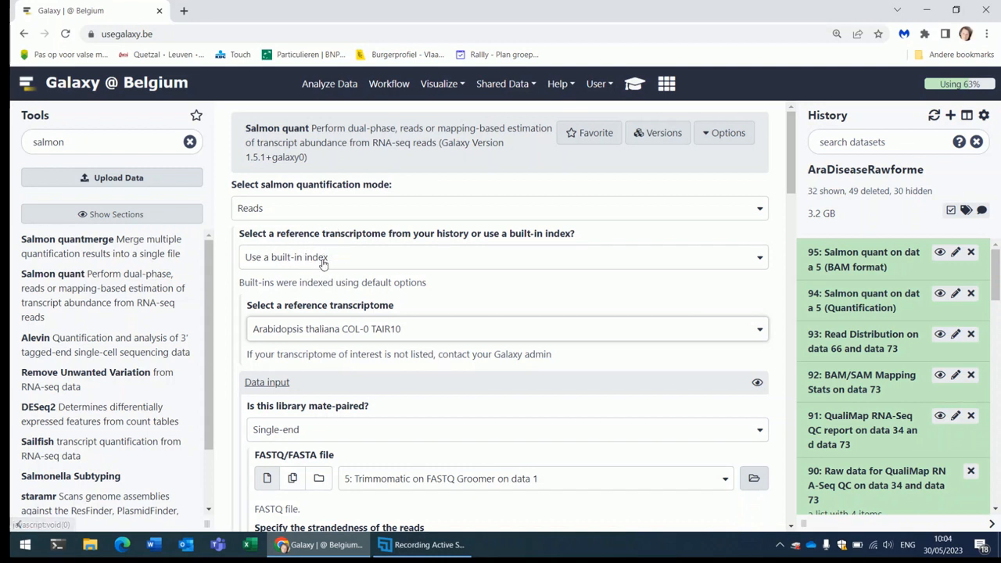
pyautogui.scroll(-3)
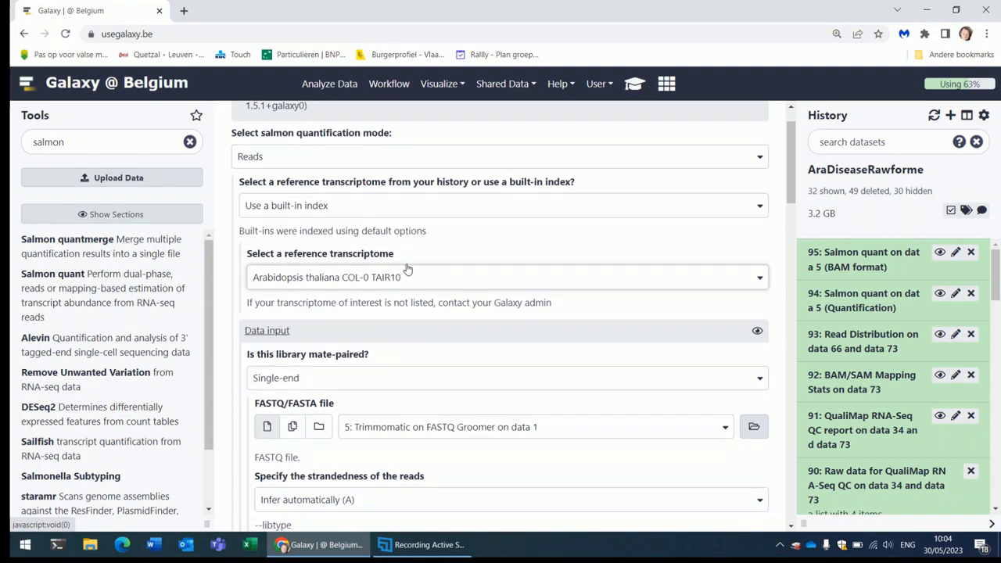
pyautogui.scroll(-3)
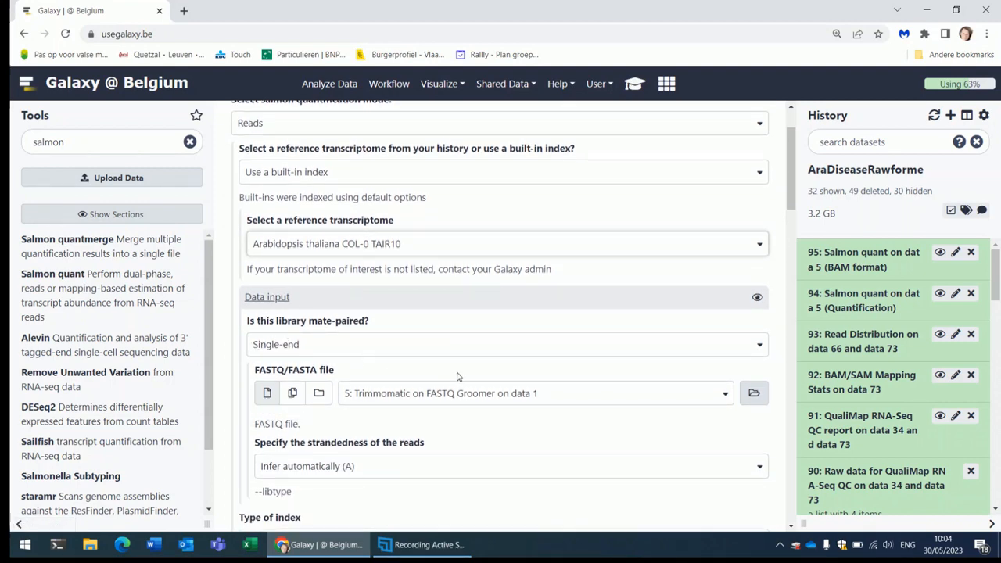
pyautogui.moveTo(355, 380)
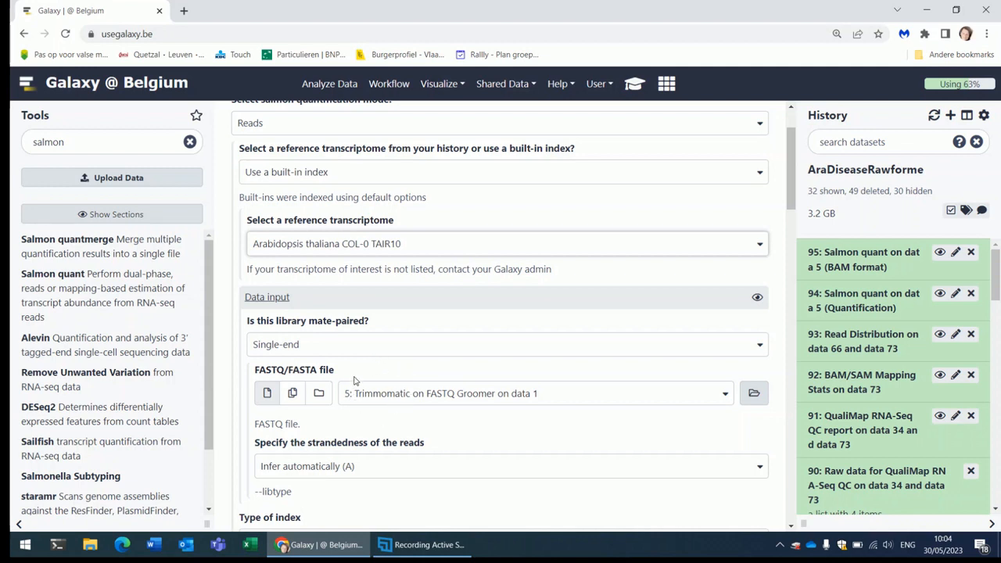
pyautogui.moveTo(413, 395)
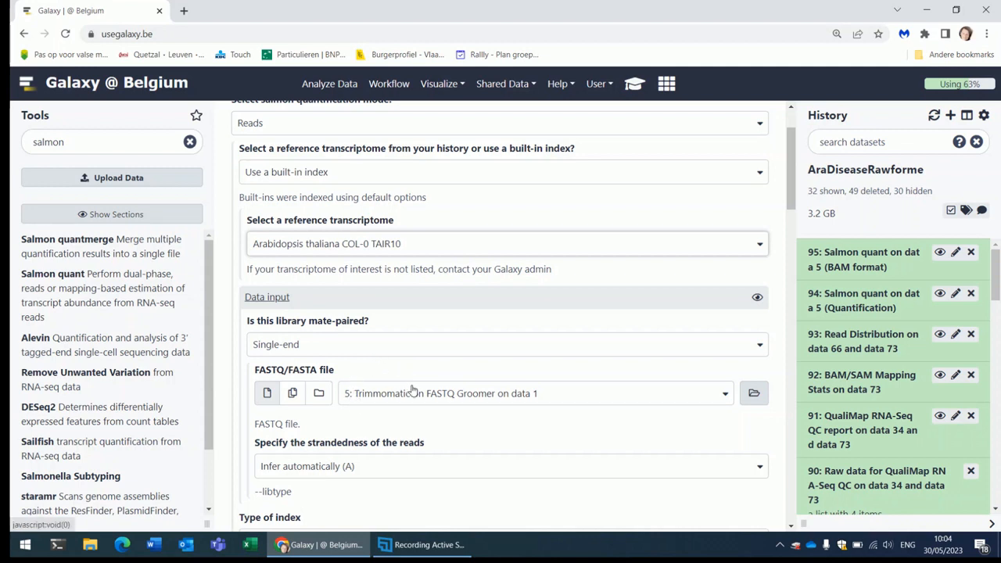
# Try paired-end in the read pairing choice, then revisit the quantification mode list
pyautogui.click(507, 344)
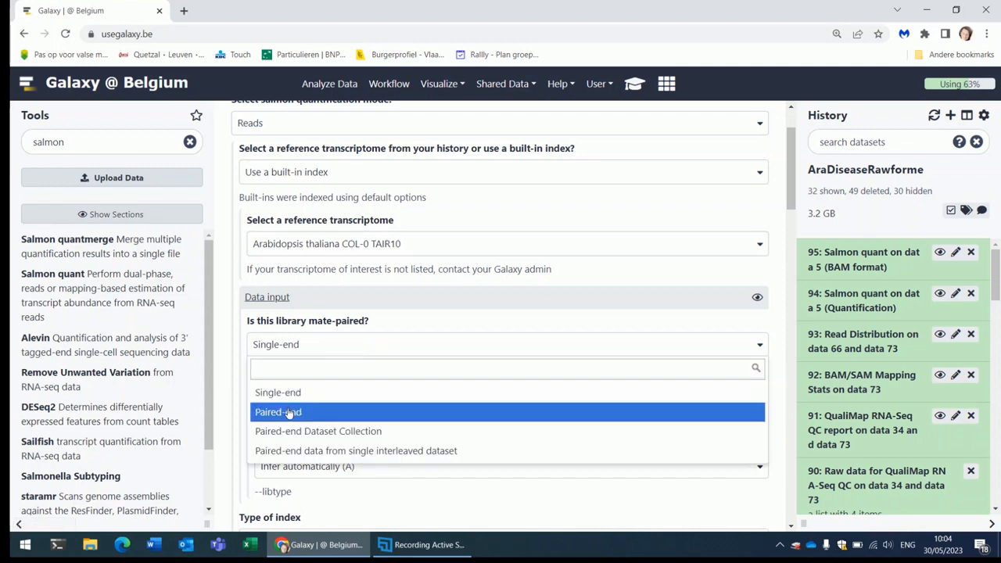
pyautogui.click(279, 413)
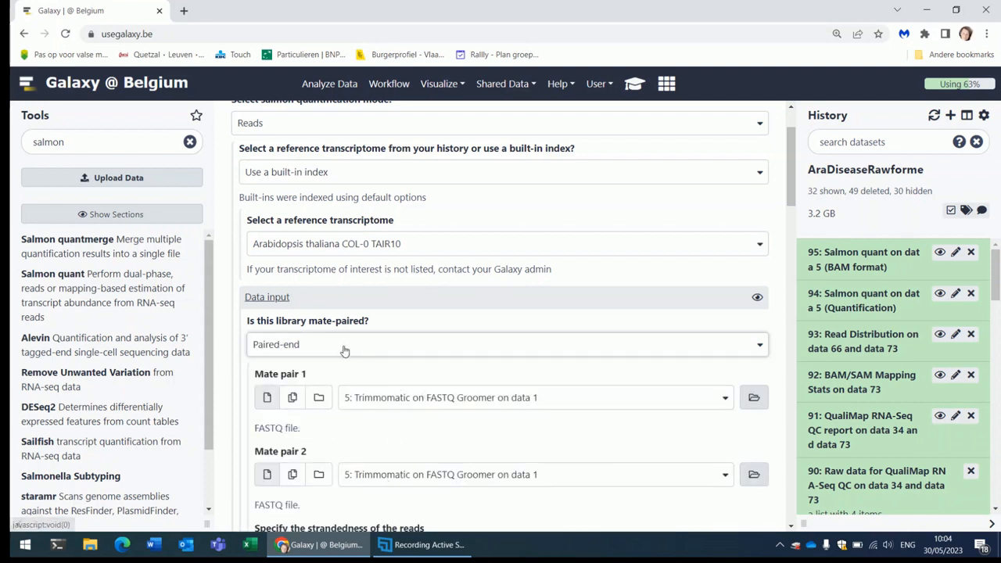
pyautogui.click(507, 344)
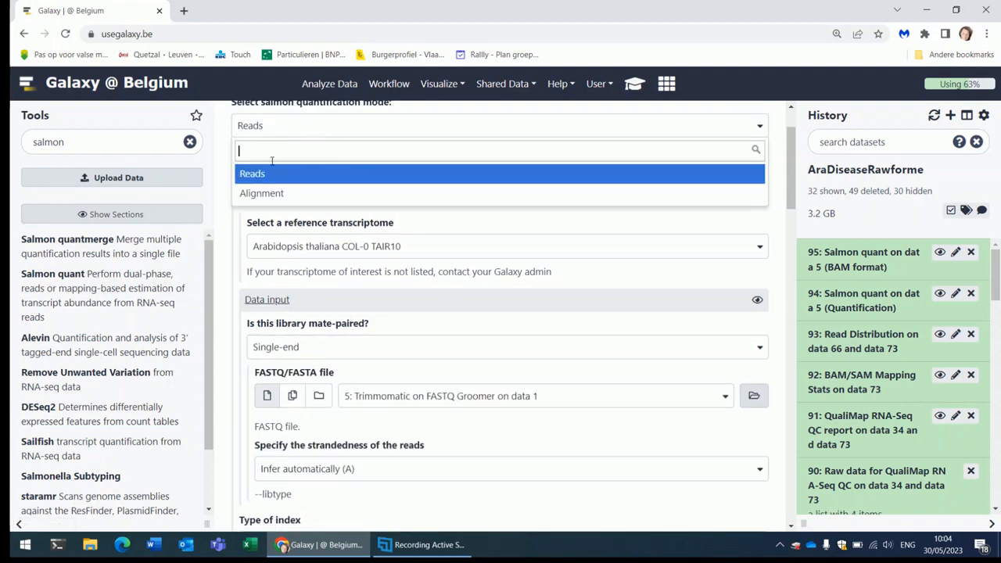
# Switch to alignment-based quantification with the Salmon BAM output as alignment file
pyautogui.click(261, 194)
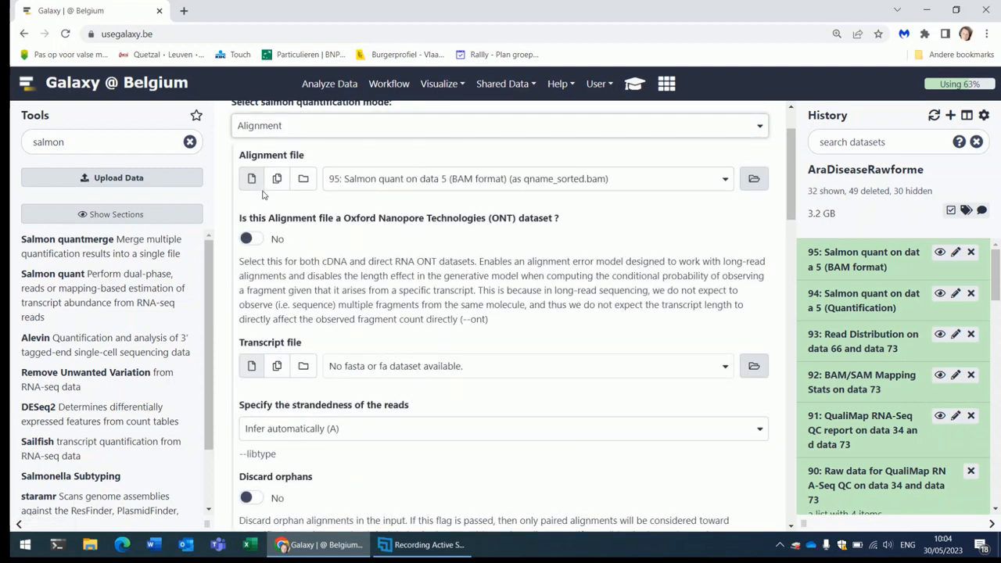
pyautogui.moveTo(614, 188)
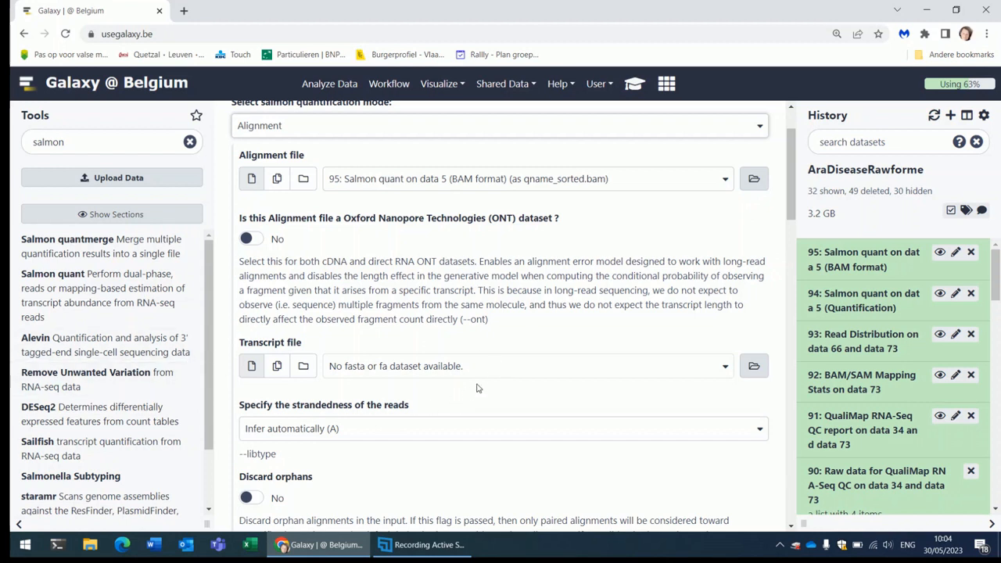
pyautogui.moveTo(460, 403)
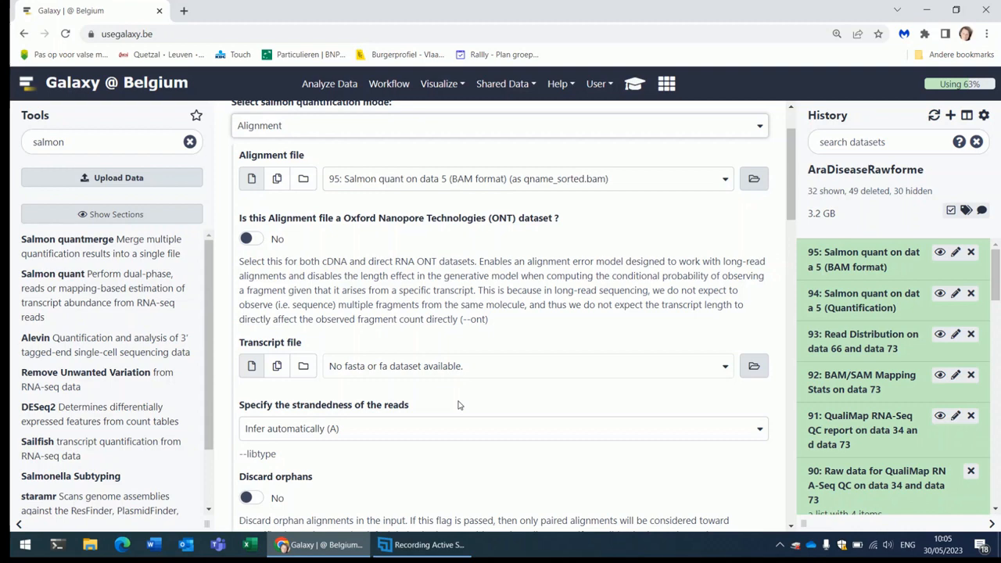
pyautogui.moveTo(482, 309)
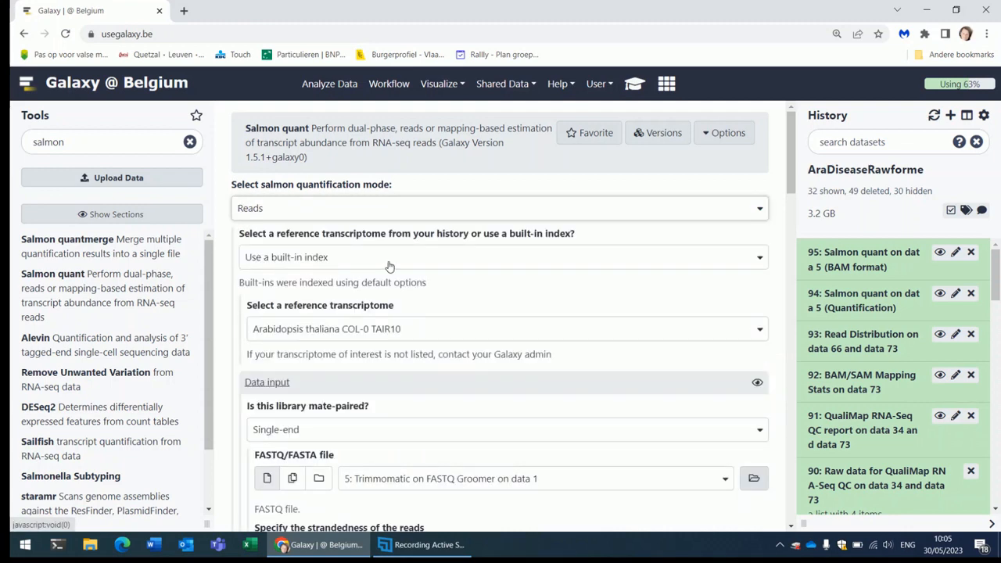
# Reach the mapping options and list the read strandedness choices
pyautogui.scroll(-3)
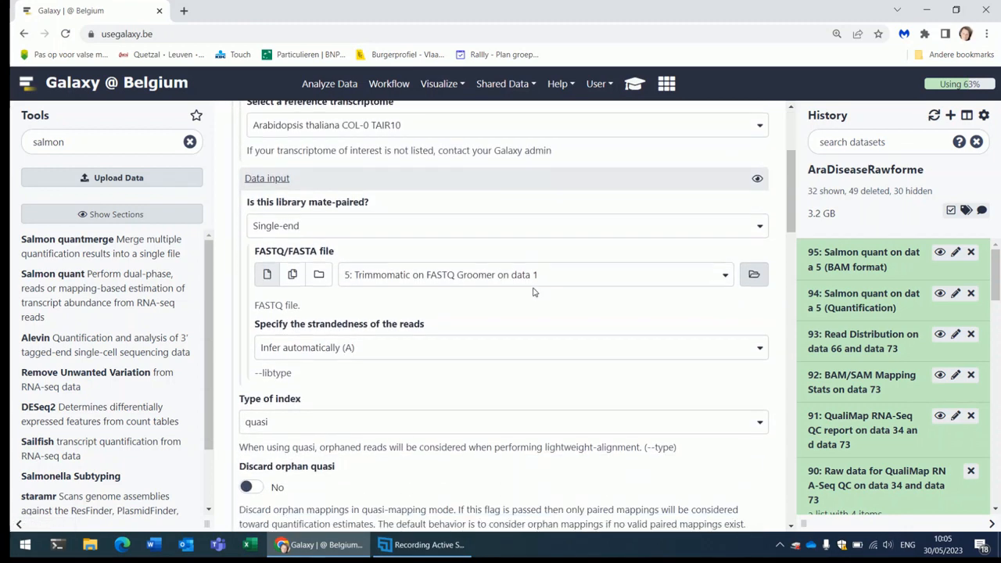
pyautogui.scroll(-3)
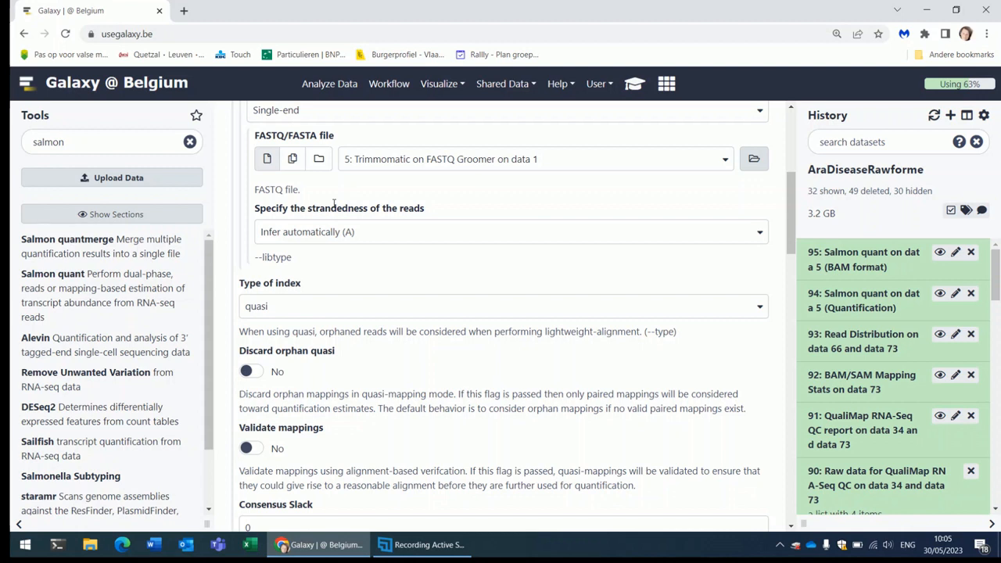
pyautogui.moveTo(303, 241)
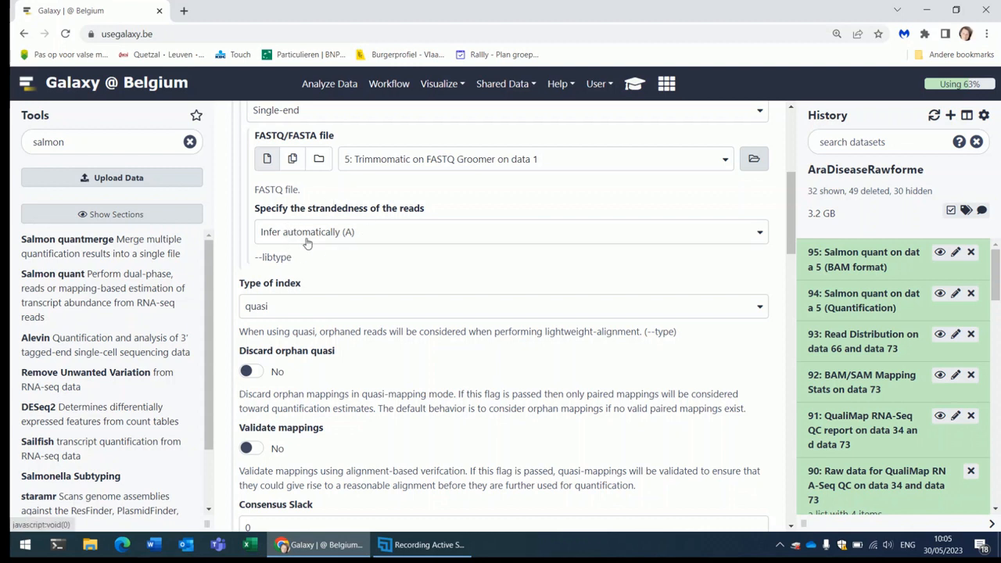
pyautogui.click(510, 231)
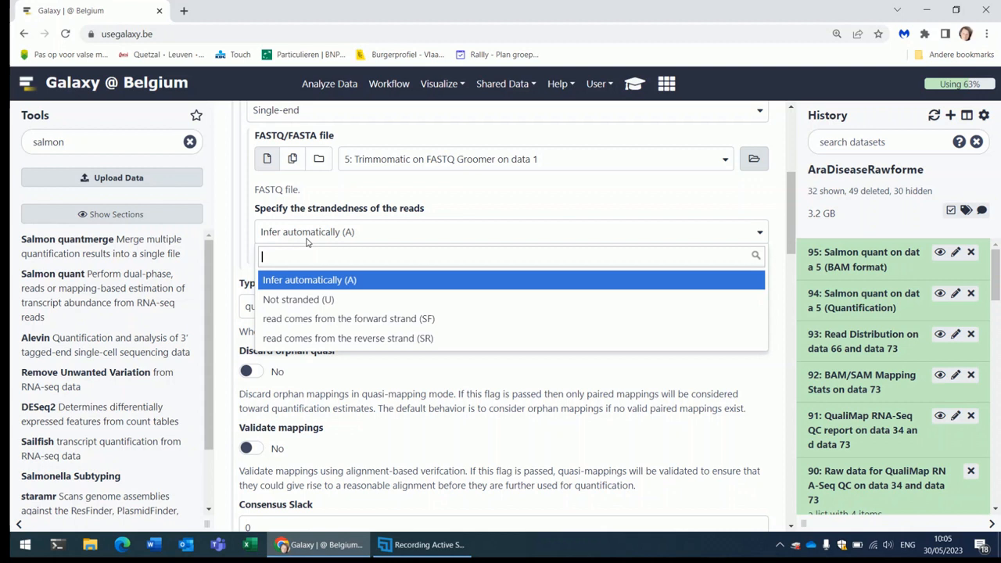
pyautogui.moveTo(360, 231)
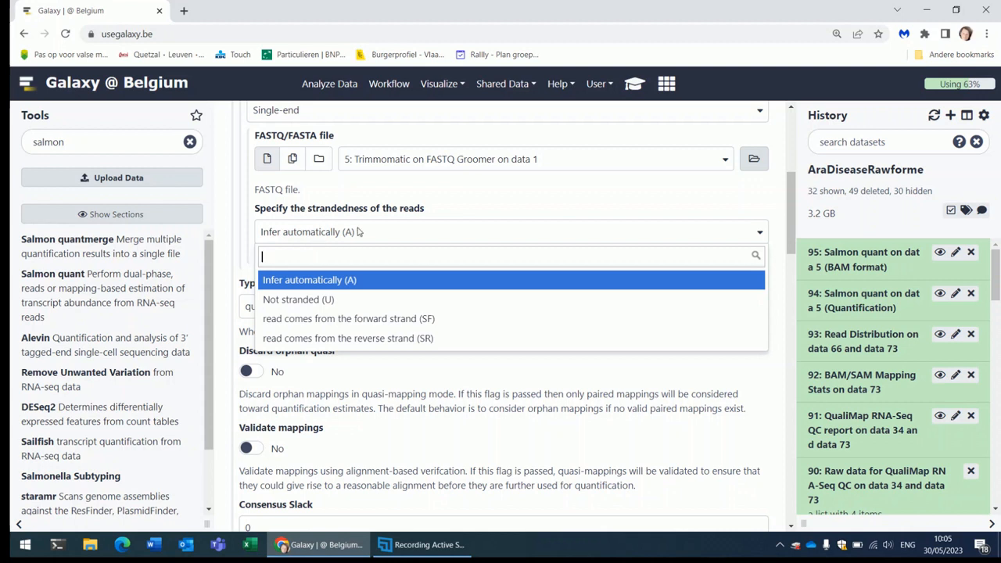
# Keep read strandedness on Infer automatically for the trimmed single-end reads
pyautogui.click(310, 280)
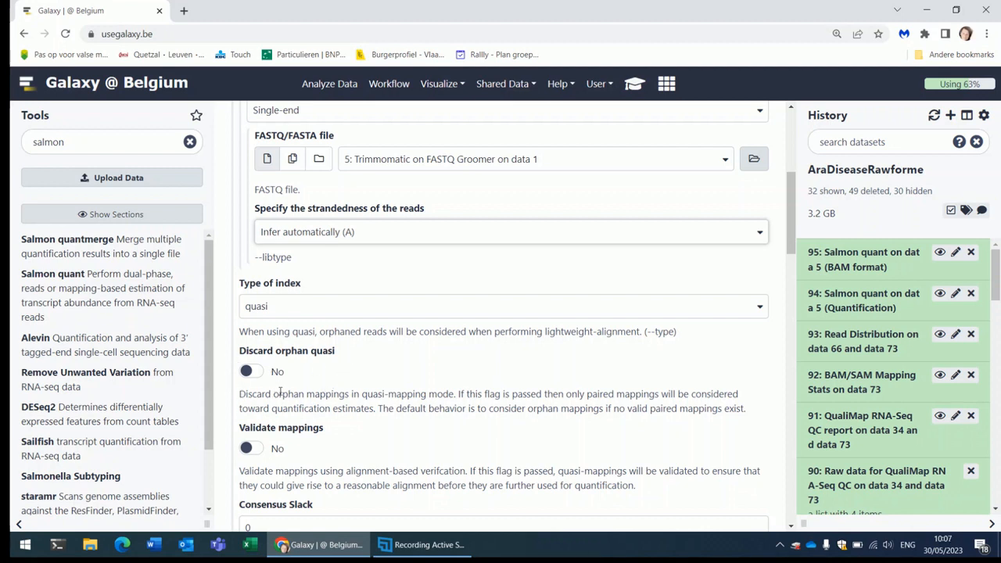
pyautogui.moveTo(326, 377)
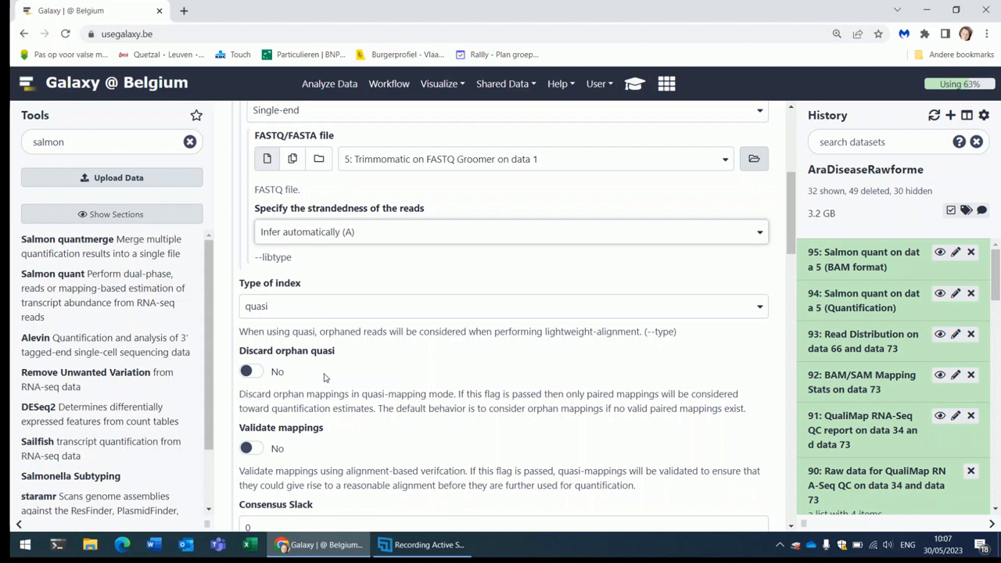
pyautogui.moveTo(296, 392)
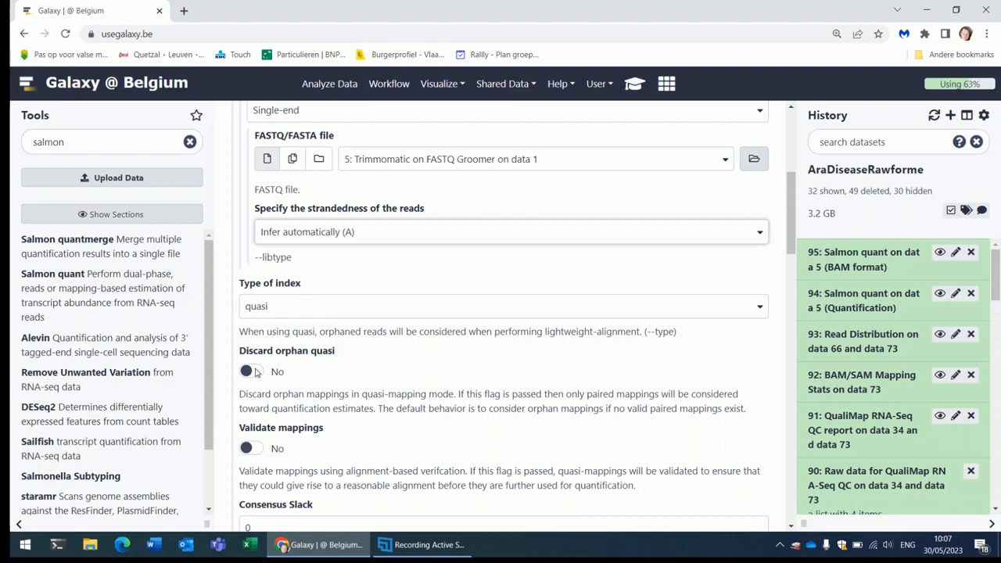
pyautogui.click(249, 372)
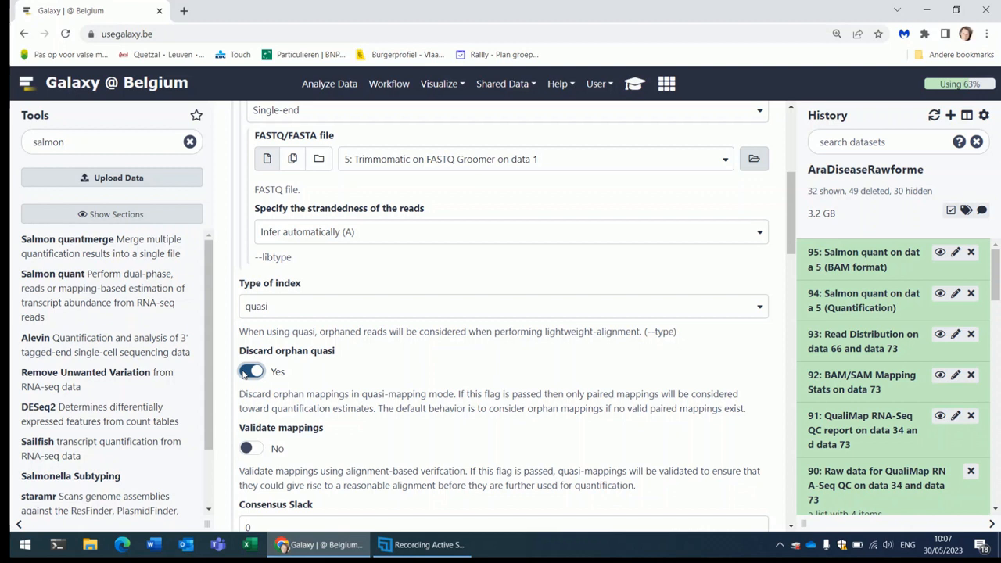
pyautogui.click(252, 373)
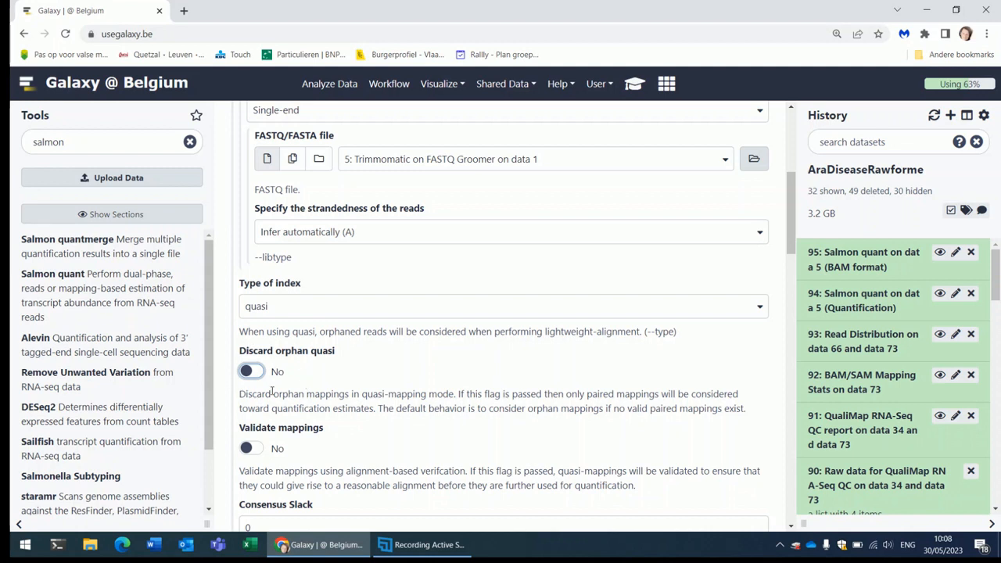
pyautogui.moveTo(321, 388)
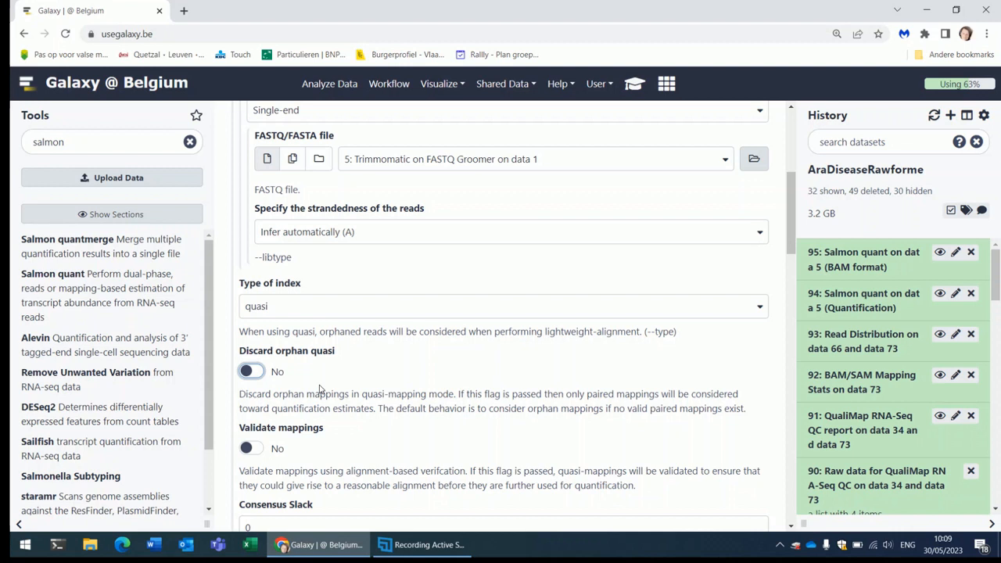
pyautogui.moveTo(269, 332)
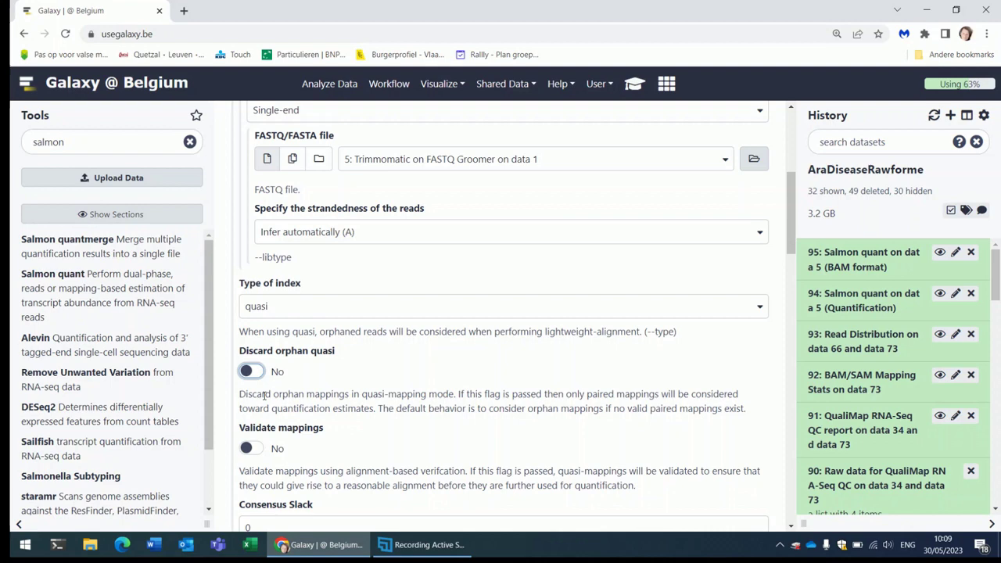
# Set Validate mappings to Yes, revealing a Min Score Fraction of 0.65
pyautogui.scroll(-3)
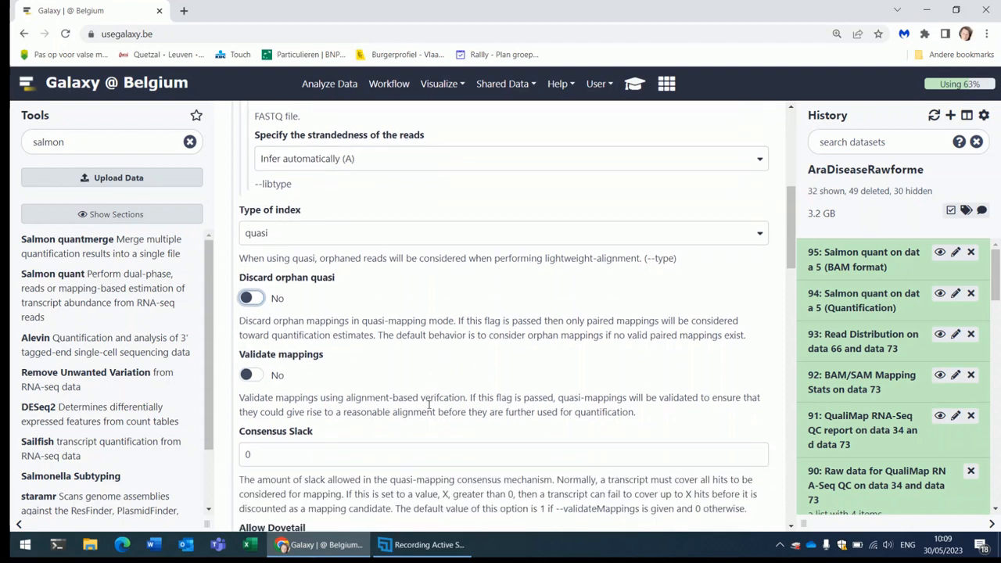
pyautogui.scroll(-3)
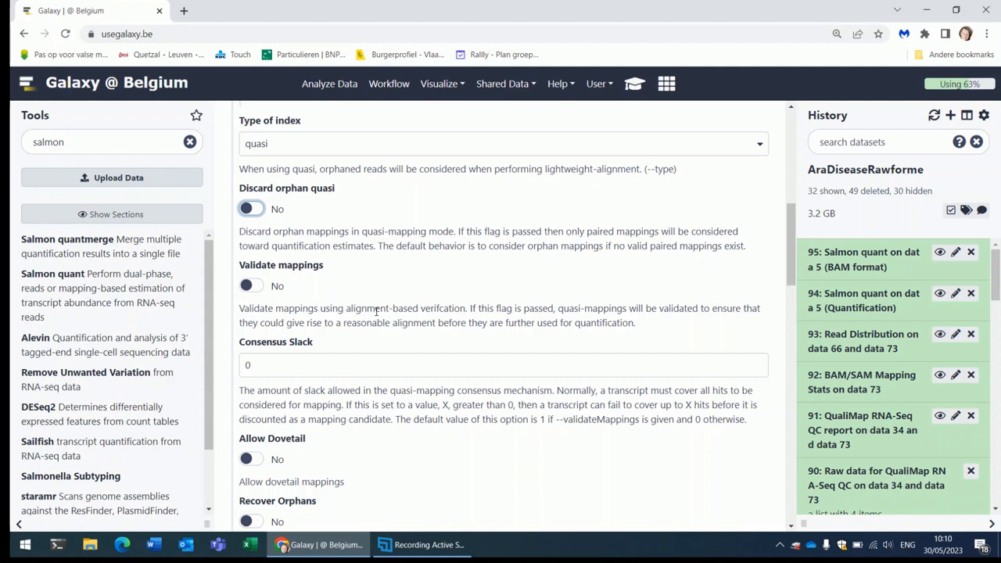
pyautogui.moveTo(369, 288)
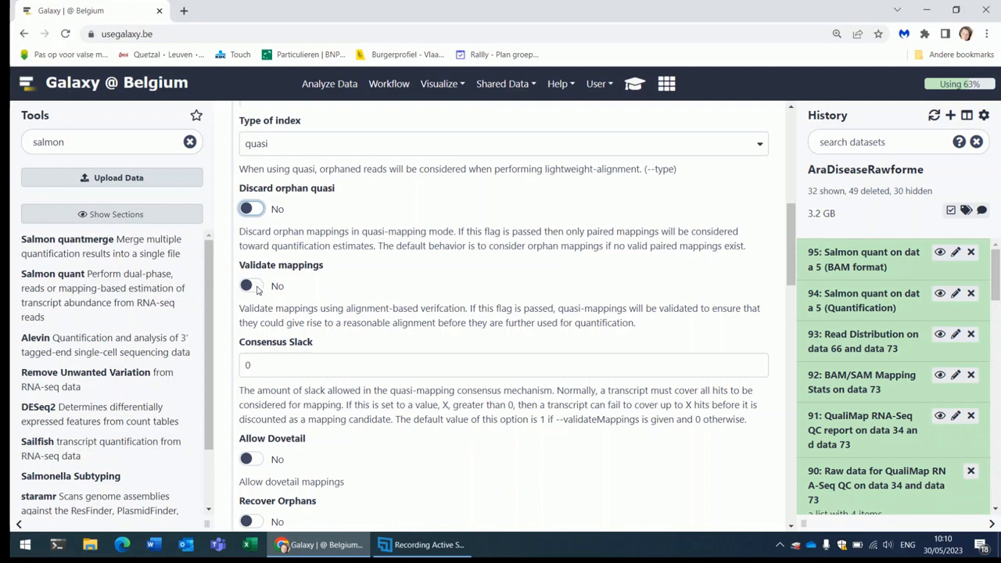
pyautogui.click(250, 285)
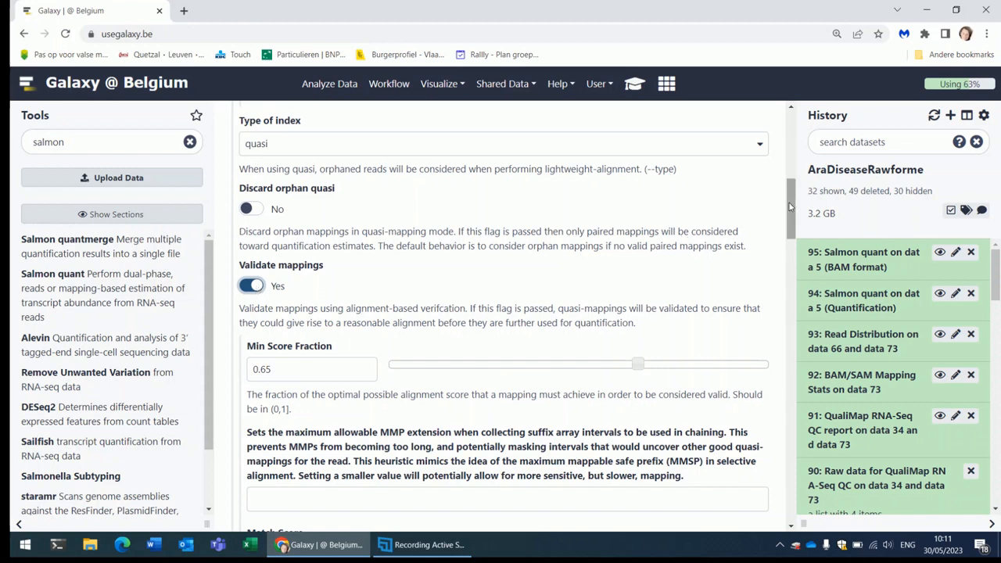
pyautogui.scroll(-3)
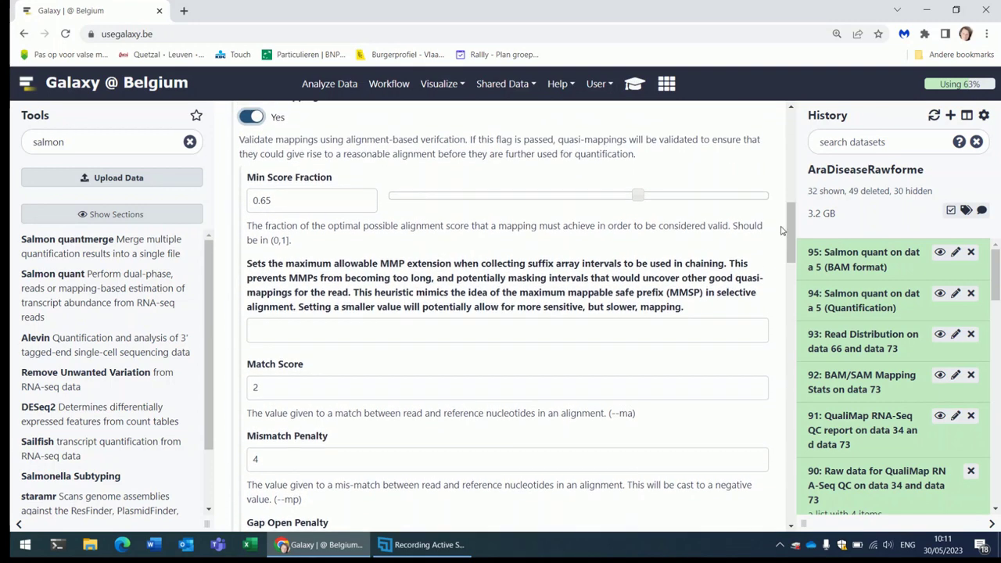
pyautogui.moveTo(480, 432)
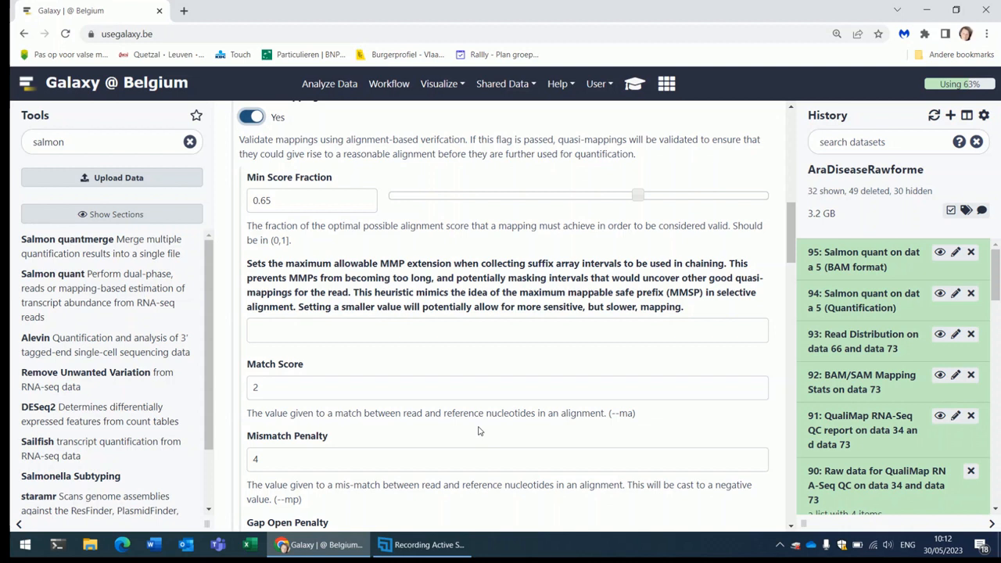
pyautogui.moveTo(257, 410)
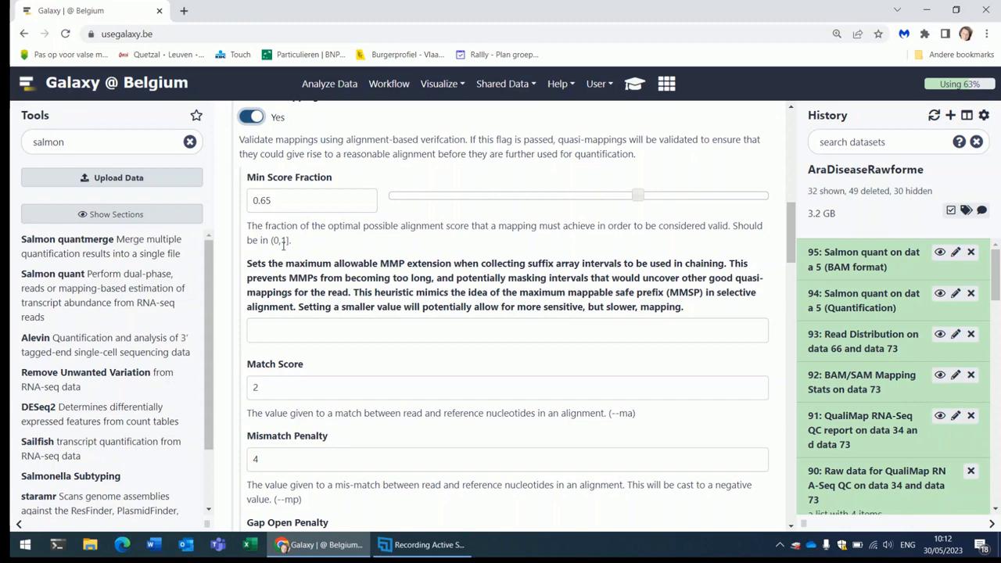
pyautogui.scroll(-3)
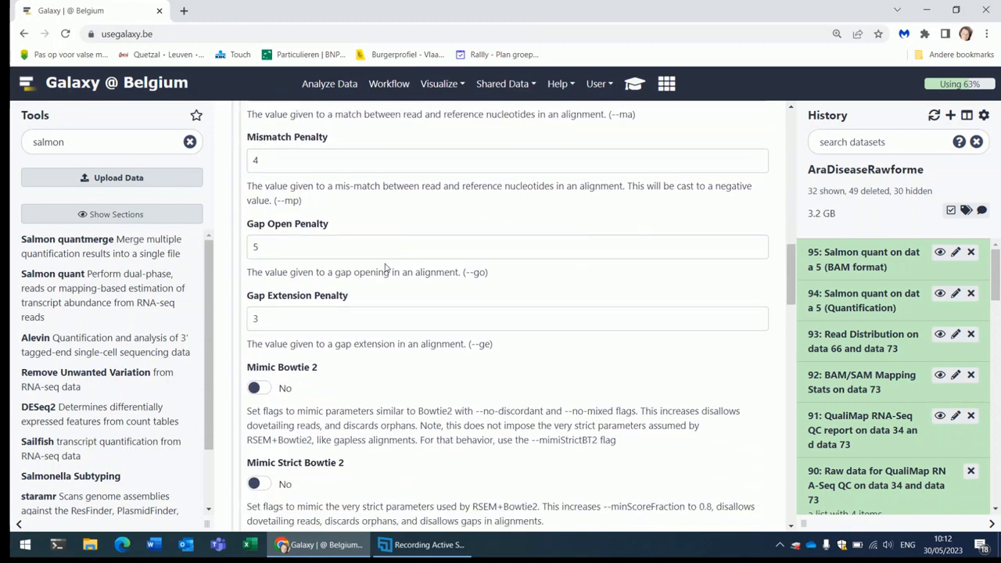
pyautogui.scroll(-3)
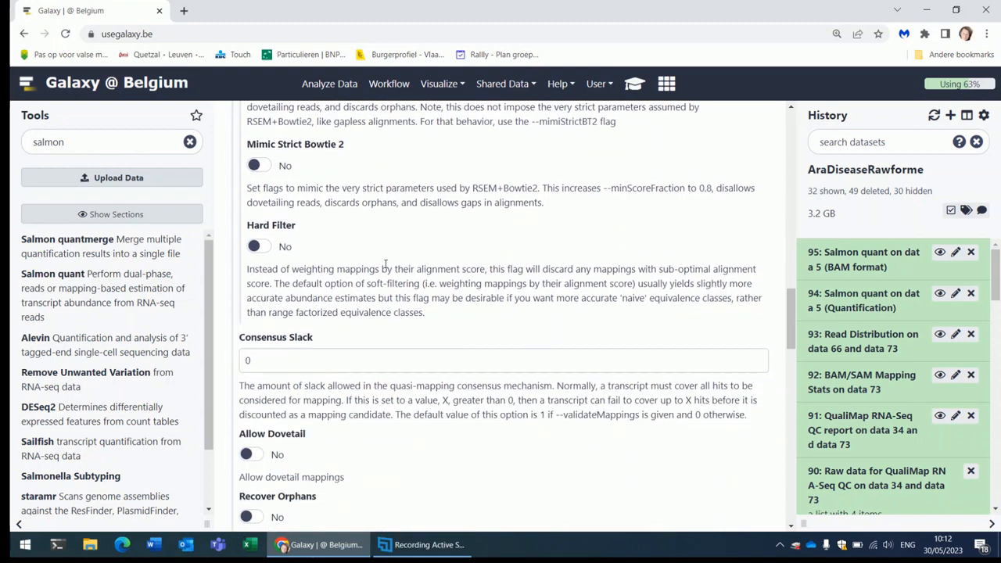
pyautogui.scroll(-3)
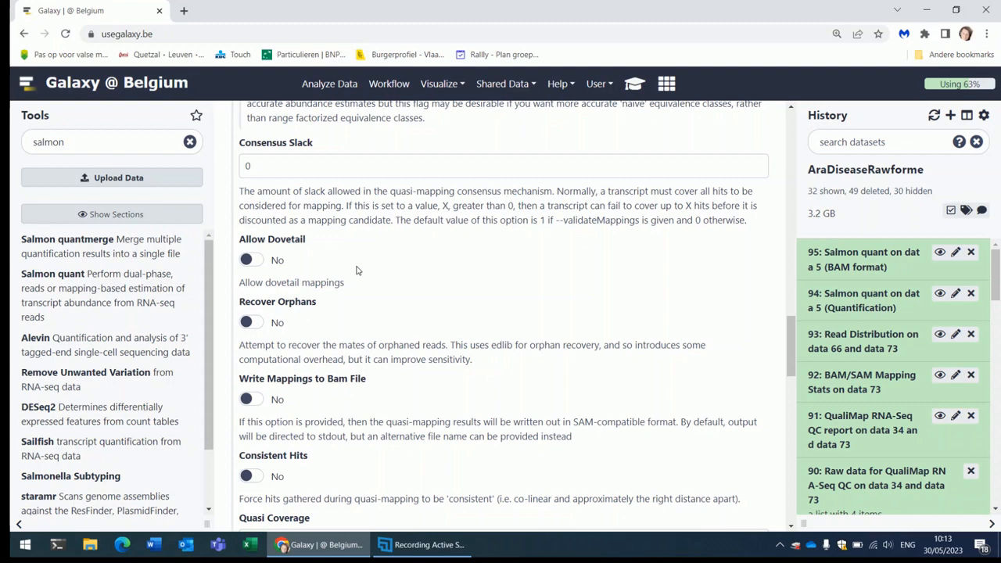
pyautogui.moveTo(262, 231)
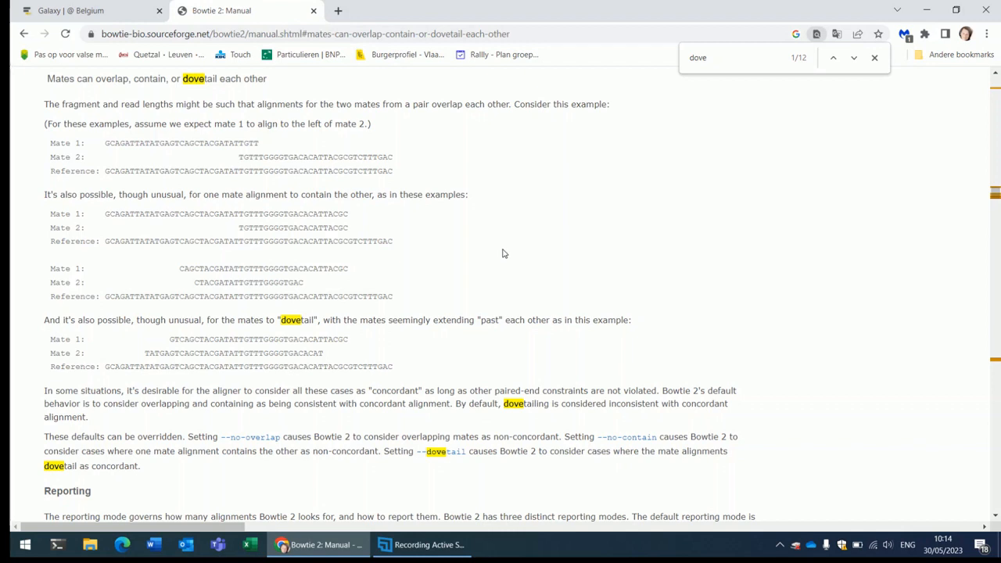
pyautogui.moveTo(138, 170)
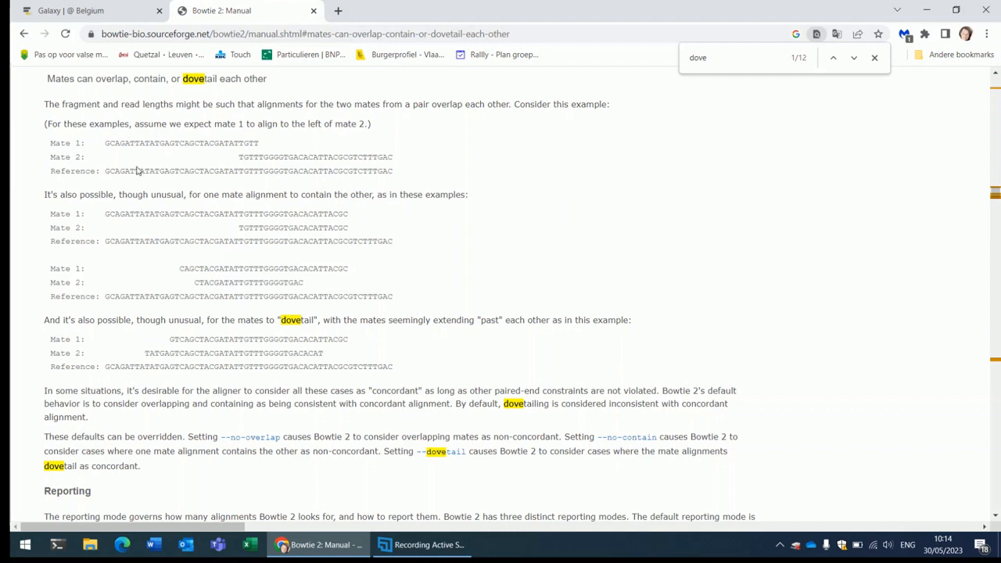
pyautogui.moveTo(241, 166)
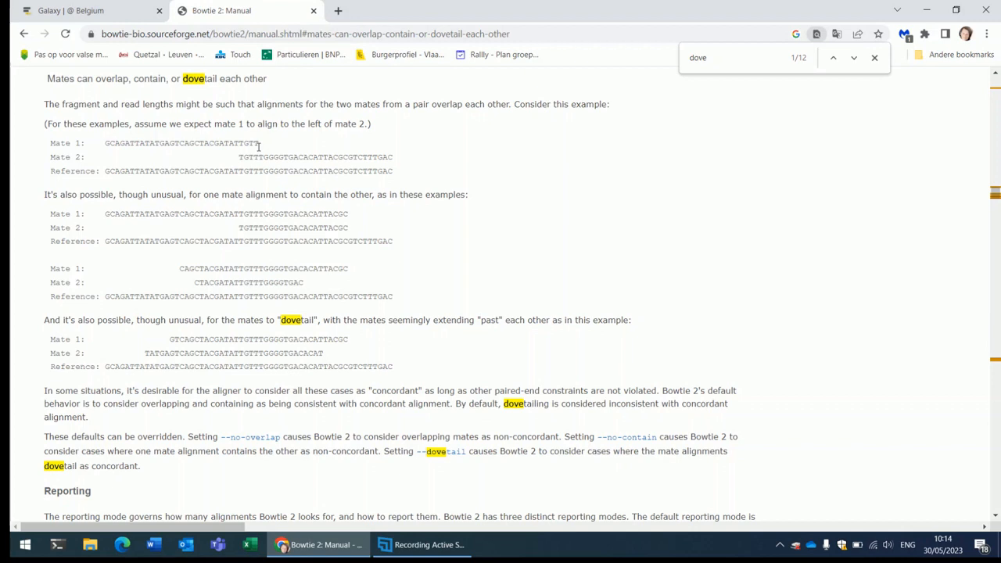
pyautogui.moveTo(247, 157)
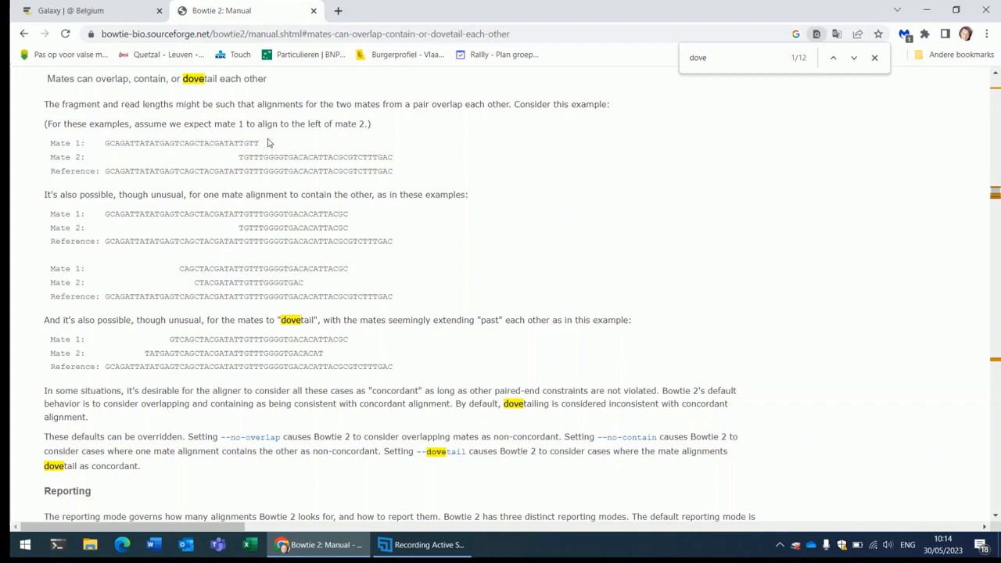
pyautogui.moveTo(219, 166)
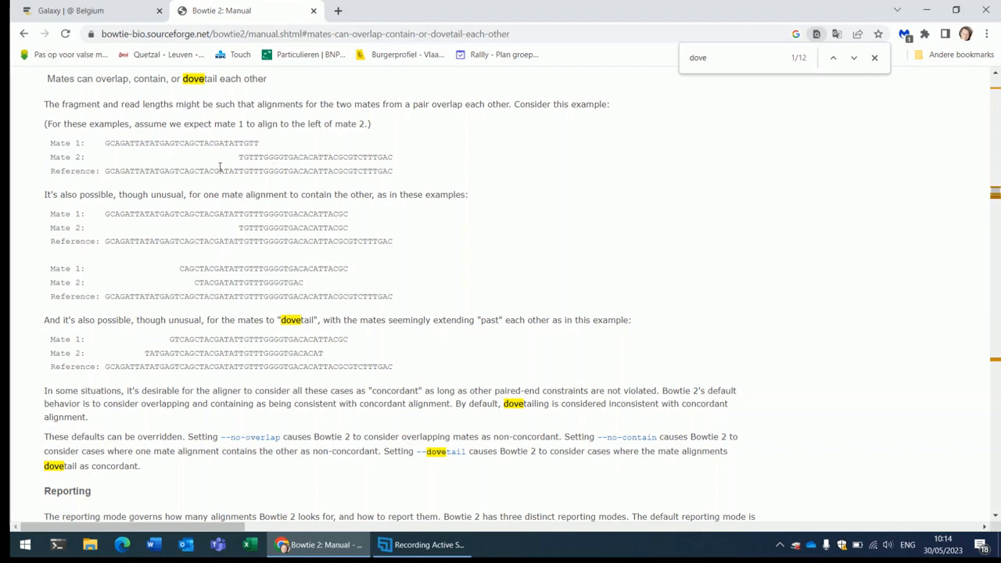
pyautogui.moveTo(223, 234)
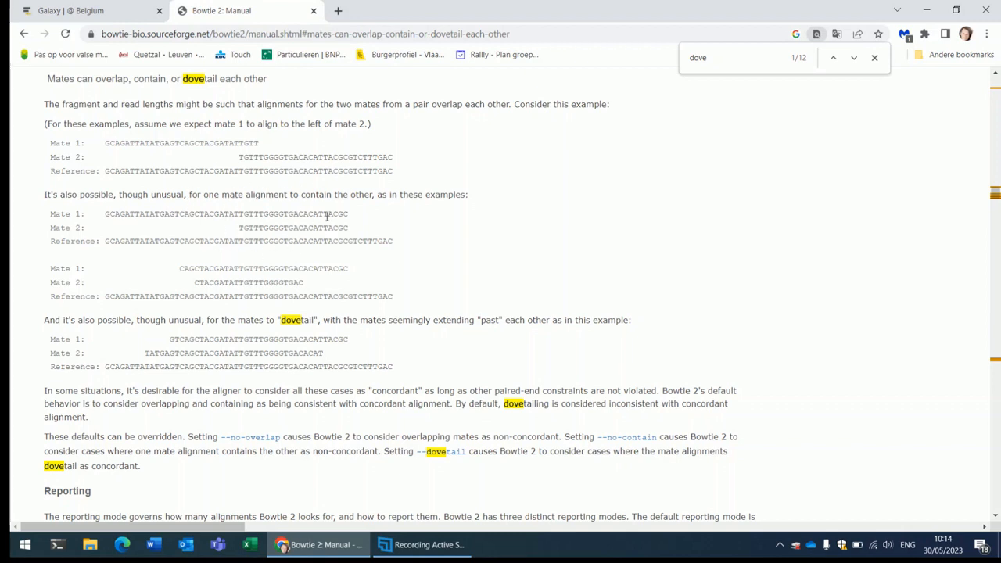
pyautogui.moveTo(269, 226)
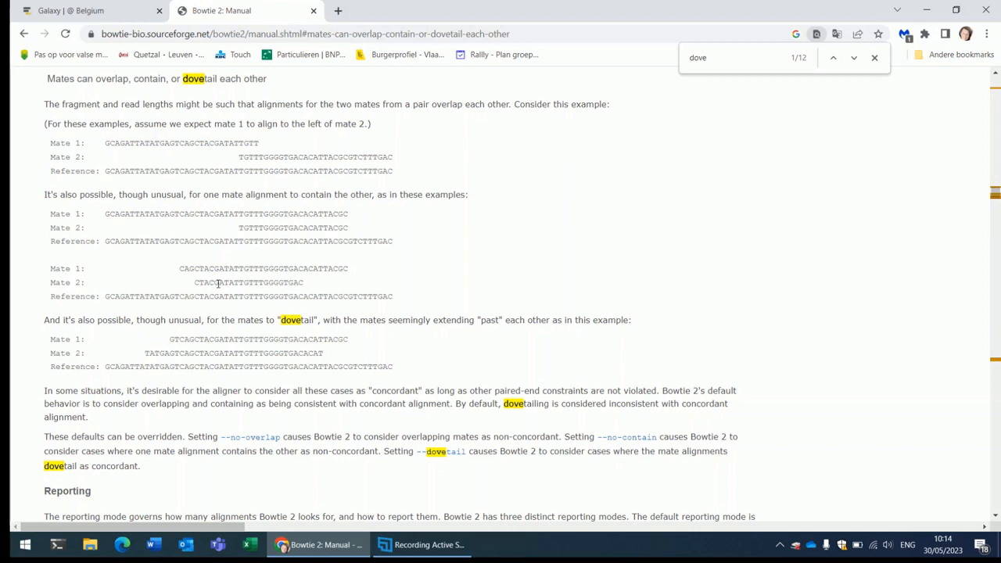
pyautogui.moveTo(316, 338)
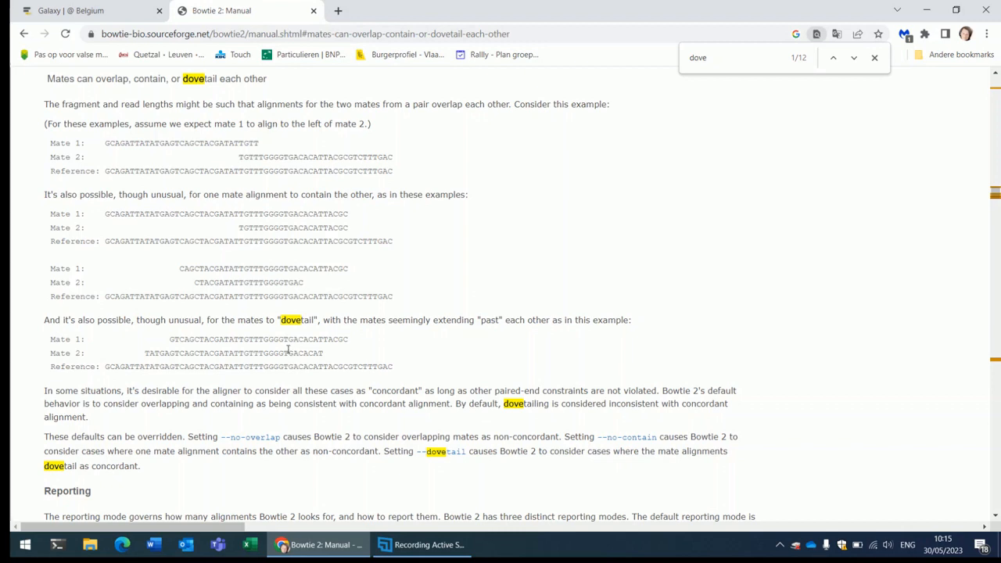
pyautogui.moveTo(225, 338)
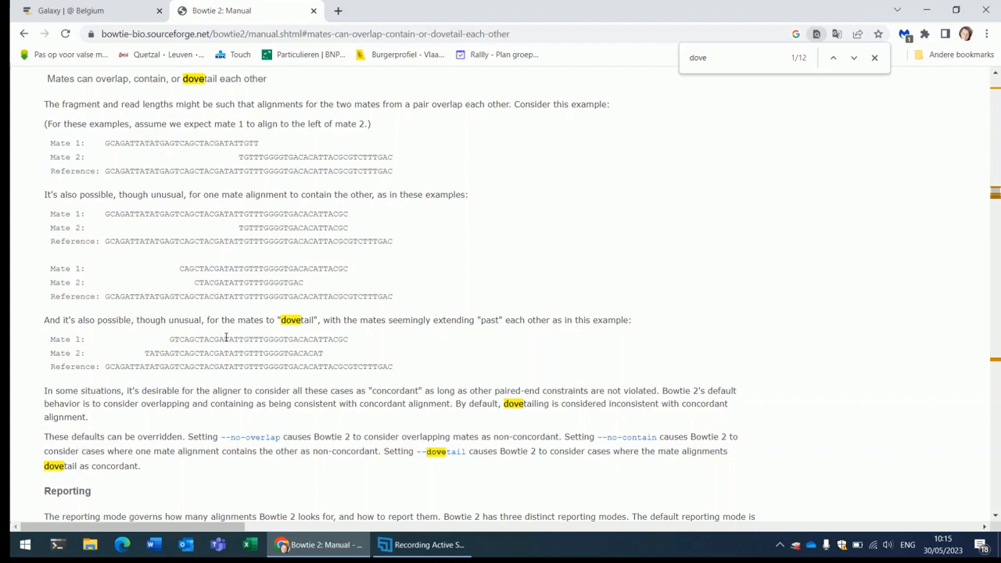
pyautogui.moveTo(241, 138)
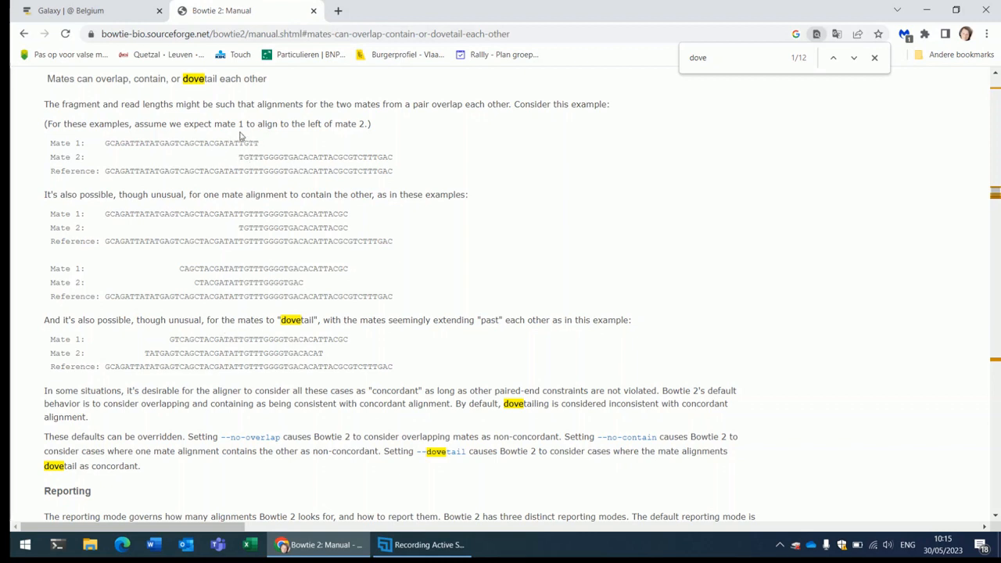
pyautogui.moveTo(224, 141)
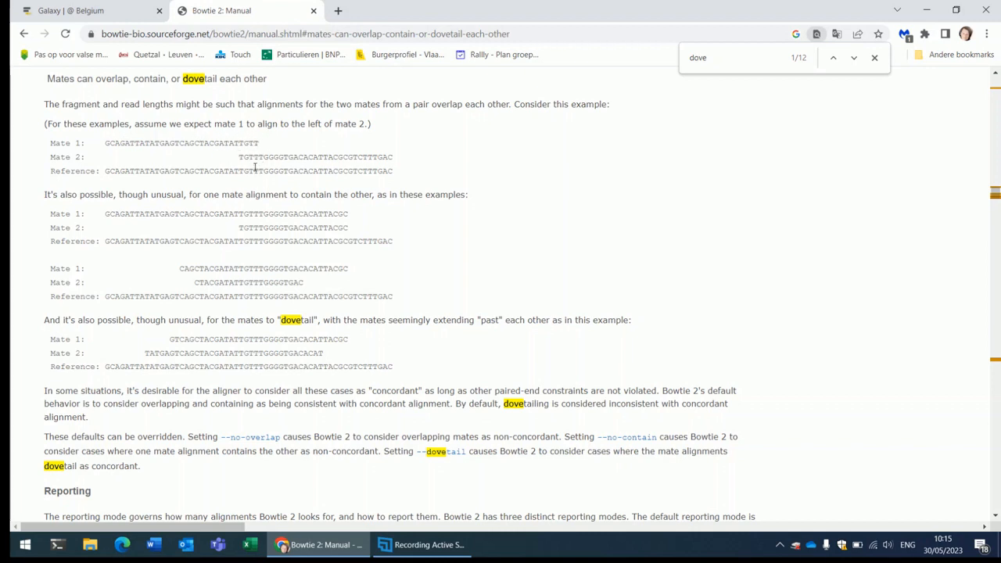
pyautogui.moveTo(246, 140)
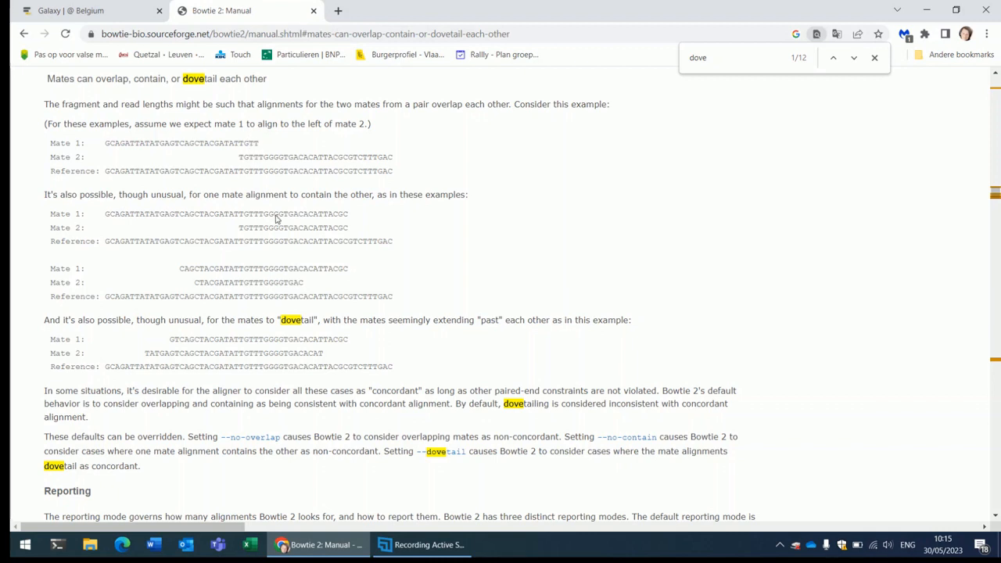
pyautogui.moveTo(275, 357)
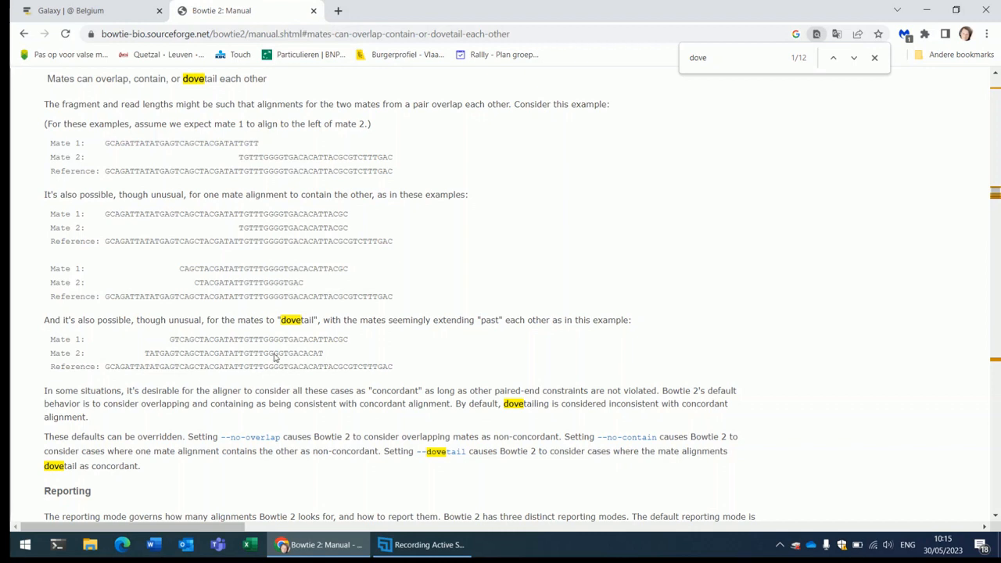
pyautogui.moveTo(178, 340)
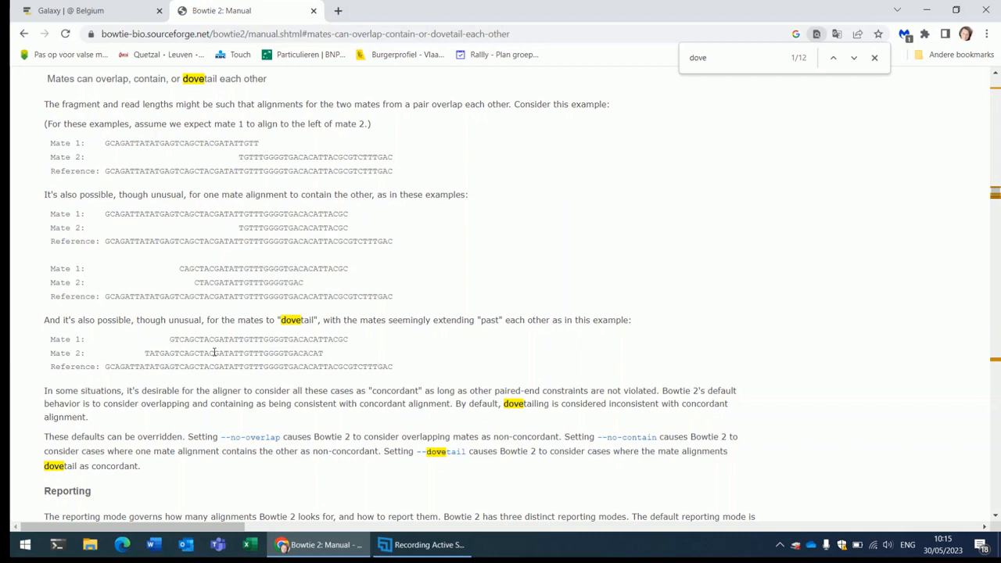
pyautogui.moveTo(272, 350)
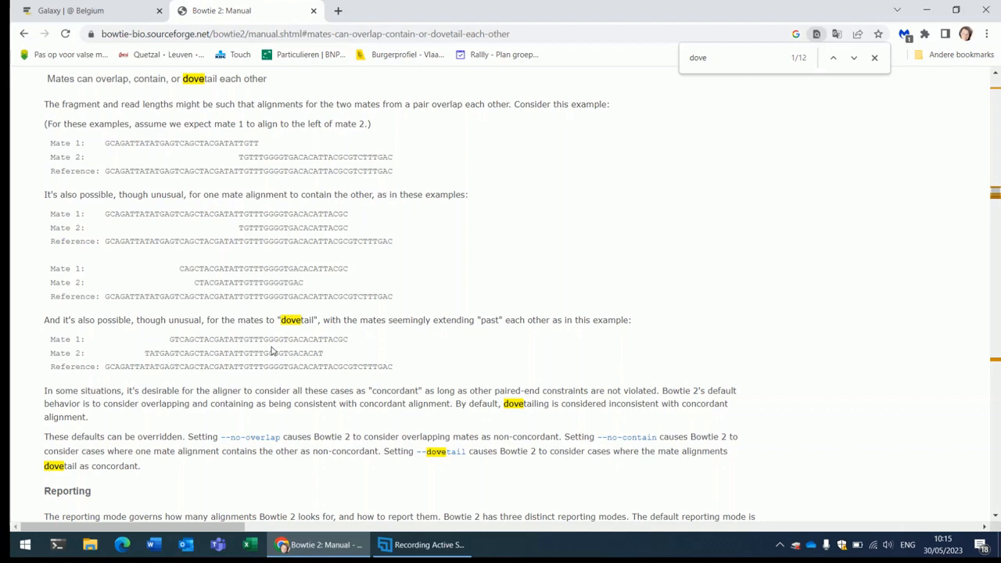
# Return to the Galaxy tab showing the Allow Dovetail and Recover Orphans options
pyautogui.click(62, 9)
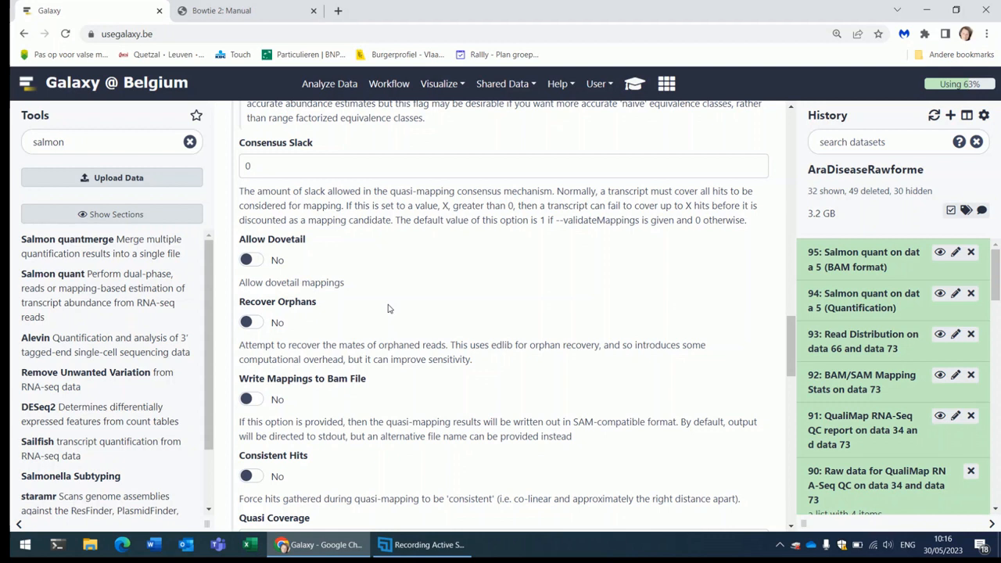
pyautogui.click(222, 11)
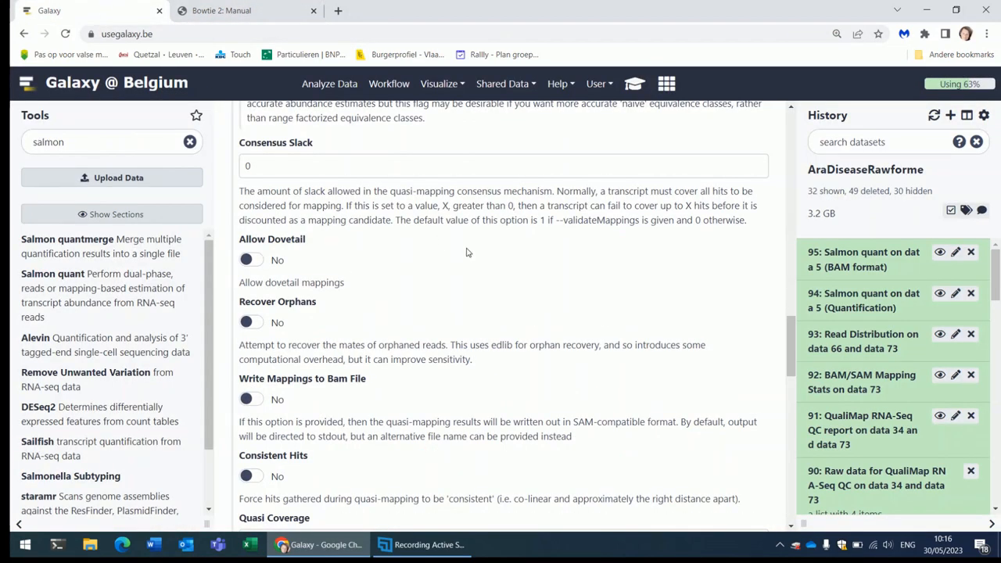
pyautogui.moveTo(390, 314)
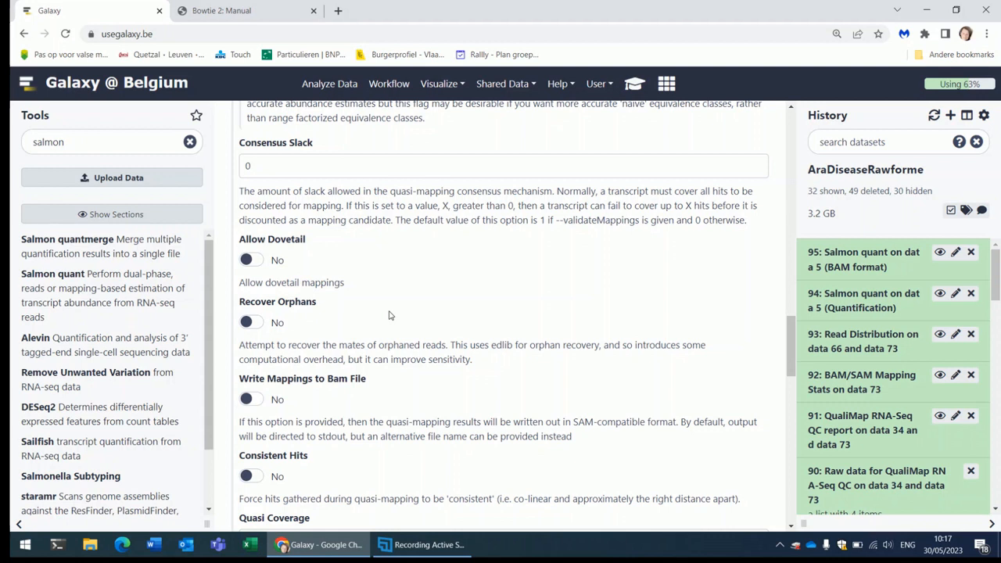
pyautogui.moveTo(263, 328)
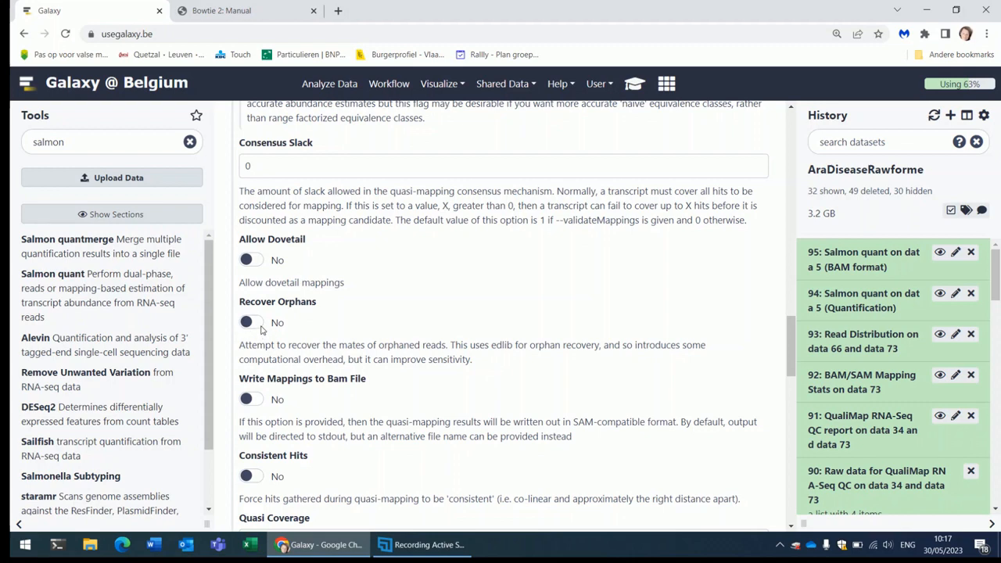
pyautogui.moveTo(360, 310)
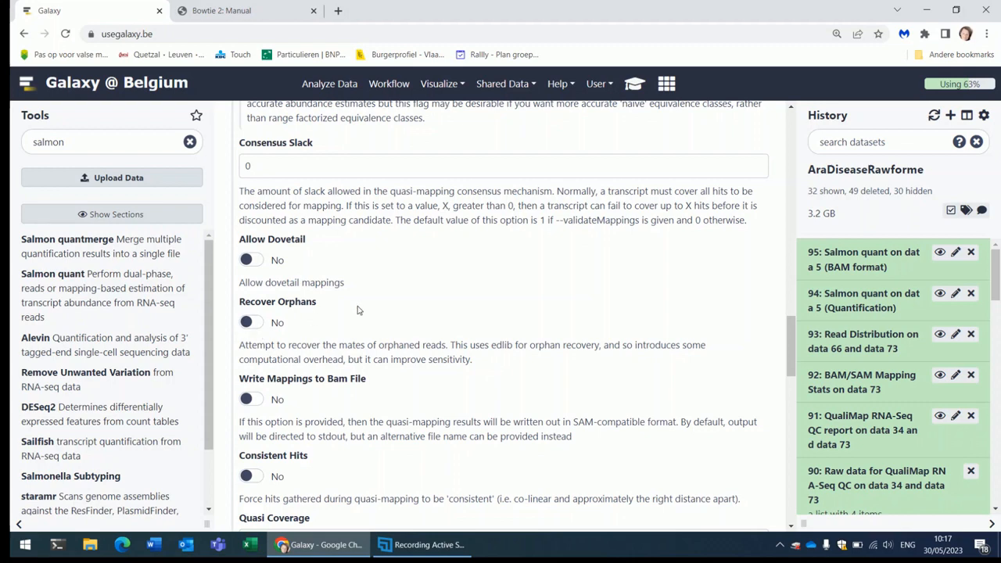
pyautogui.scroll(3)
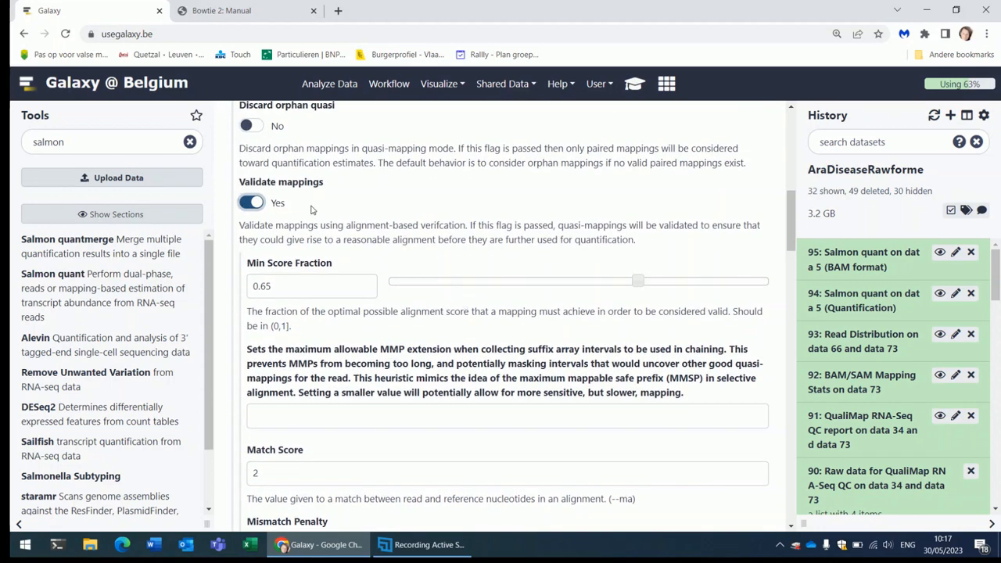
pyautogui.scroll(-3)
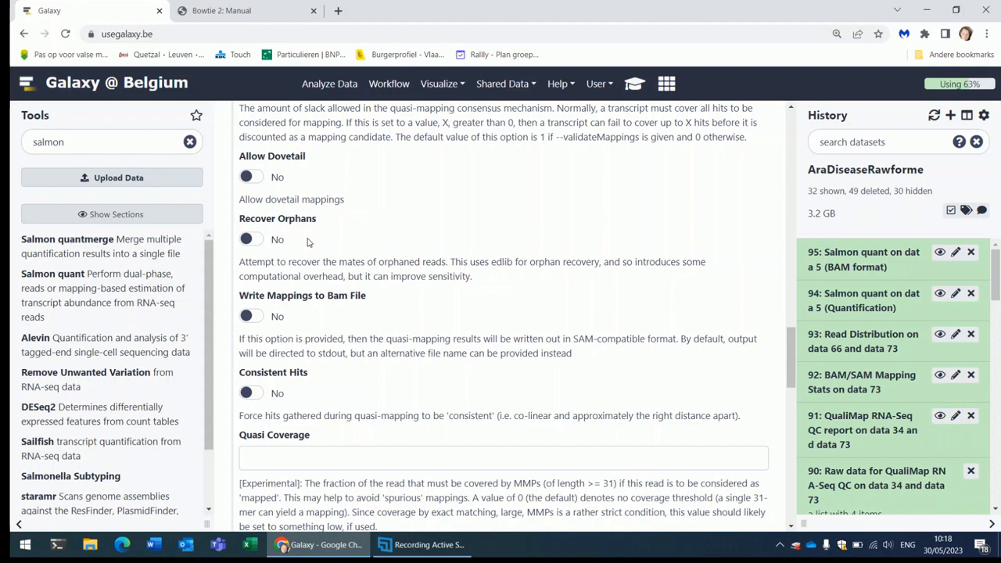
pyautogui.moveTo(316, 256)
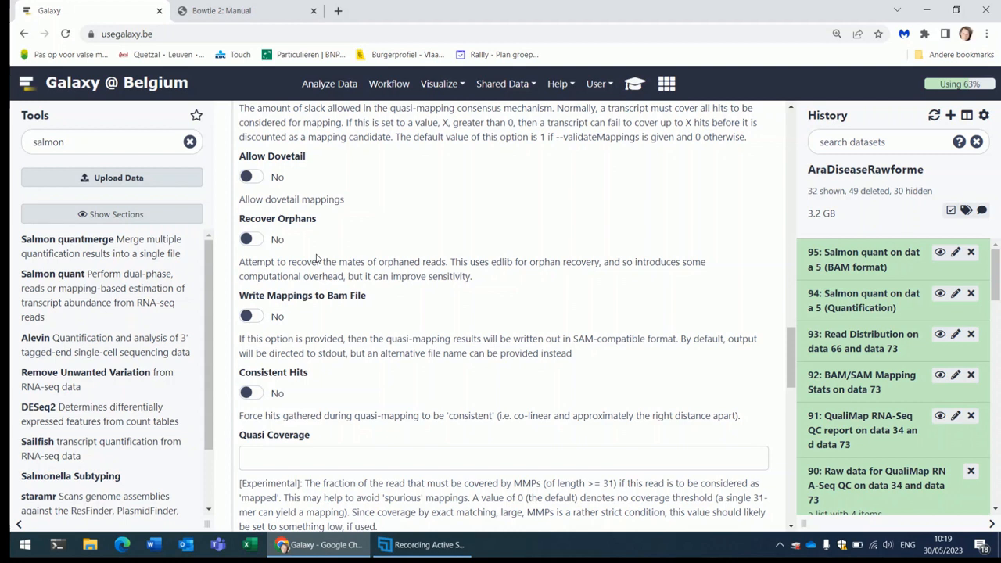
pyautogui.moveTo(581, 259)
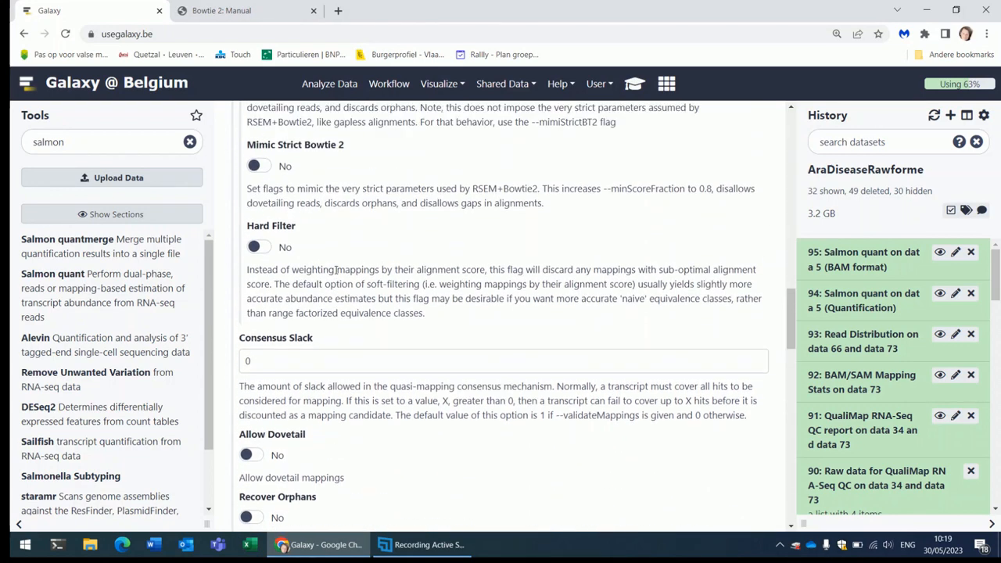
pyautogui.scroll(-3)
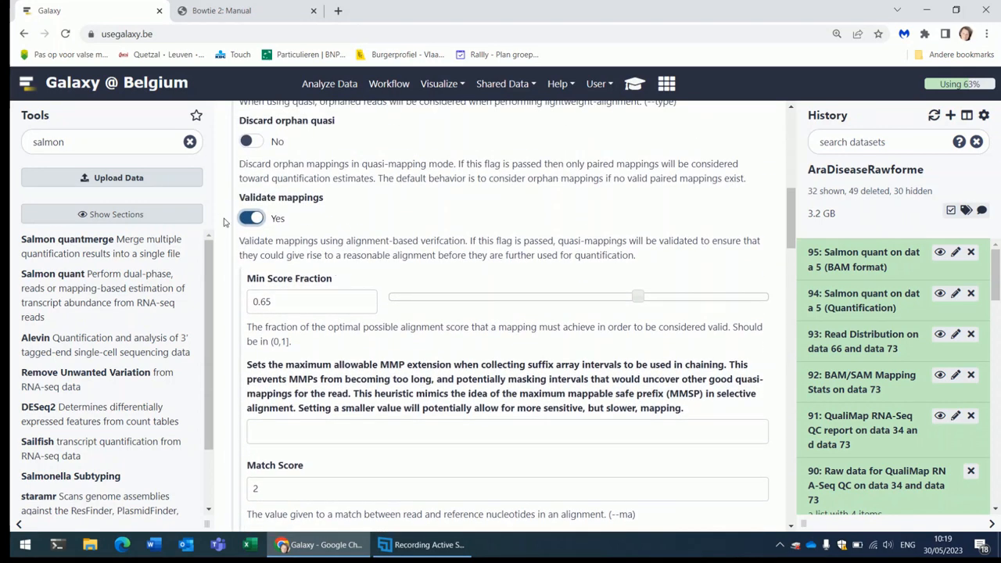
pyautogui.scroll(-3)
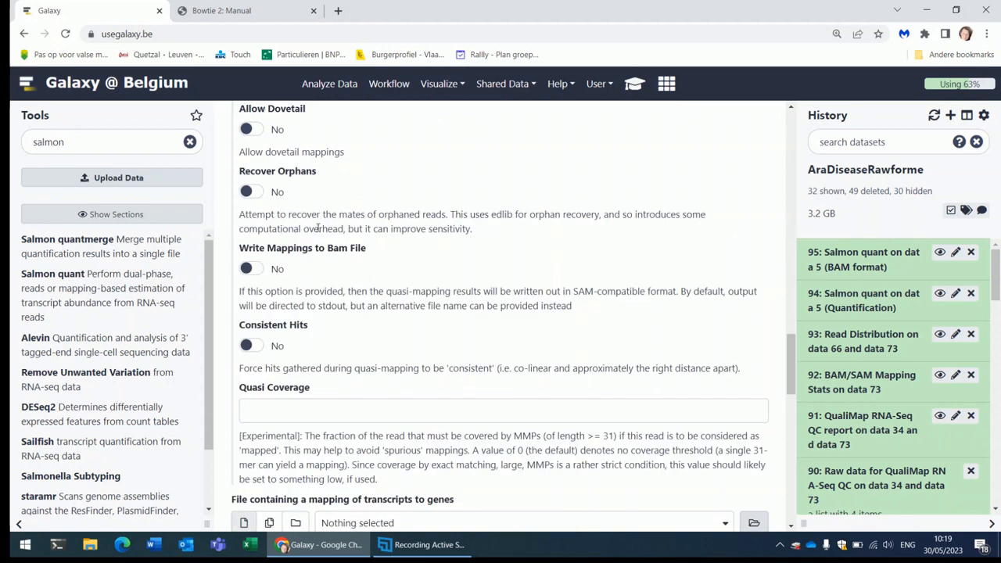
pyautogui.moveTo(291, 296)
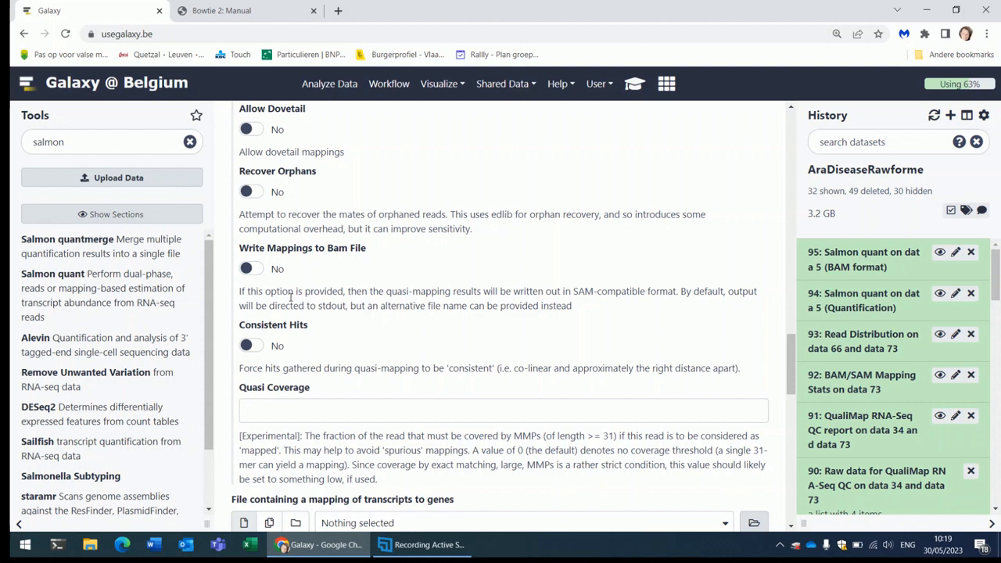
pyautogui.moveTo(310, 253)
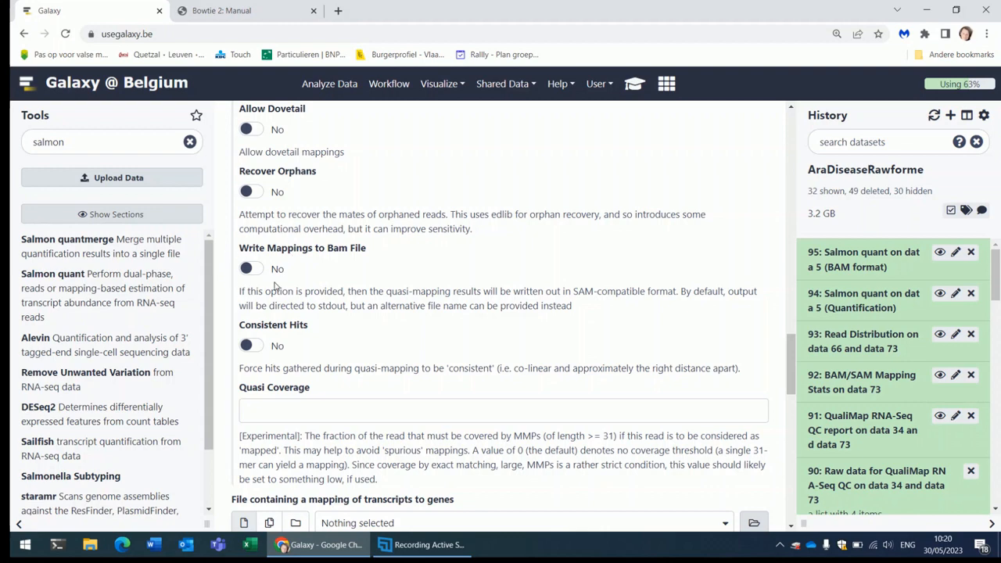
pyautogui.scroll(-3)
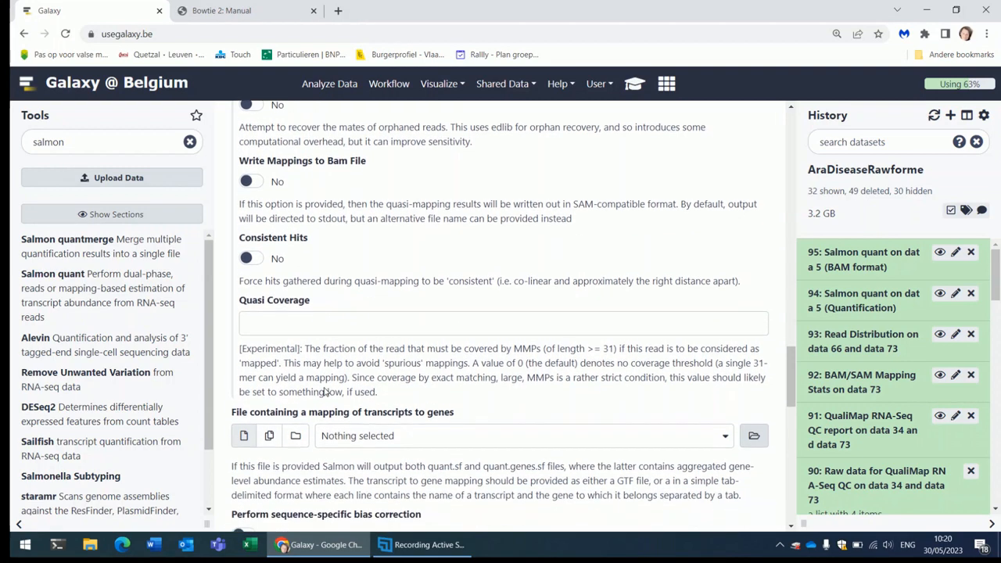
pyautogui.scroll(-3)
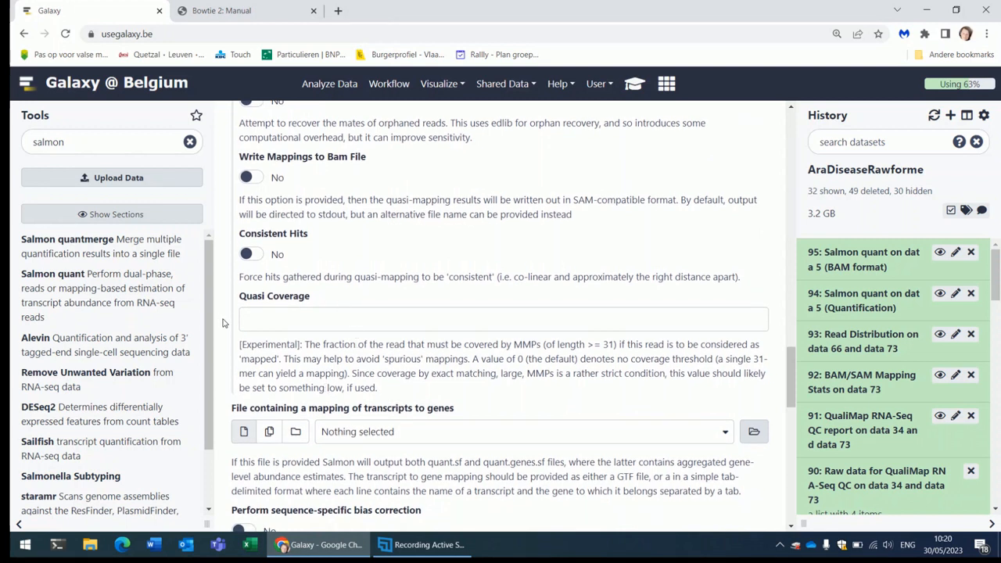
pyautogui.moveTo(228, 323)
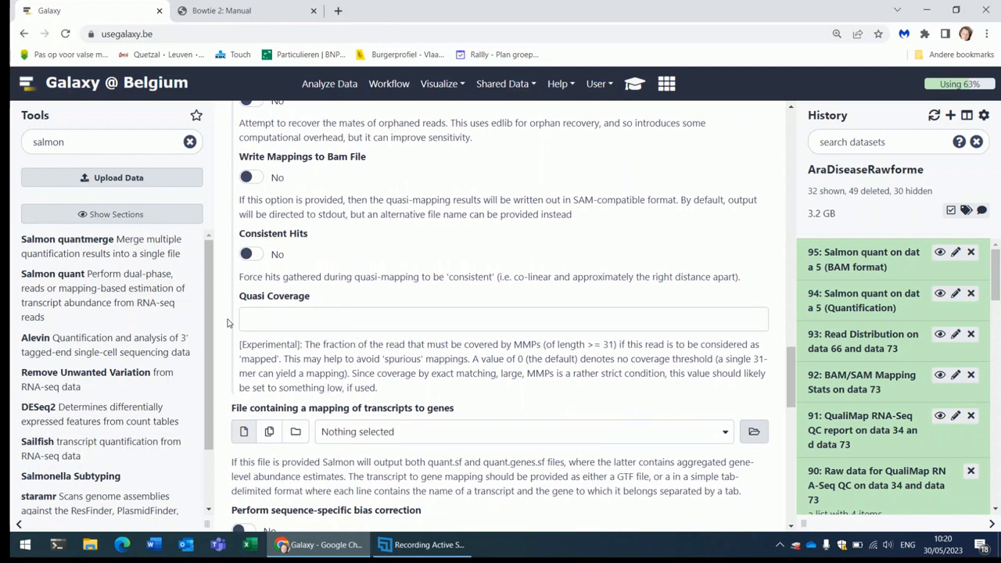
pyautogui.click(256, 319)
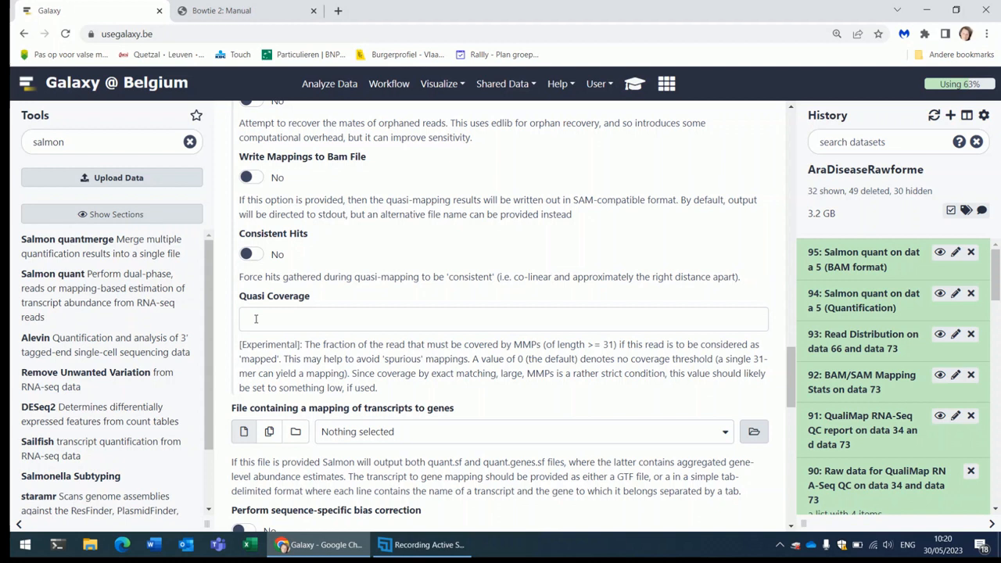
pyautogui.moveTo(254, 319)
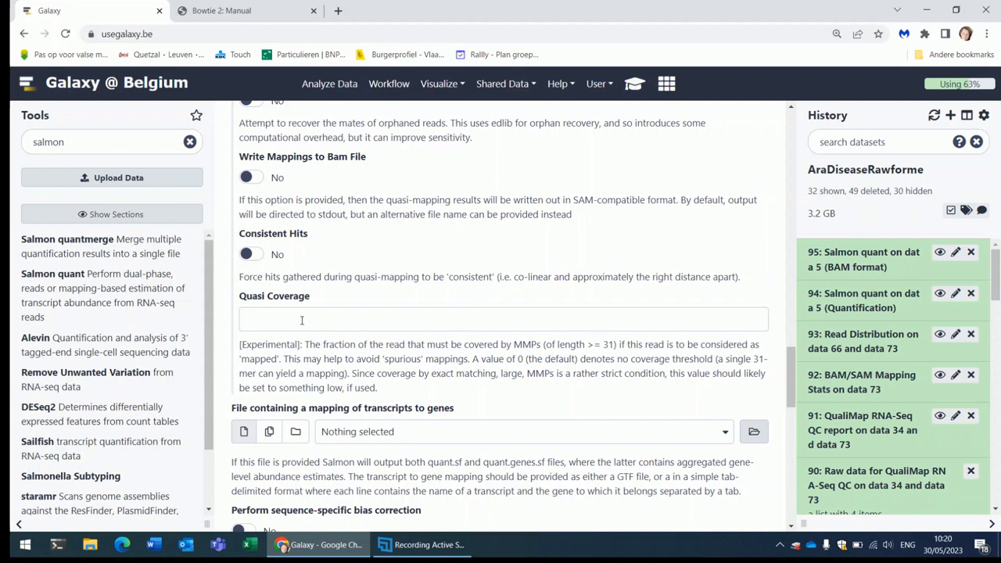
pyautogui.moveTo(235, 347)
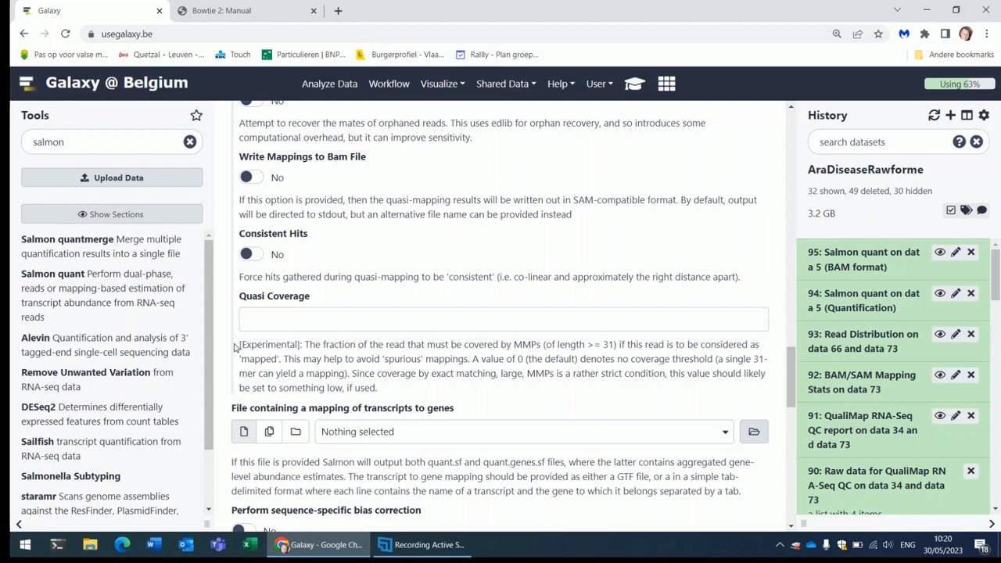
pyautogui.scroll(-3)
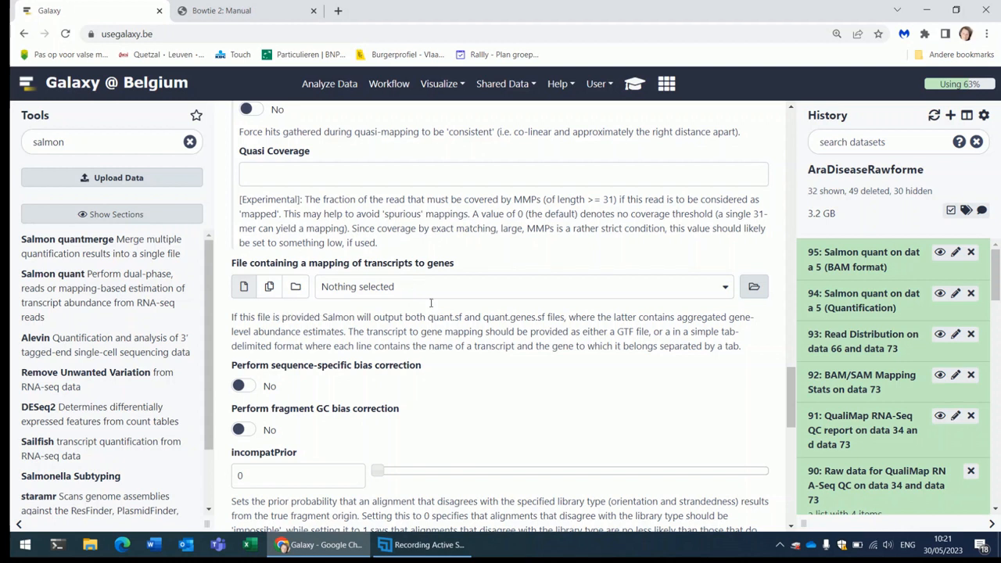
pyautogui.moveTo(404, 344)
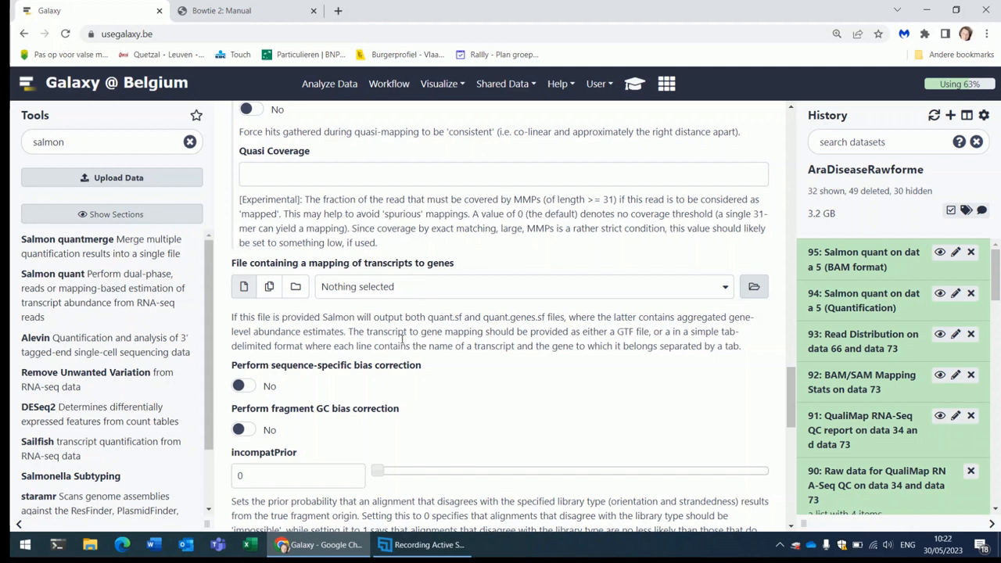
pyautogui.moveTo(229, 311)
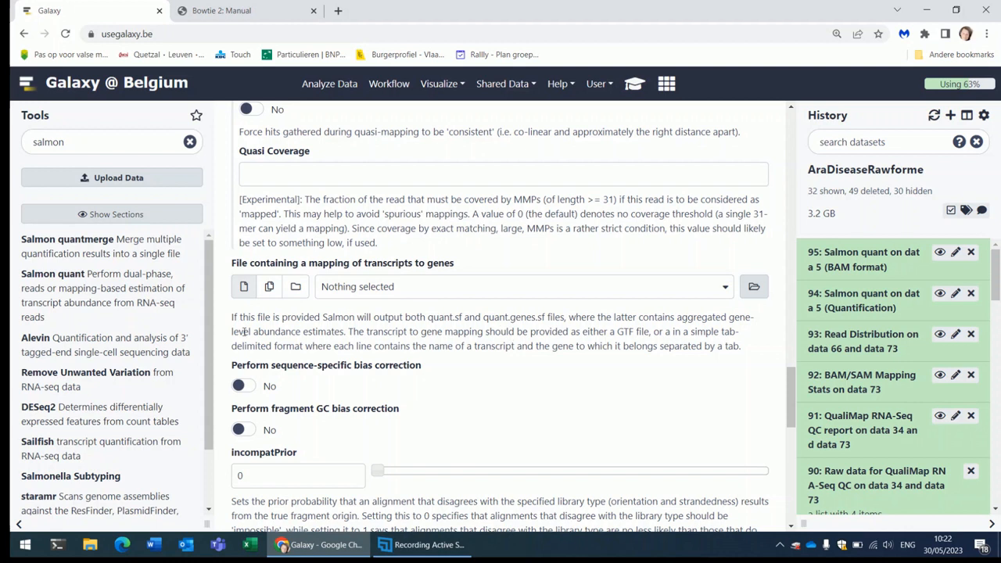
pyautogui.moveTo(290, 347)
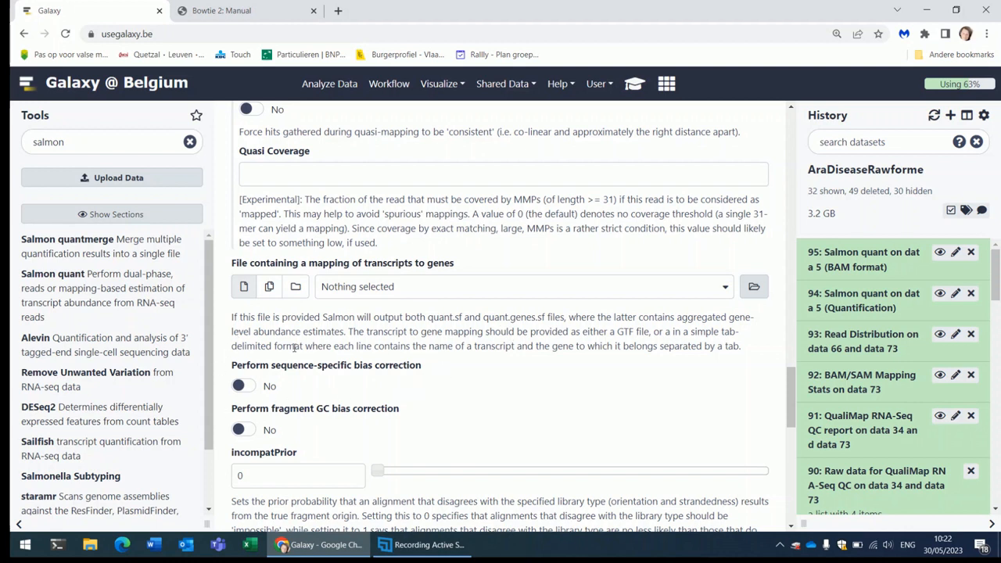
pyautogui.moveTo(456, 364)
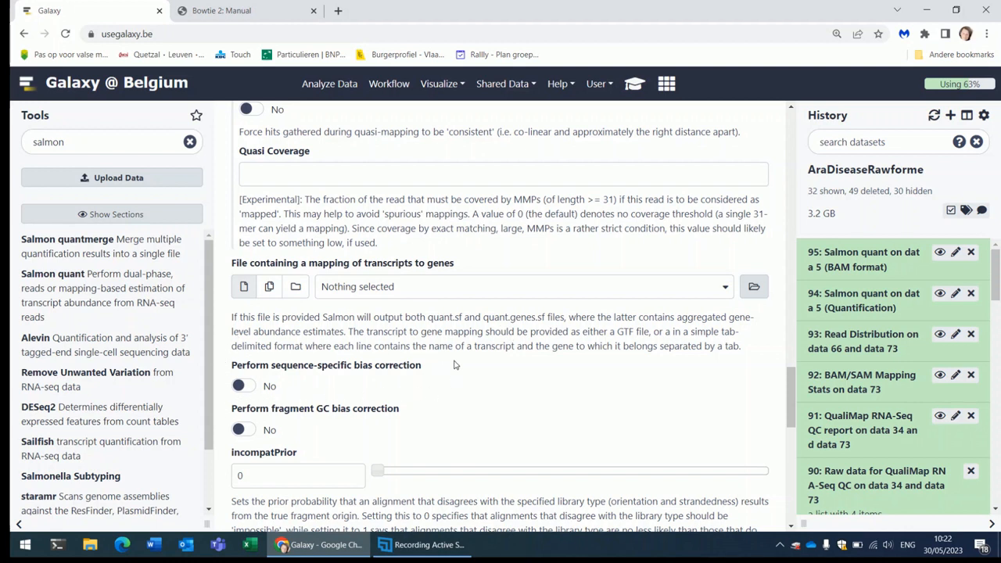
pyautogui.moveTo(225, 357)
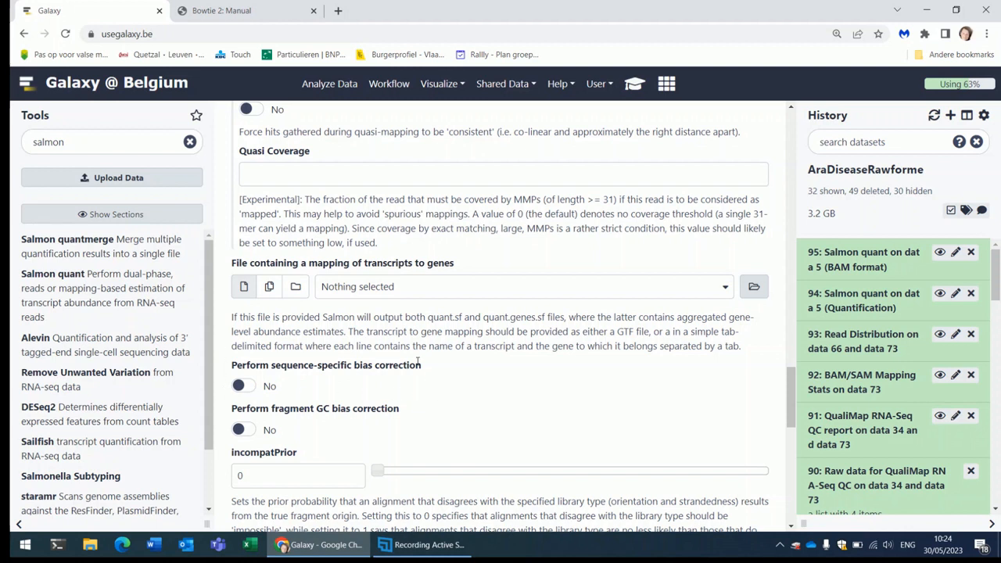
pyautogui.moveTo(269, 445)
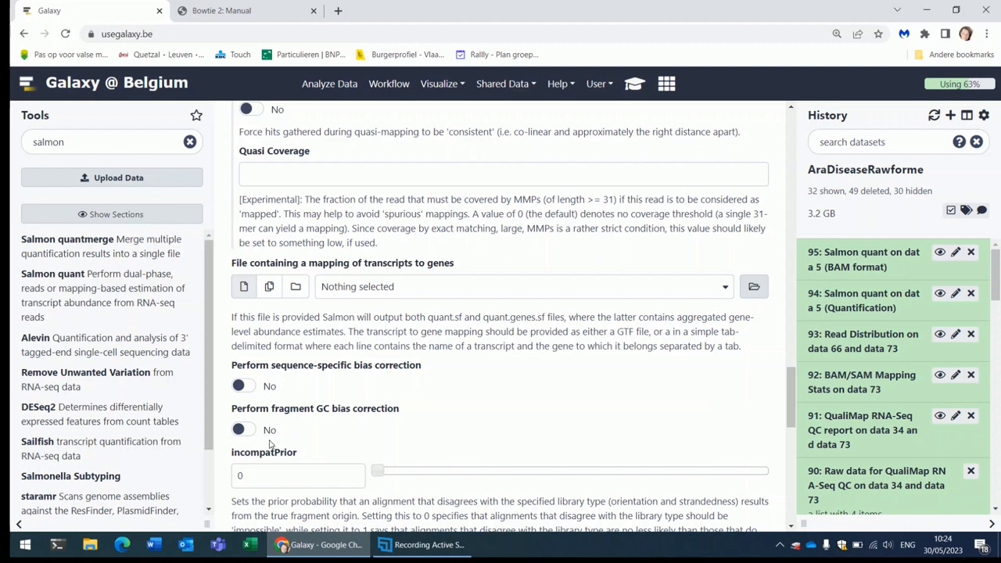
pyautogui.moveTo(435, 413)
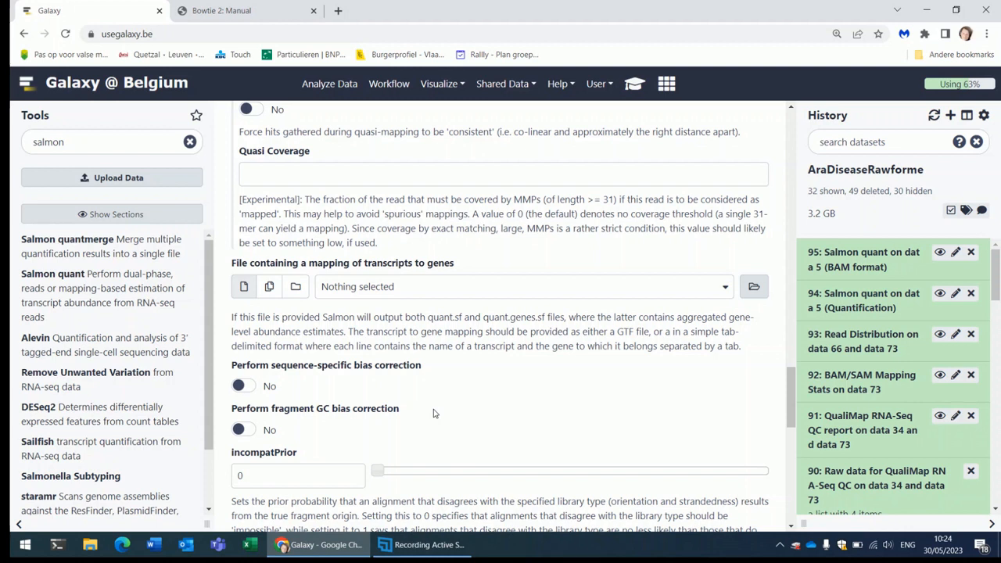
pyautogui.moveTo(404, 416)
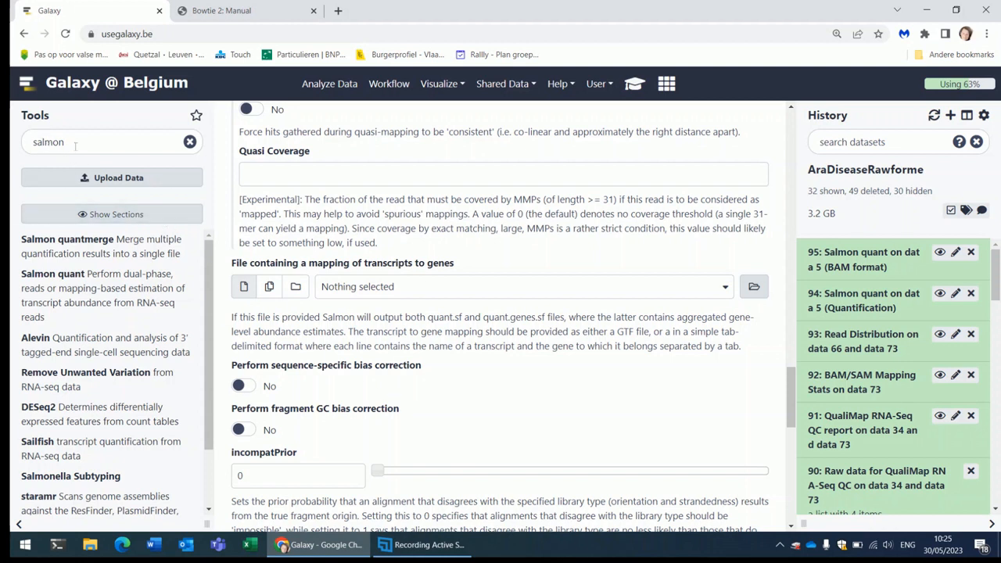
# Search the tool panel for 'mul' to list MultiQC and related QC tools
pyautogui.write('multiqc')
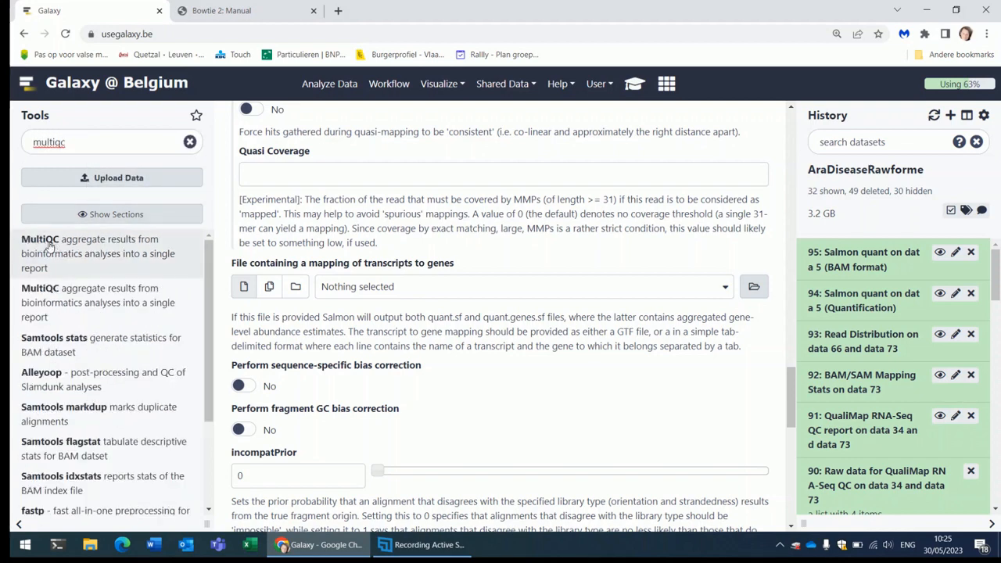
pyautogui.moveTo(48, 254)
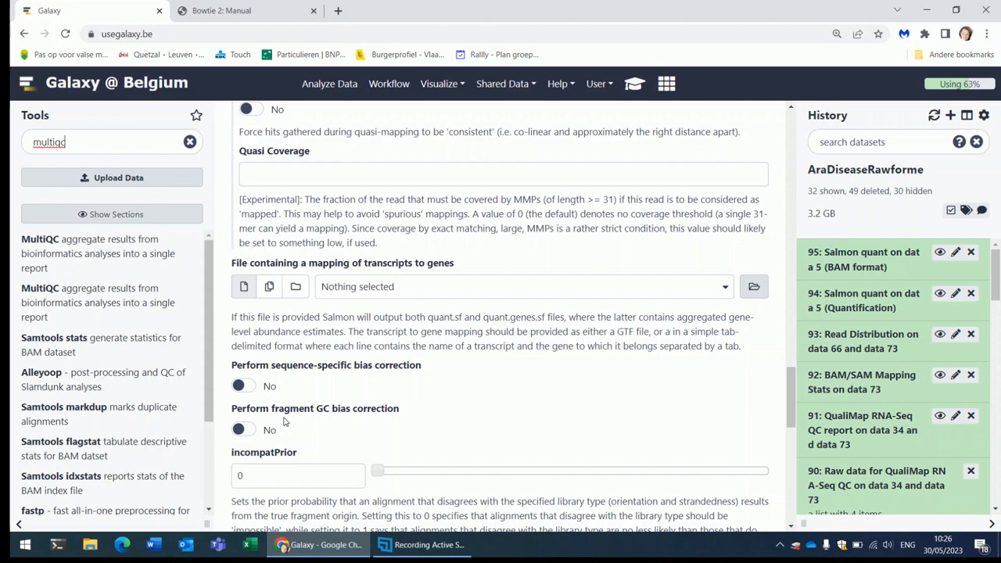
pyautogui.moveTo(357, 433)
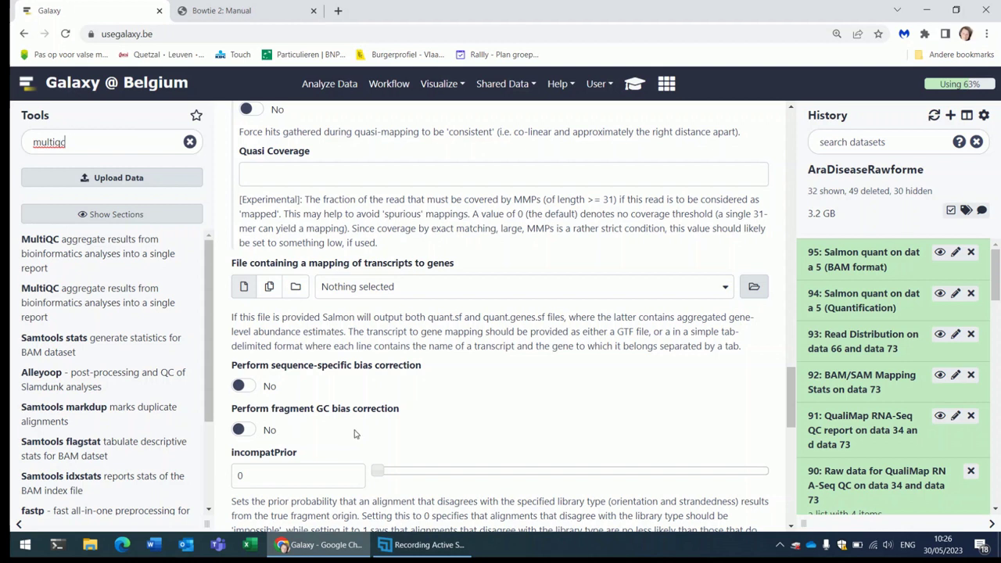
pyautogui.moveTo(473, 394)
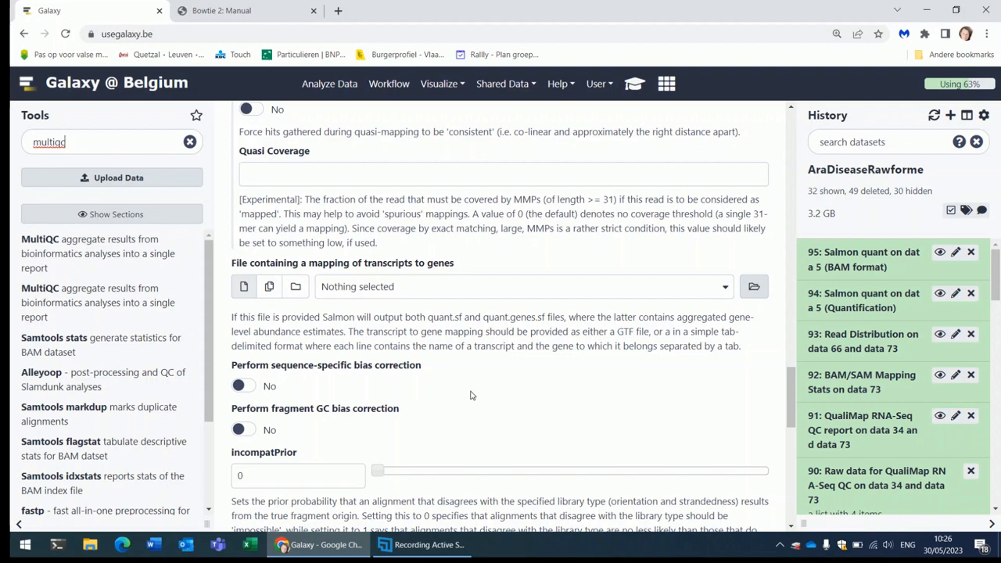
pyautogui.scroll(-3)
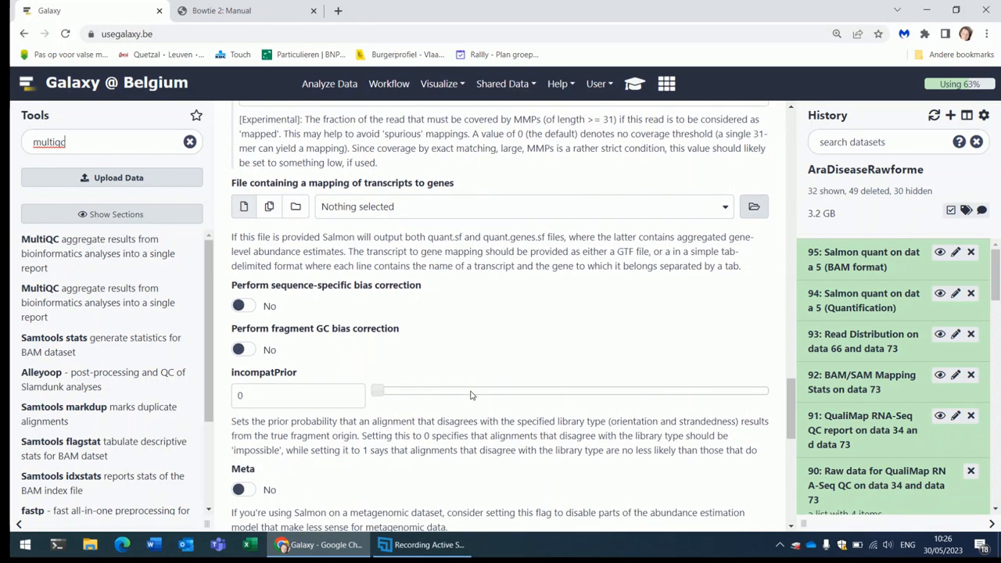
pyautogui.scroll(-3)
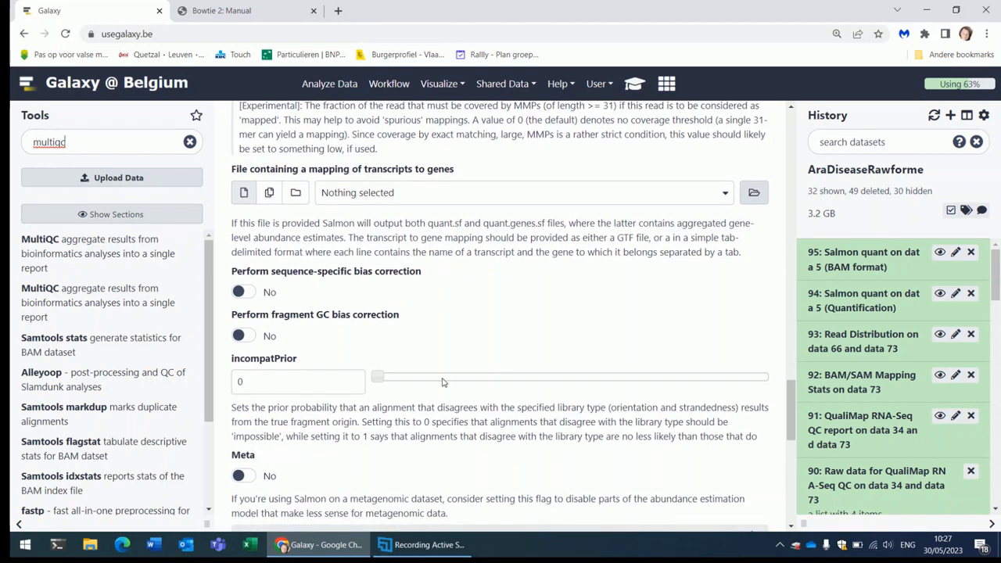
pyautogui.moveTo(229, 371)
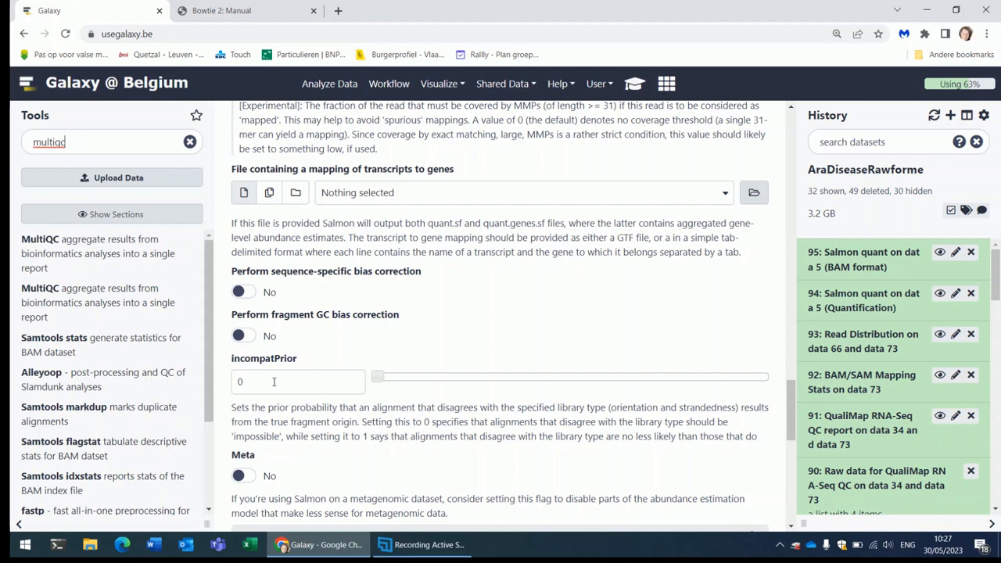
pyautogui.moveTo(258, 407)
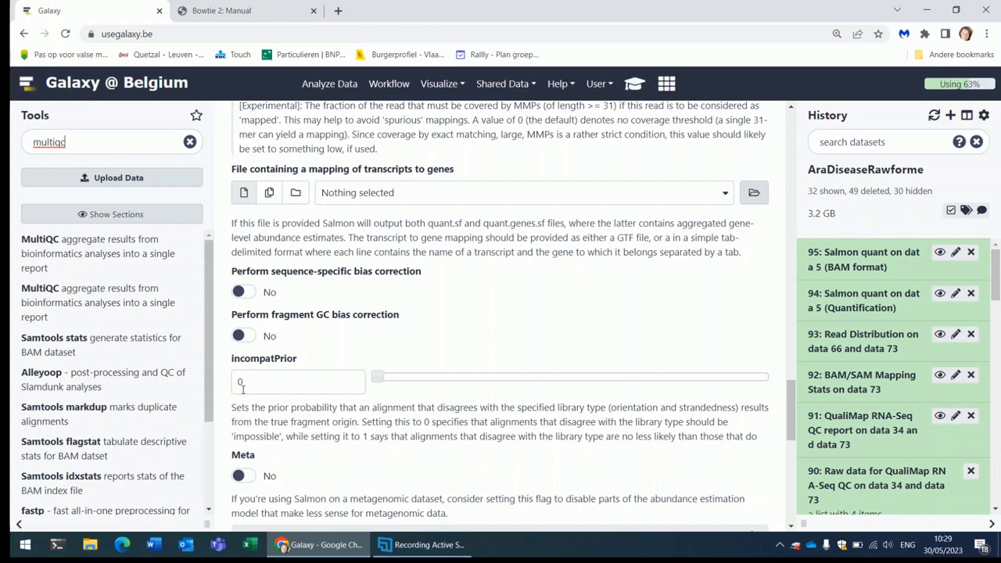
pyautogui.scroll(-3)
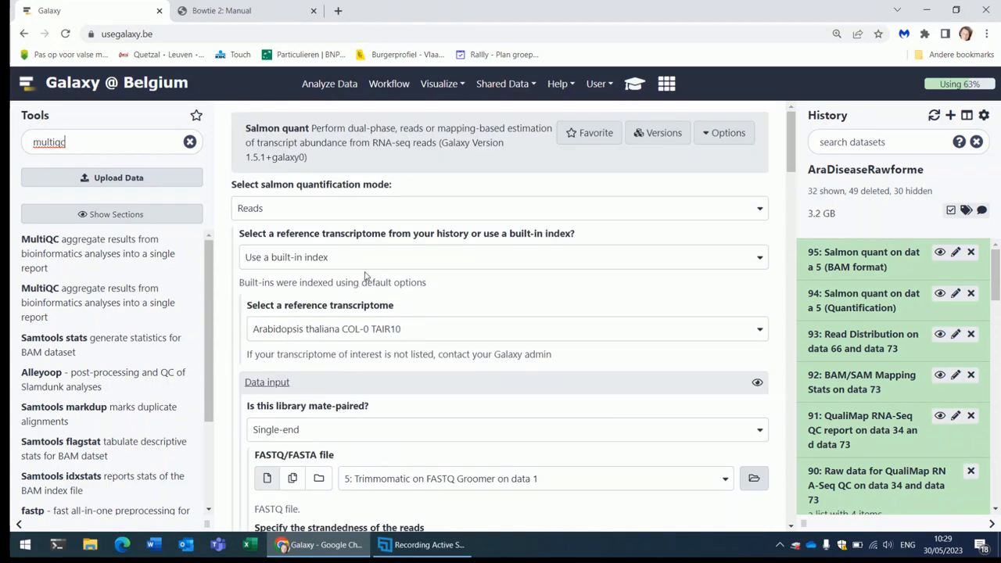
pyautogui.click(498, 208)
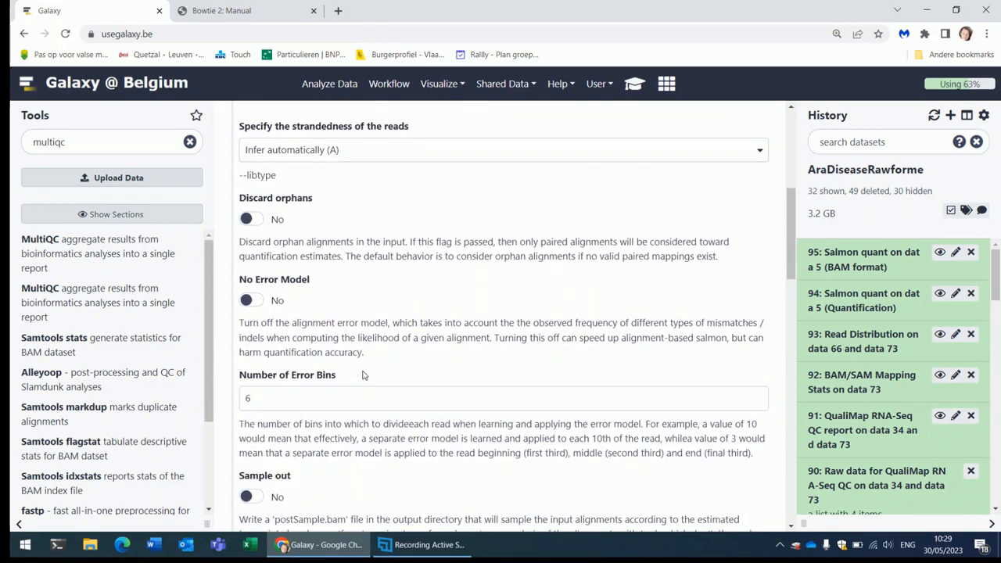
pyautogui.scroll(-3)
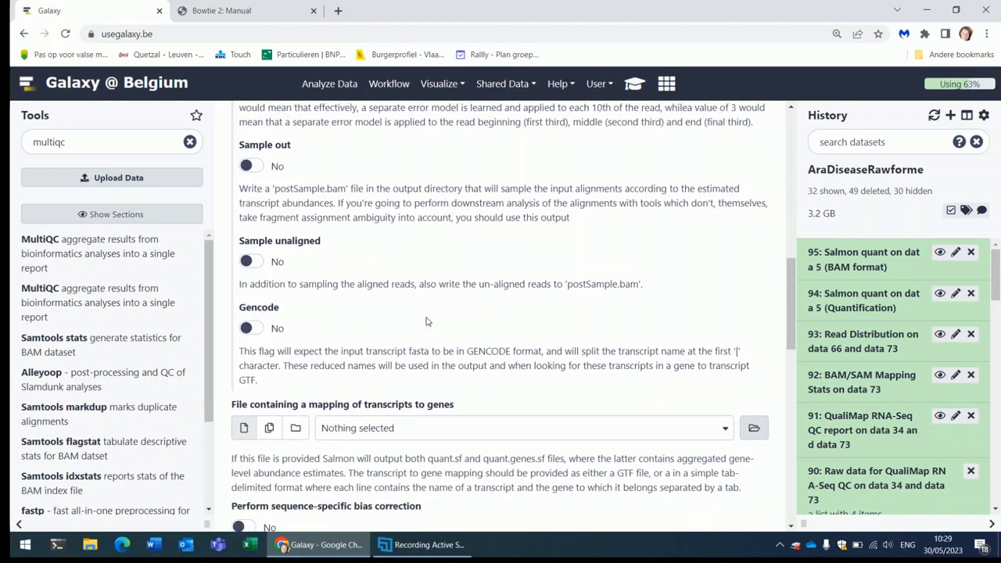
pyautogui.moveTo(420, 316)
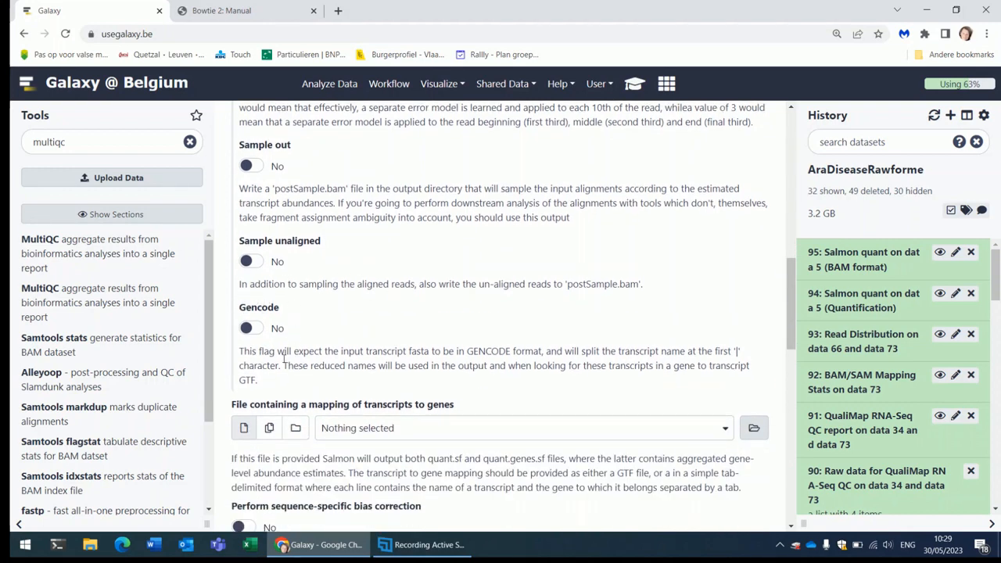
pyautogui.moveTo(323, 355)
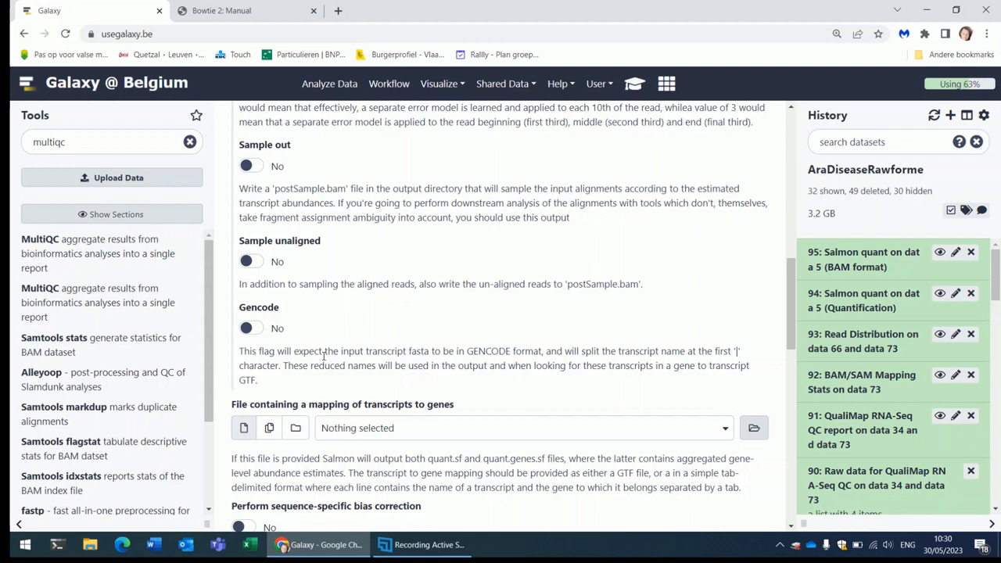
pyautogui.moveTo(340, 307)
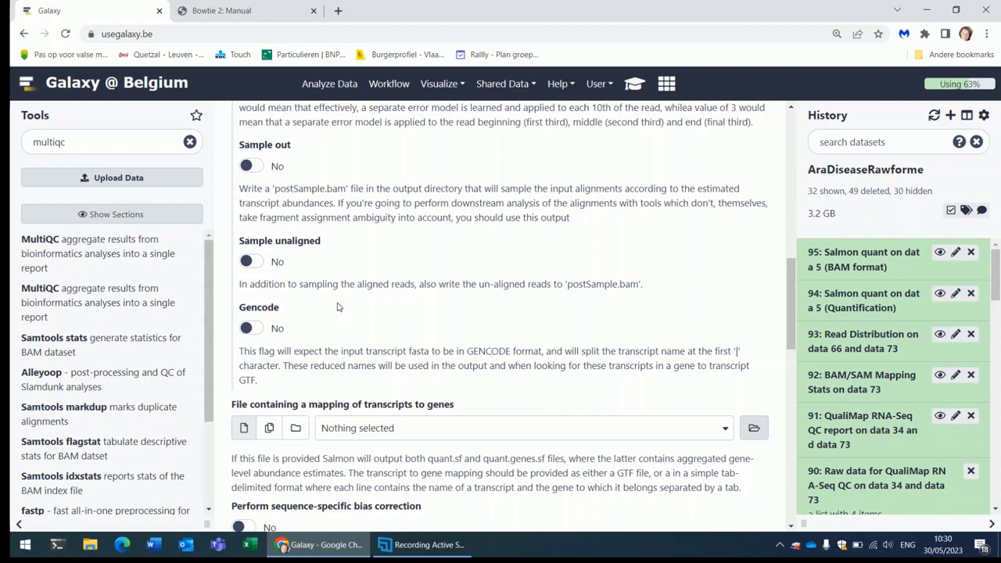
pyautogui.moveTo(252, 297)
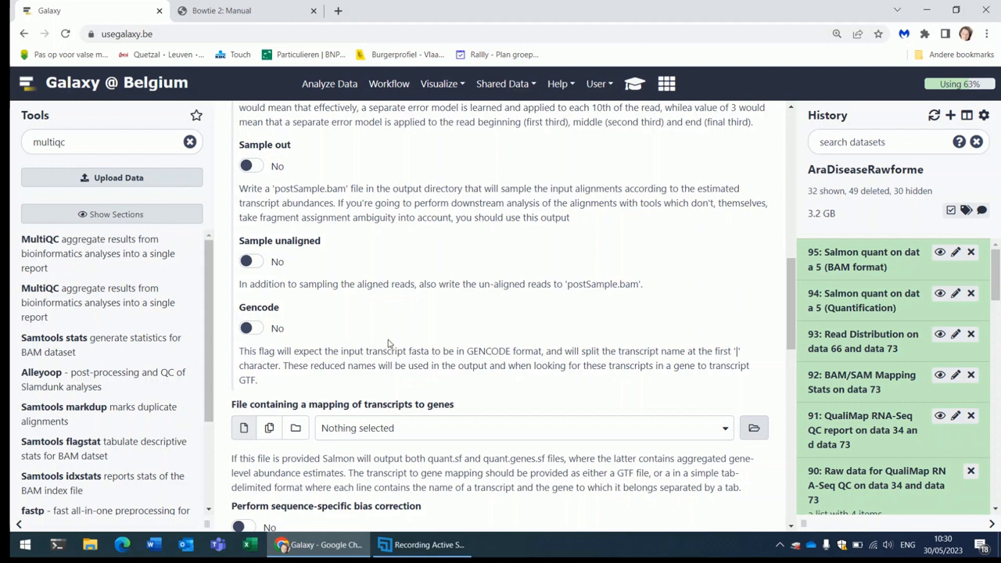
pyautogui.moveTo(641, 313)
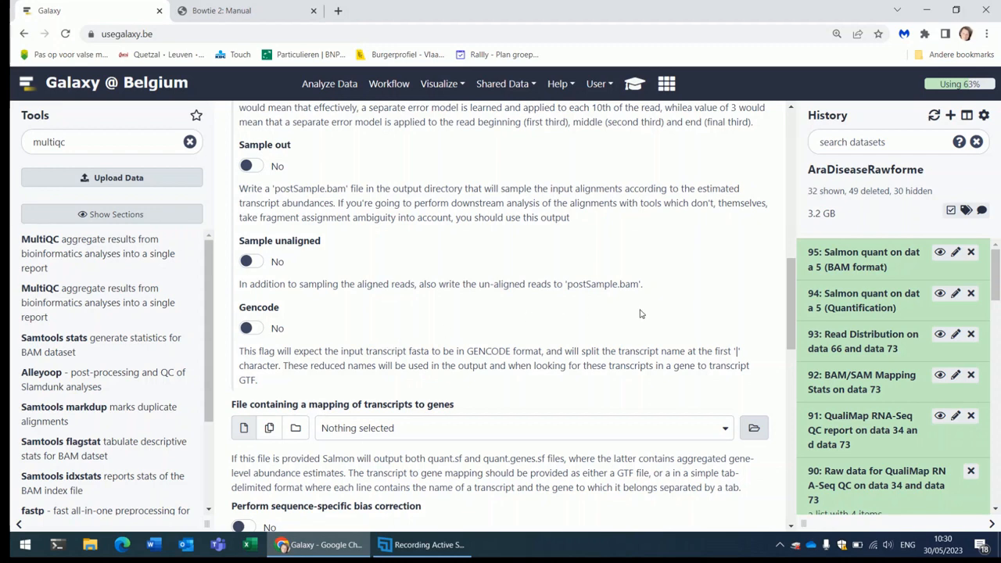
pyautogui.scroll(-3)
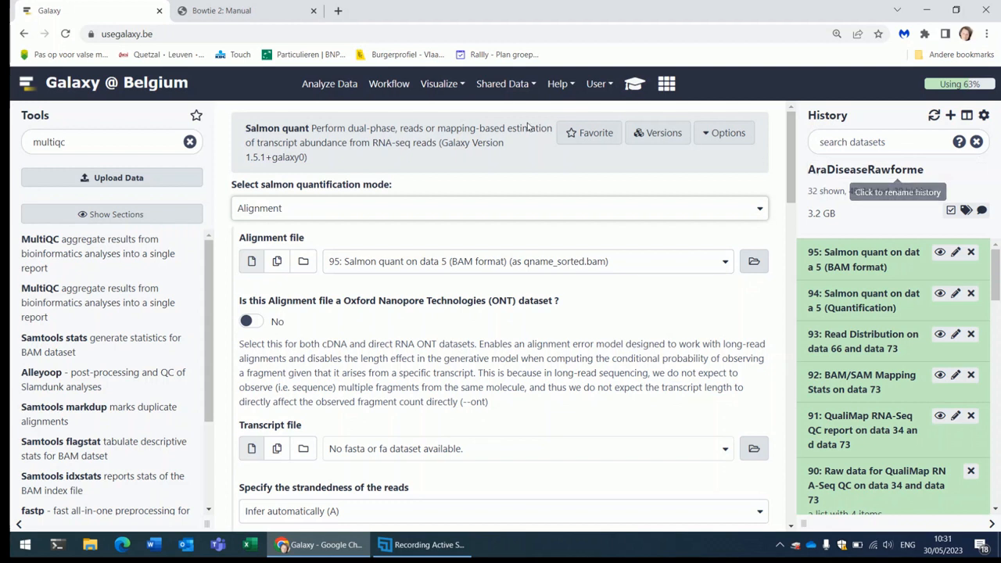
pyautogui.click(499, 208)
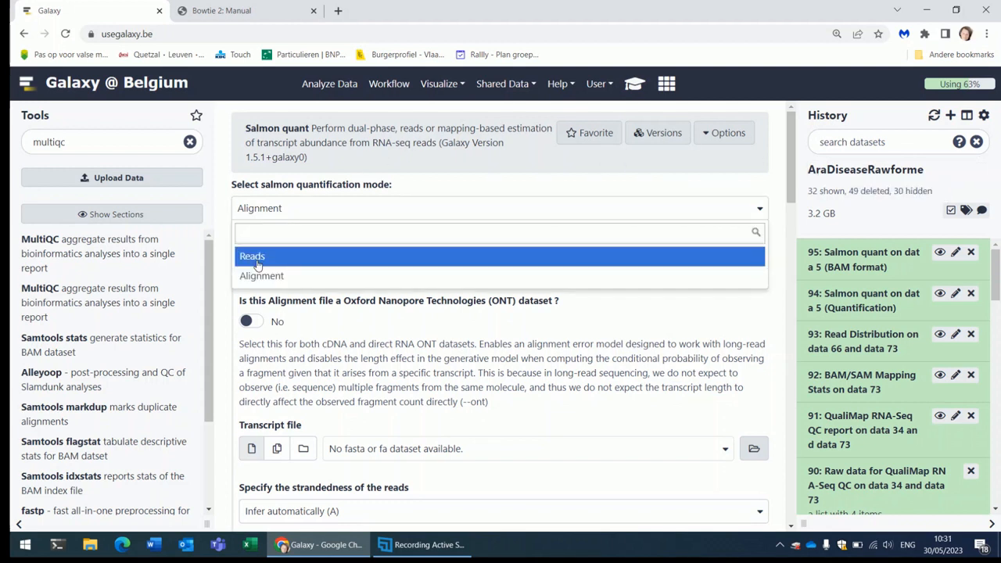
pyautogui.click(252, 257)
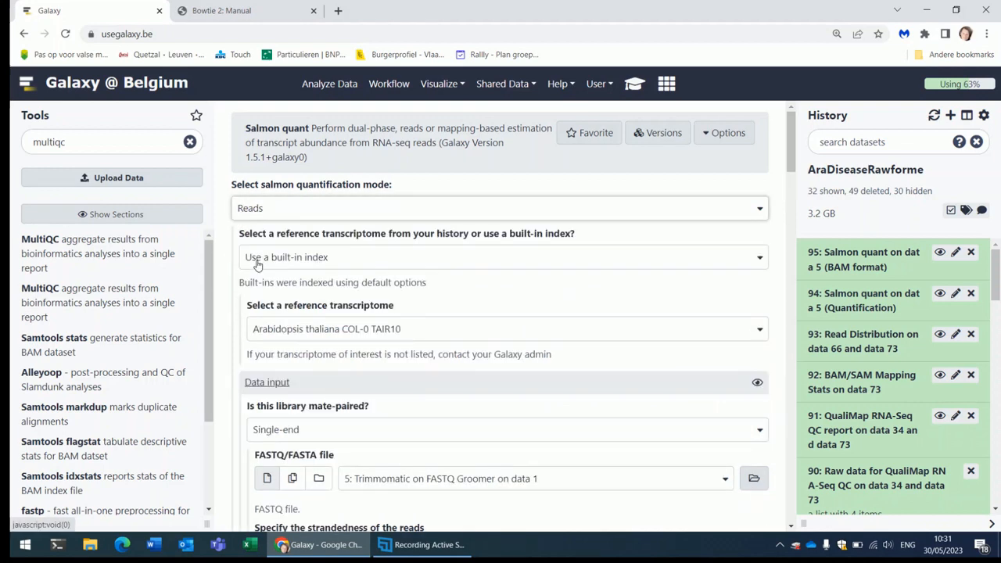
pyautogui.moveTo(419, 338)
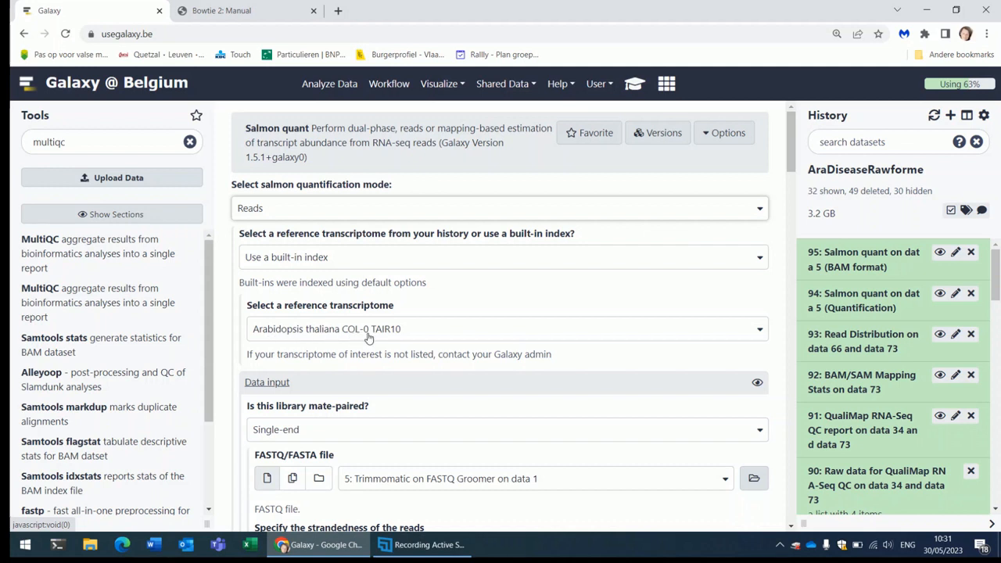
pyautogui.moveTo(421, 331)
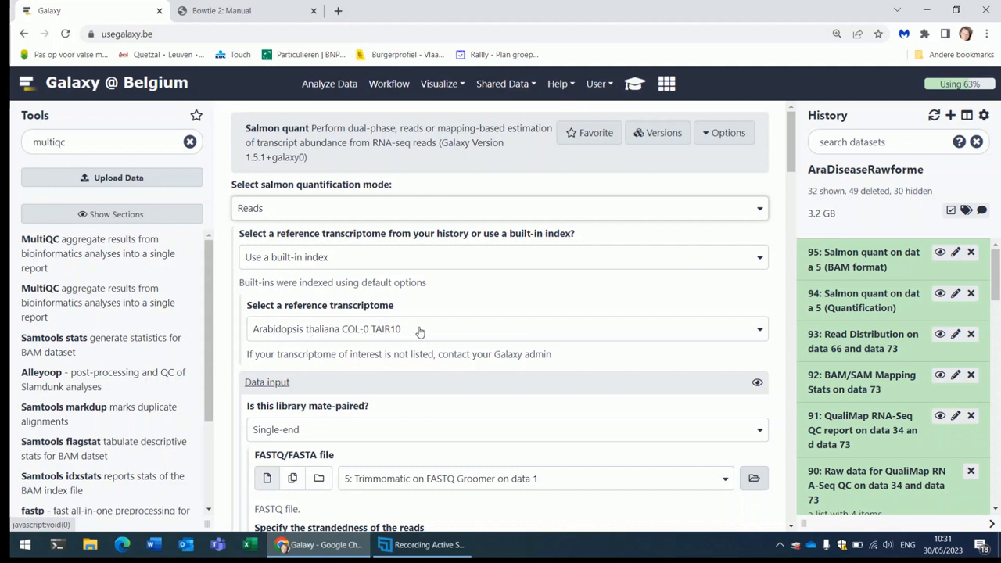
pyautogui.scroll(-3)
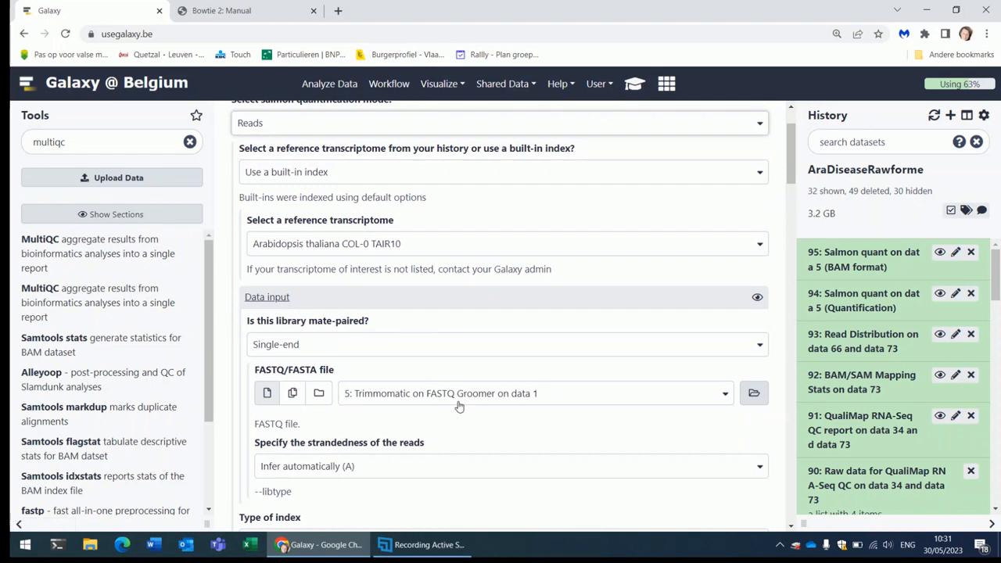
pyautogui.moveTo(492, 417)
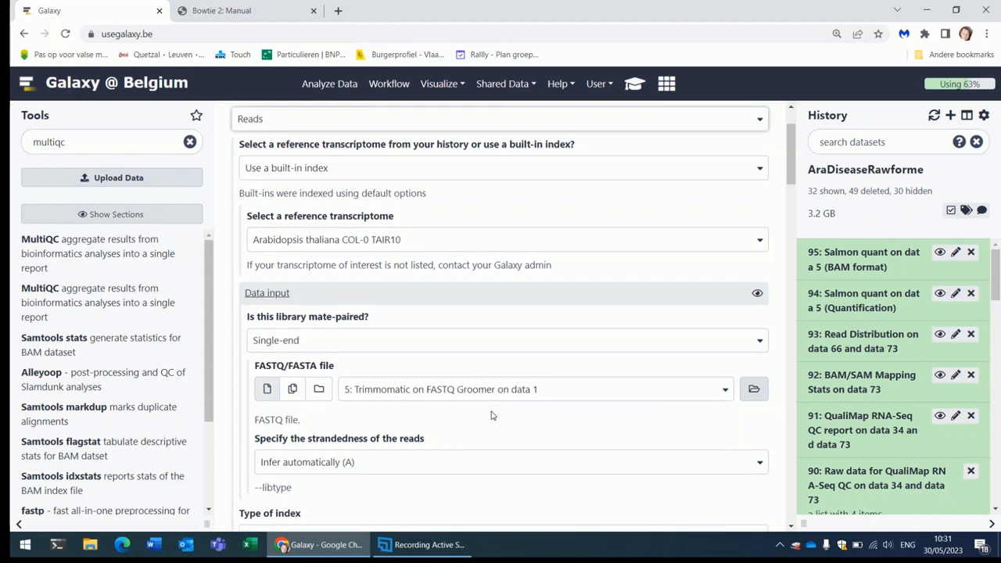
# Set Write Mappings to Bam File to Yes
pyautogui.scroll(-3)
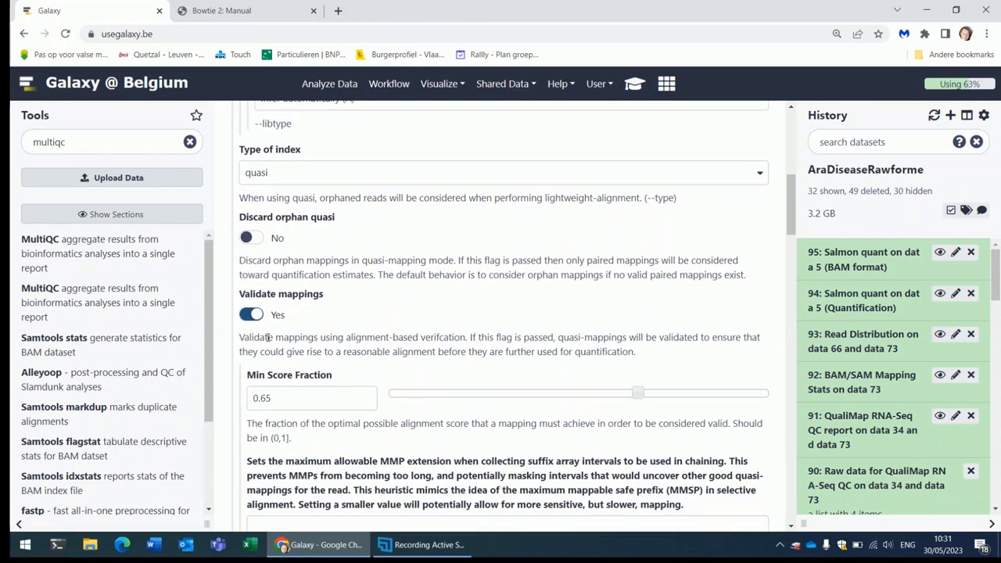
pyautogui.scroll(-3)
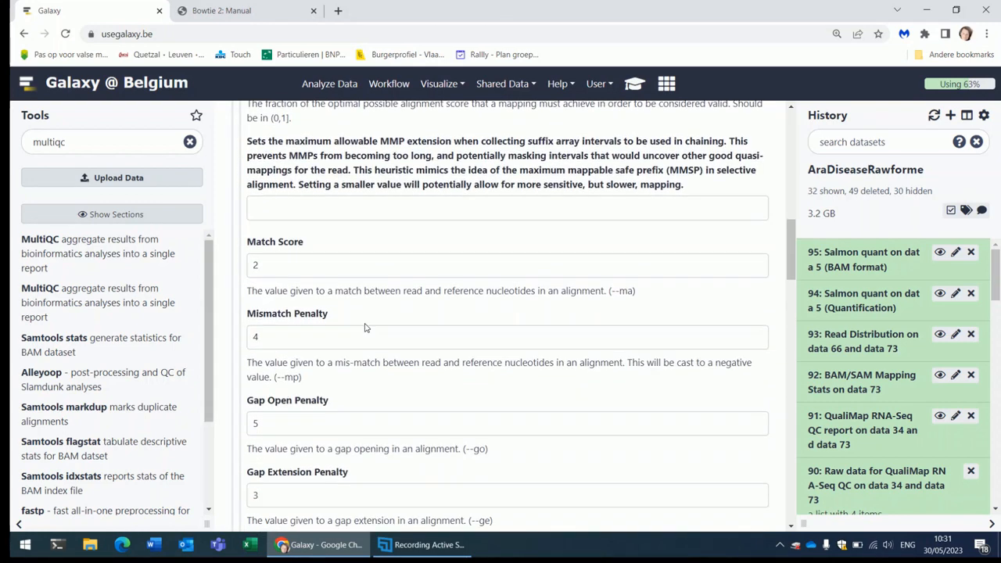
pyautogui.scroll(-3)
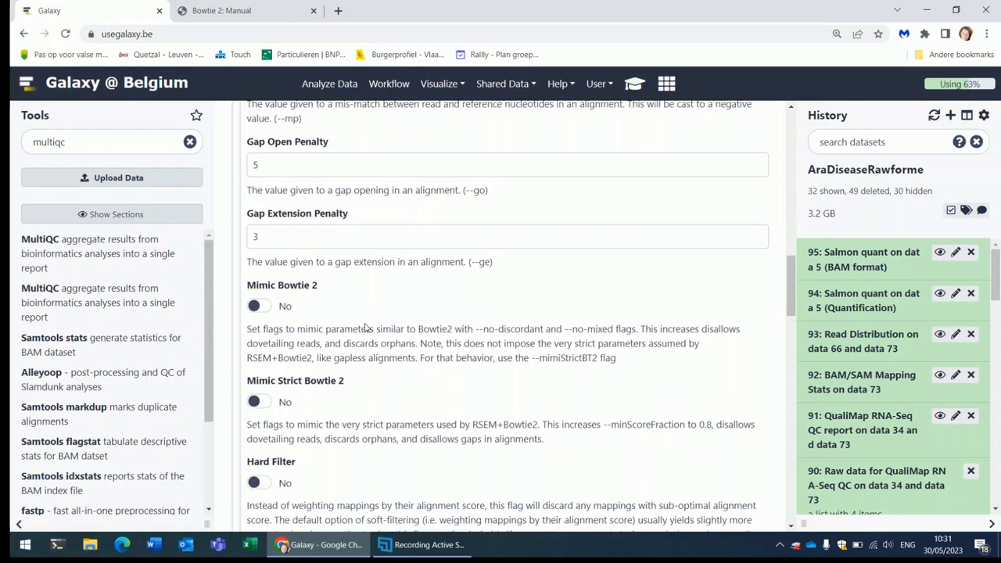
pyautogui.scroll(-3)
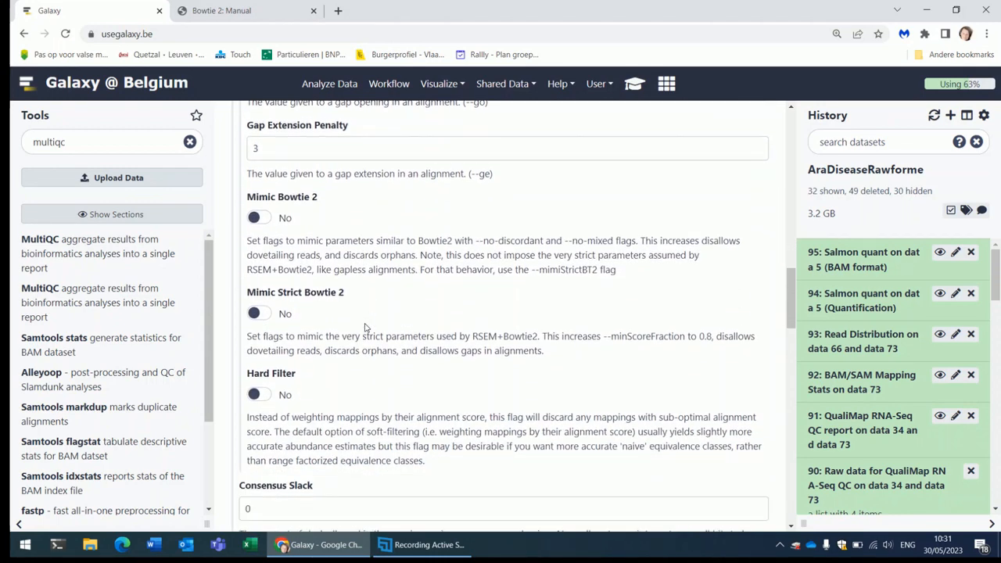
pyautogui.scroll(-3)
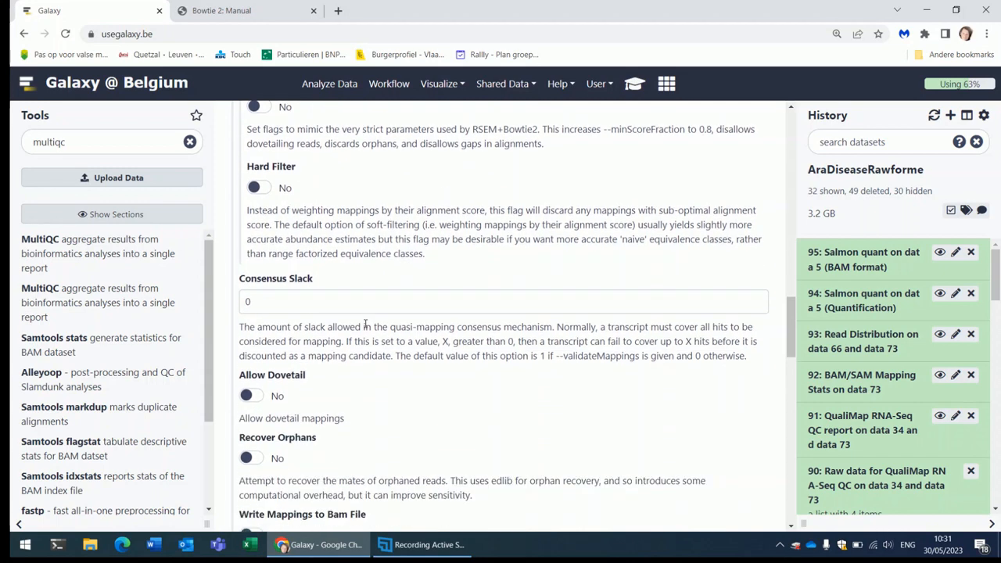
pyautogui.scroll(-3)
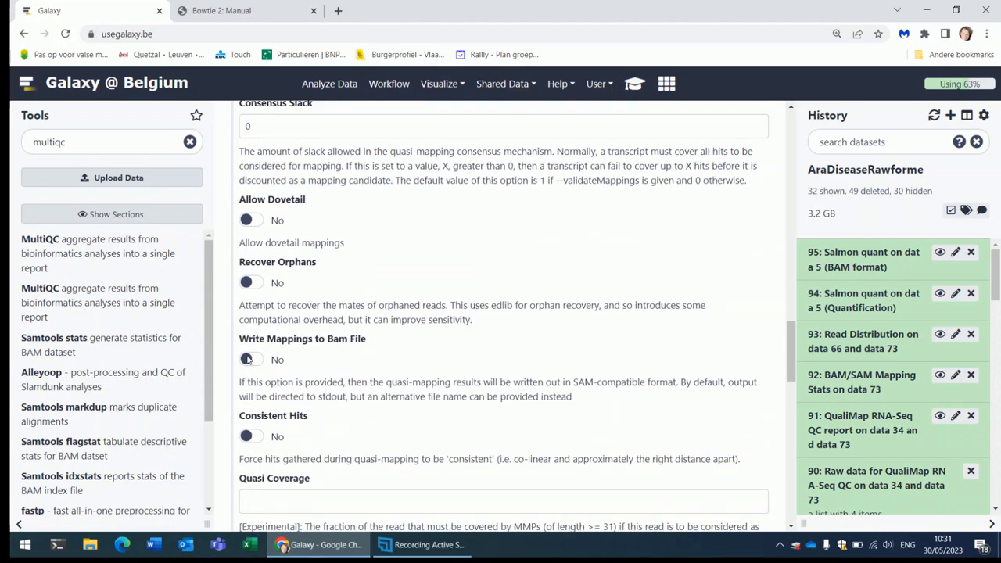
pyautogui.click(250, 358)
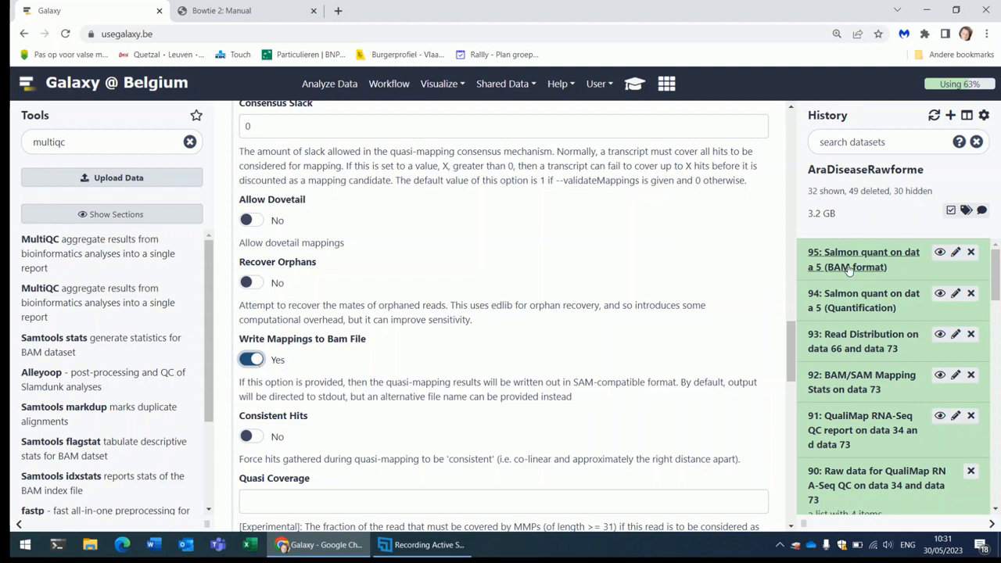
pyautogui.moveTo(488, 399)
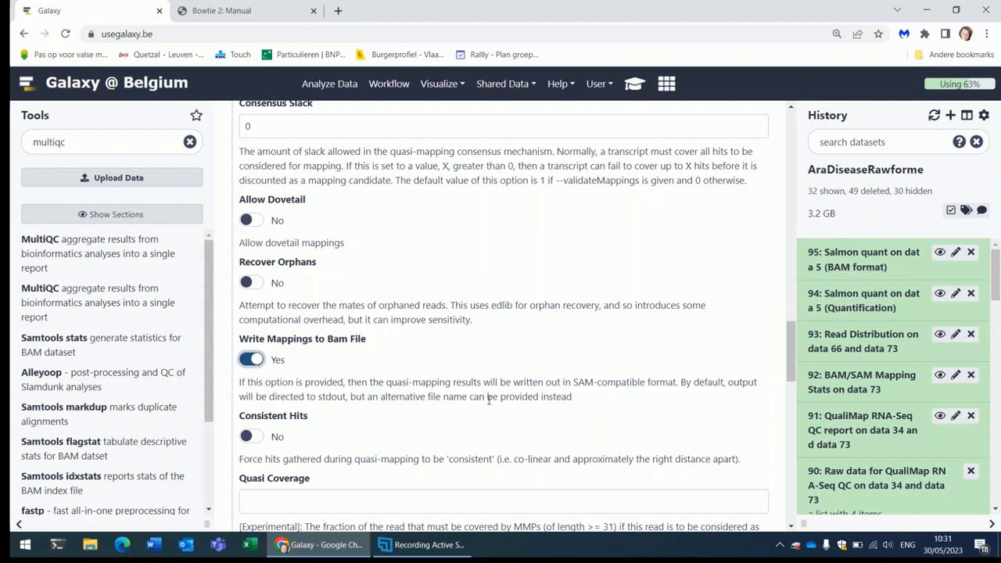
pyautogui.scroll(-3)
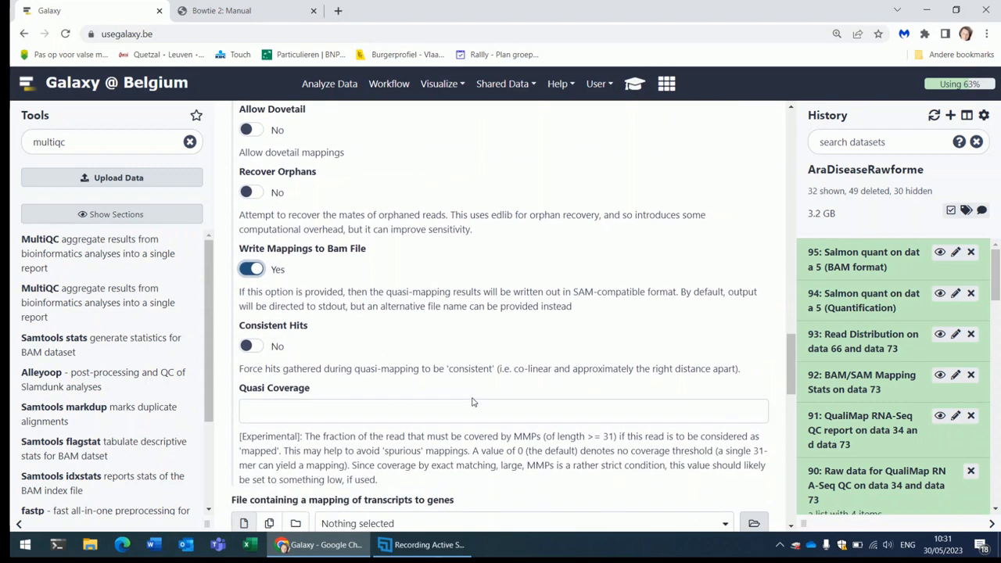
# Set Perform fragment GC bias correction to Yes
pyautogui.scroll(-3)
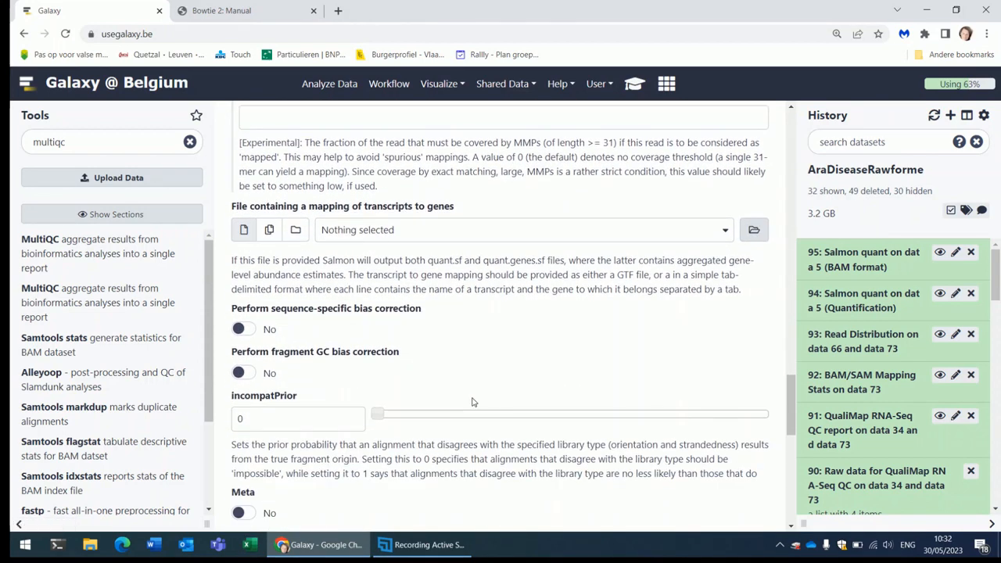
pyautogui.click(244, 372)
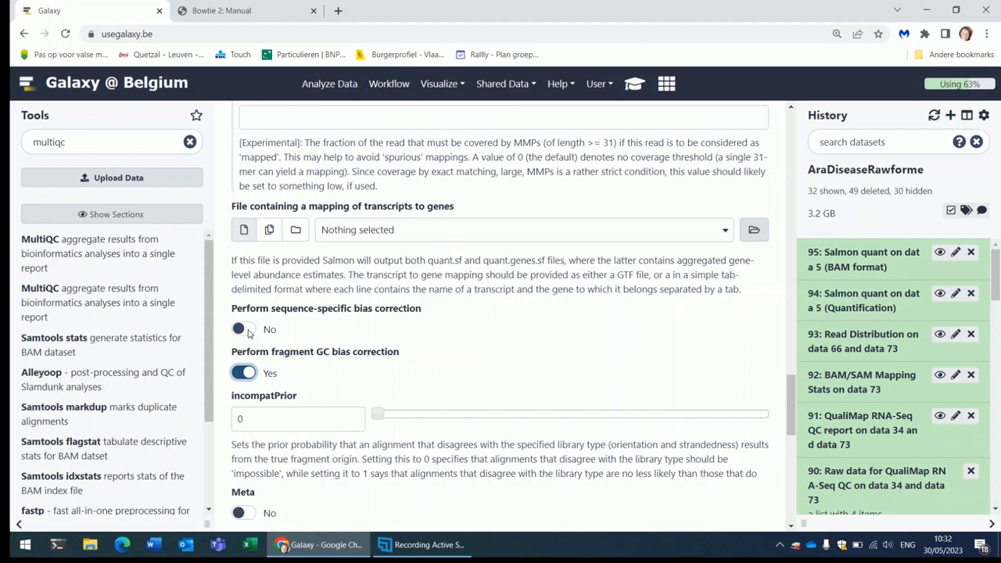
pyautogui.moveTo(288, 338)
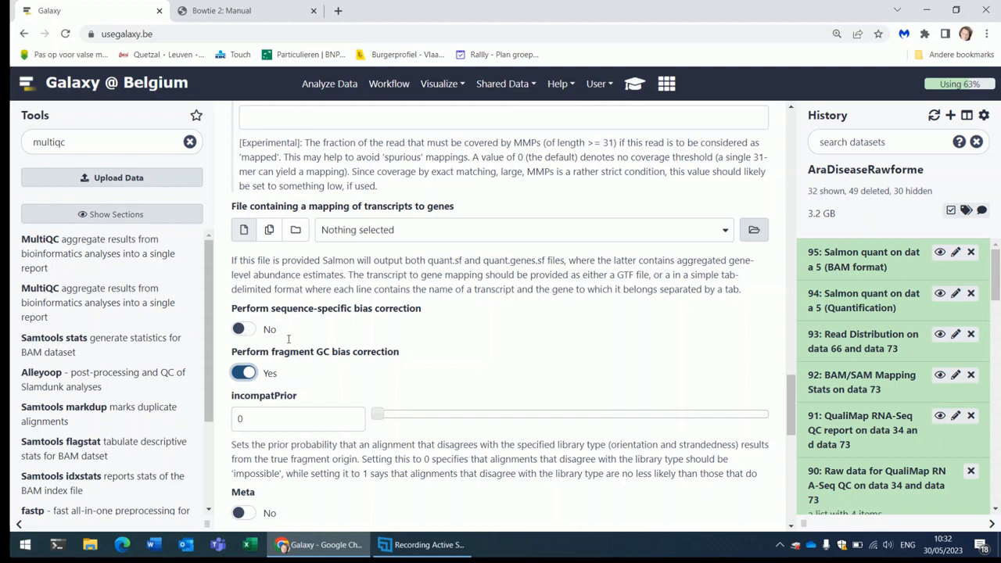
pyautogui.moveTo(498, 334)
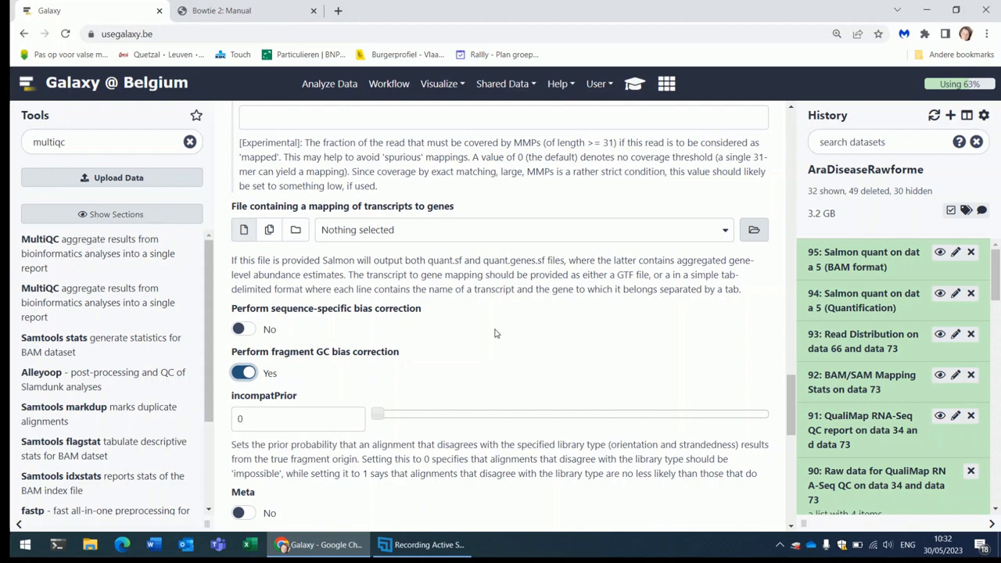
pyautogui.scroll(-3)
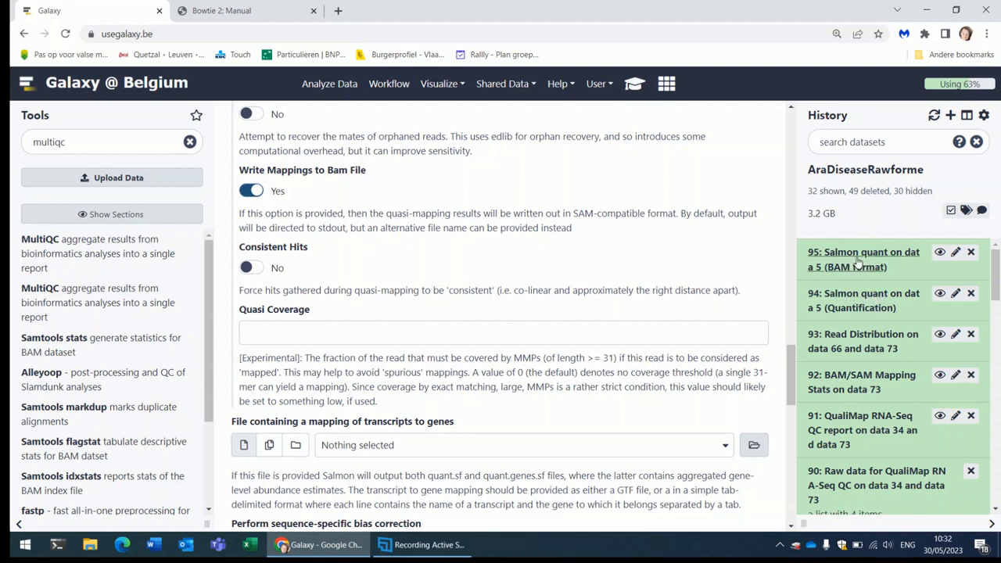
pyautogui.moveTo(893, 261)
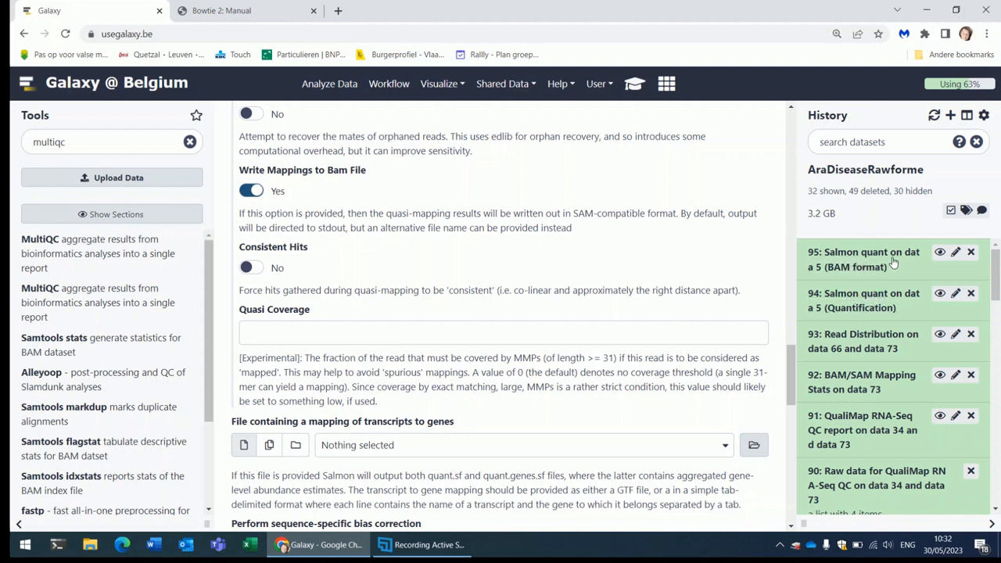
# Expand the BAM result's details and download options, then reveal dataset 94's Salmon quantification (41,087 lines)
pyautogui.click(864, 260)
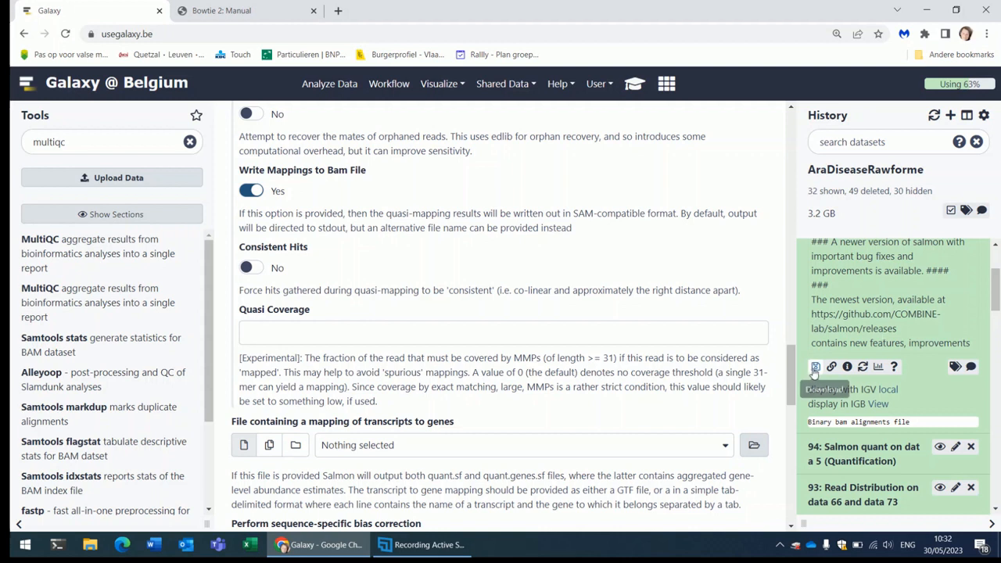
pyautogui.click(817, 366)
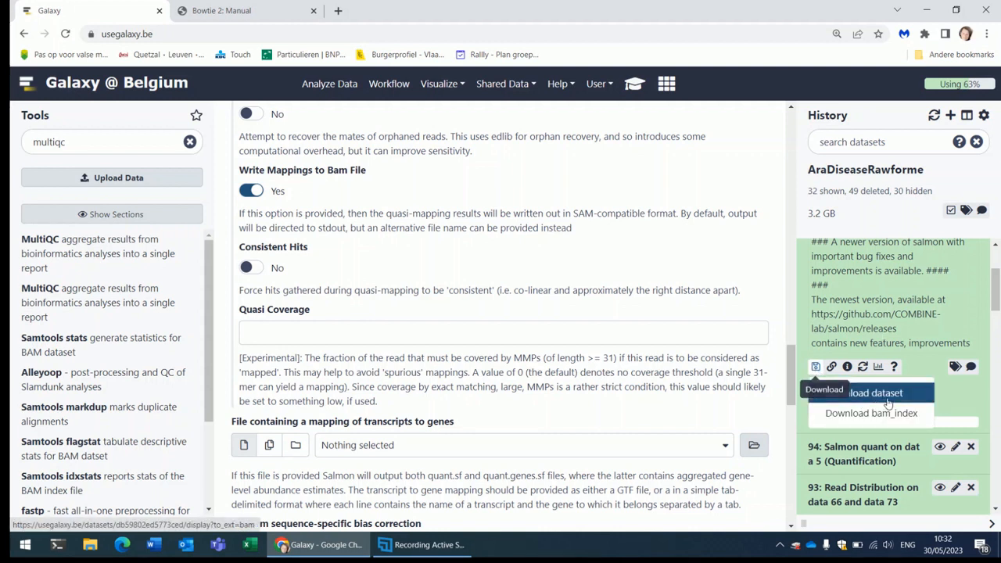
pyautogui.moveTo(876, 416)
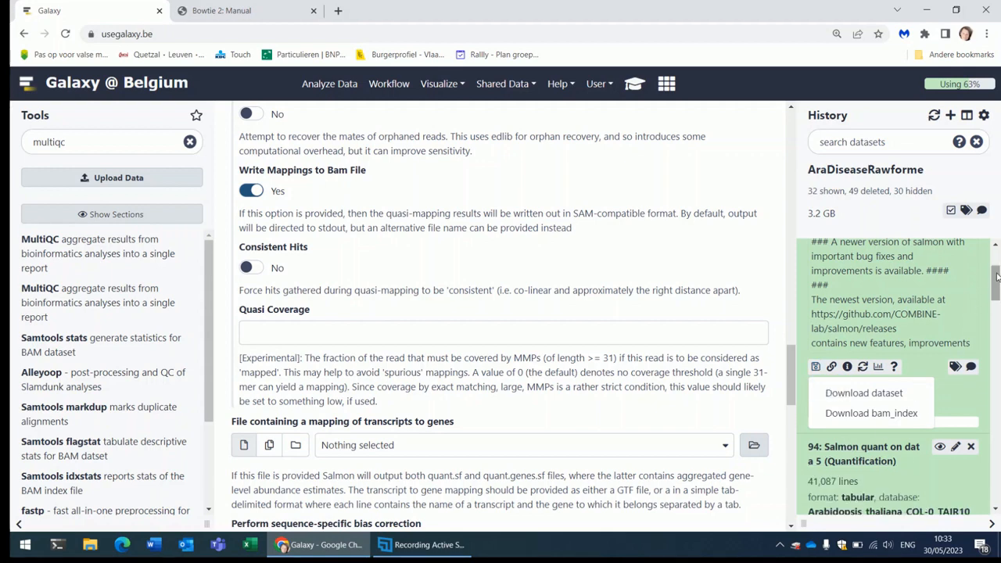
pyautogui.scroll(-3)
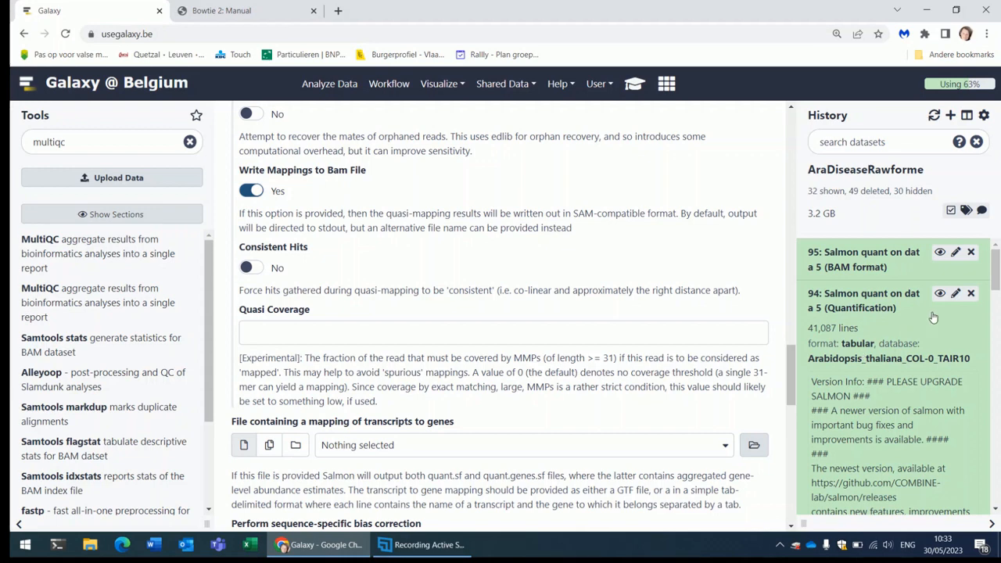
# Display dataset 94's quantification table with Length, EffectiveLength, TPM and NumReads columns
pyautogui.click(939, 294)
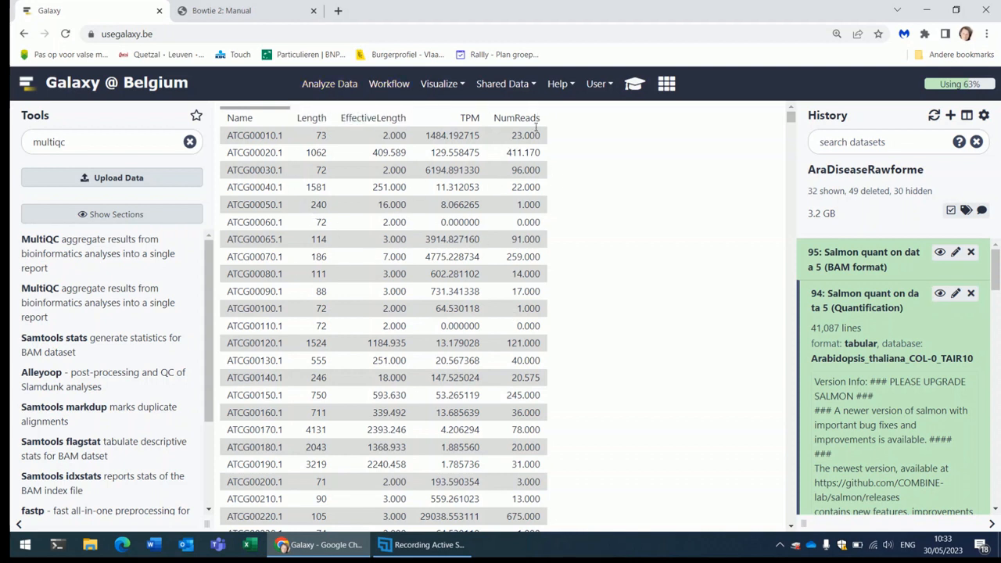
pyautogui.moveTo(435, 110)
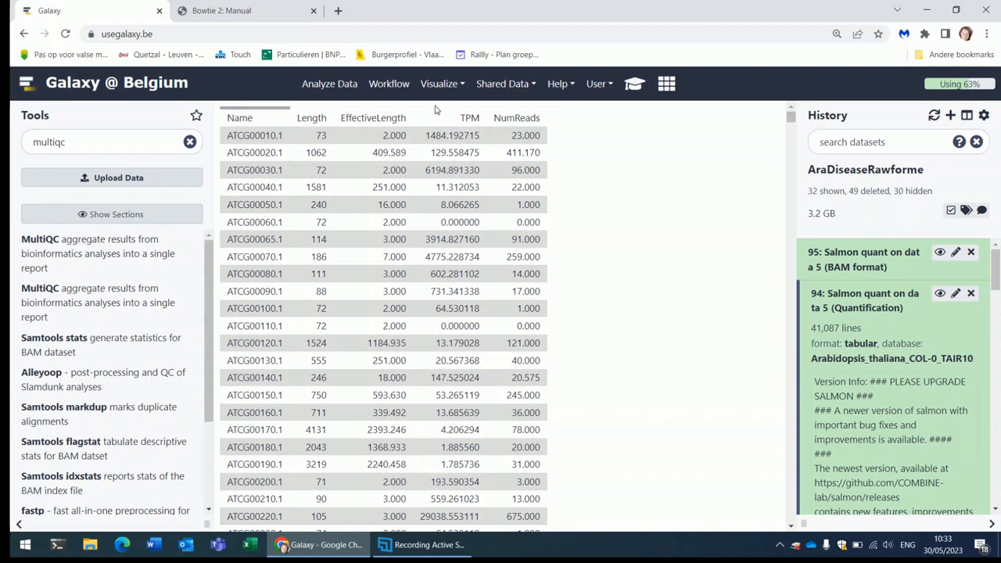
pyautogui.moveTo(460, 158)
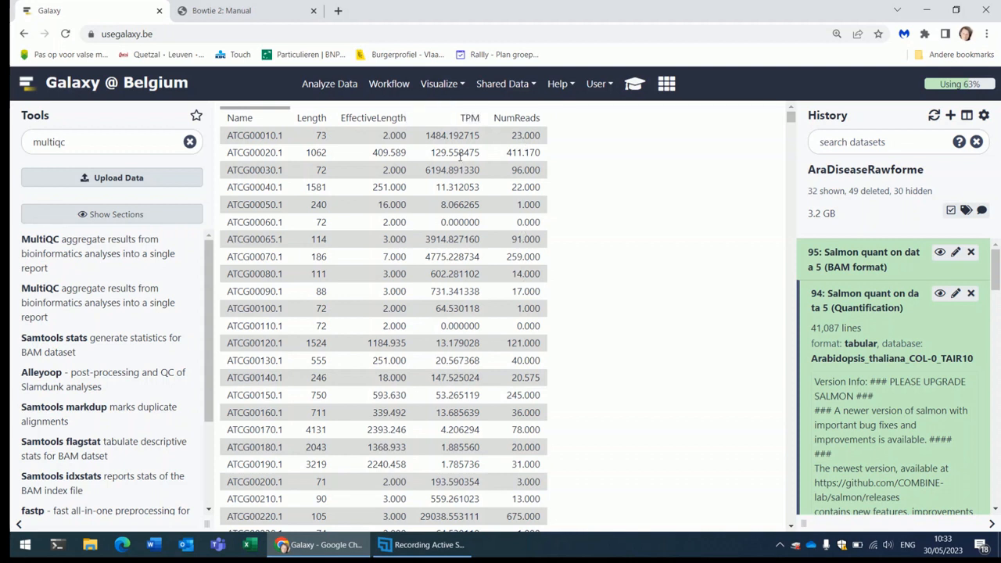